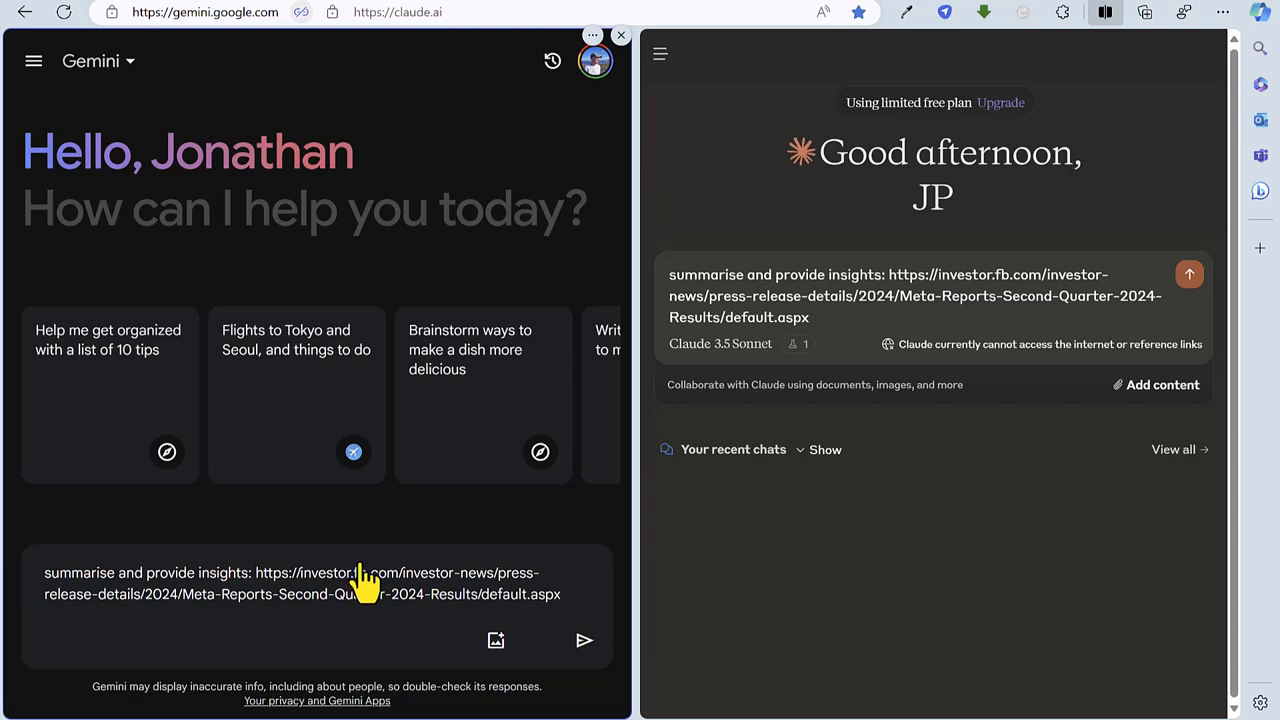
mouse_move(380, 580)
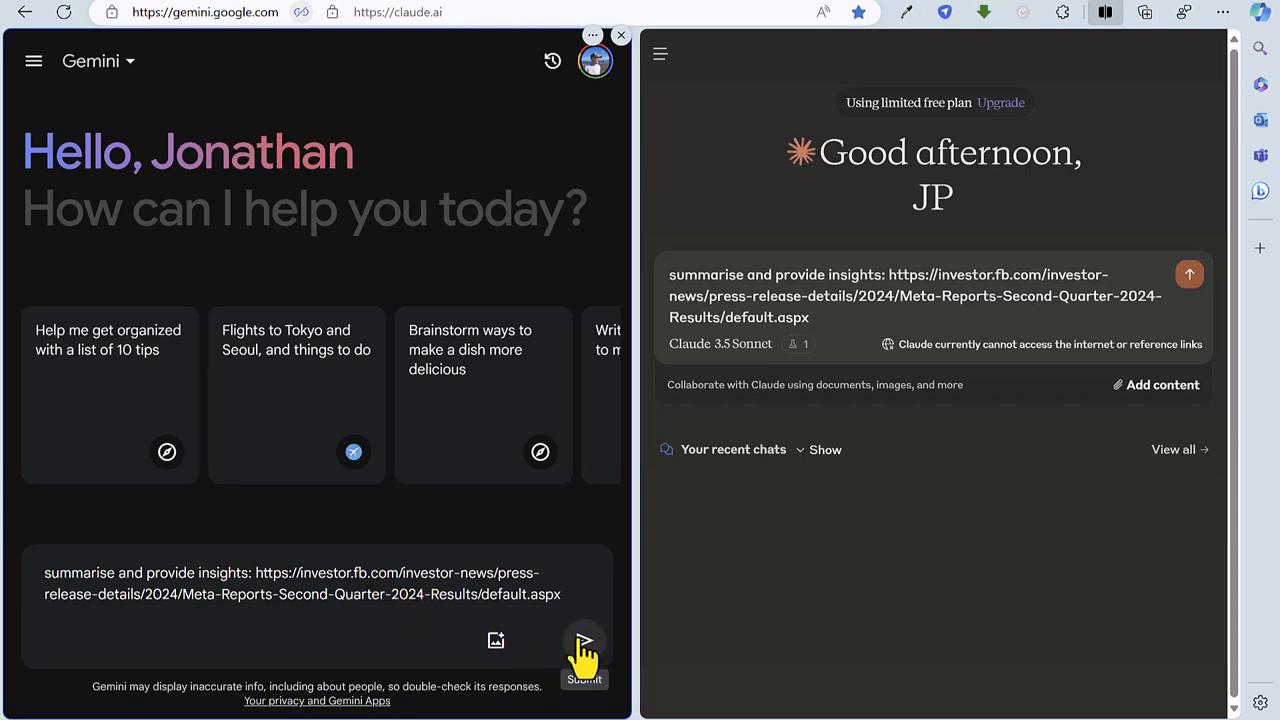
Send the Meta Q2 2024 results summary prompt to both Gemini and Claude
click(584, 642)
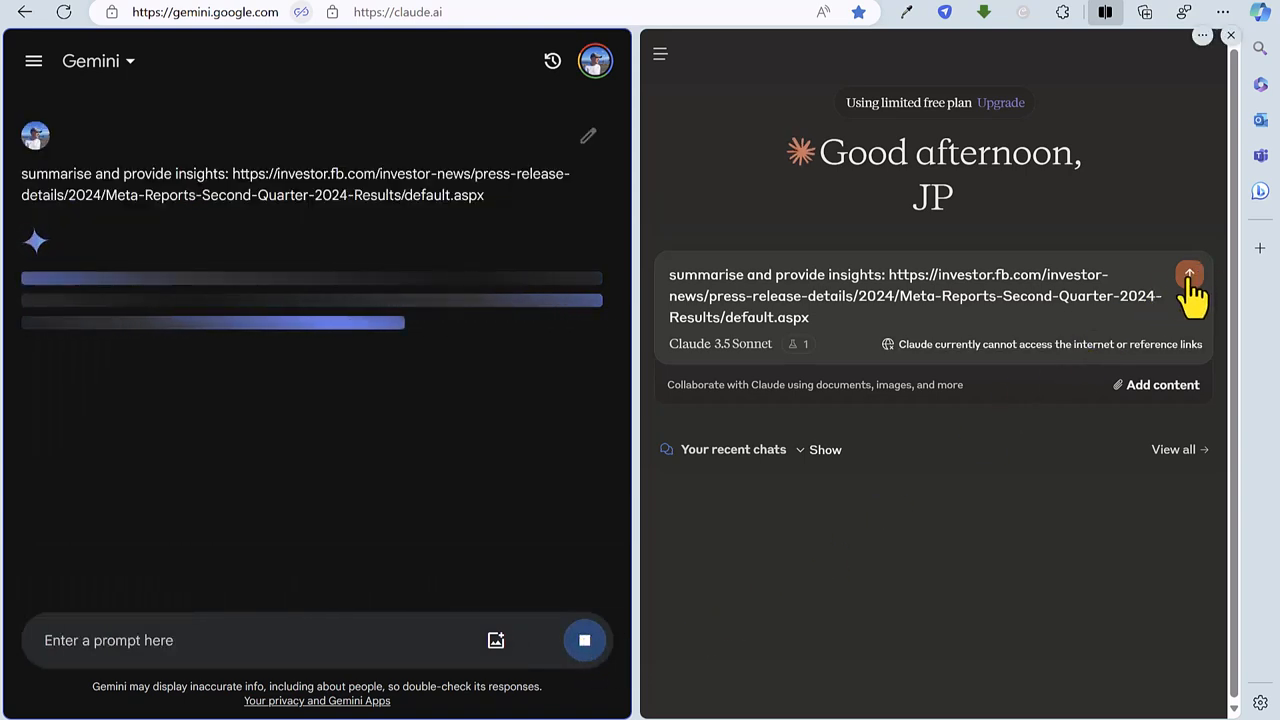
click(1188, 276)
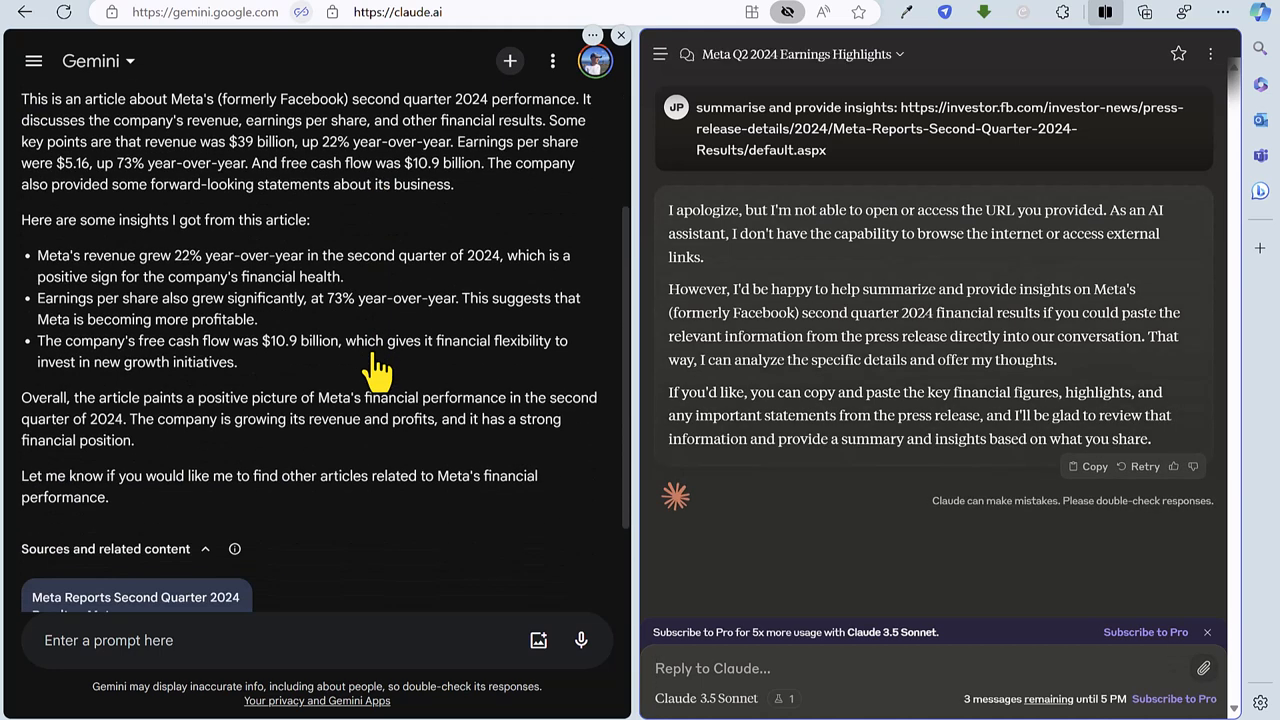
mouse_move(778, 400)
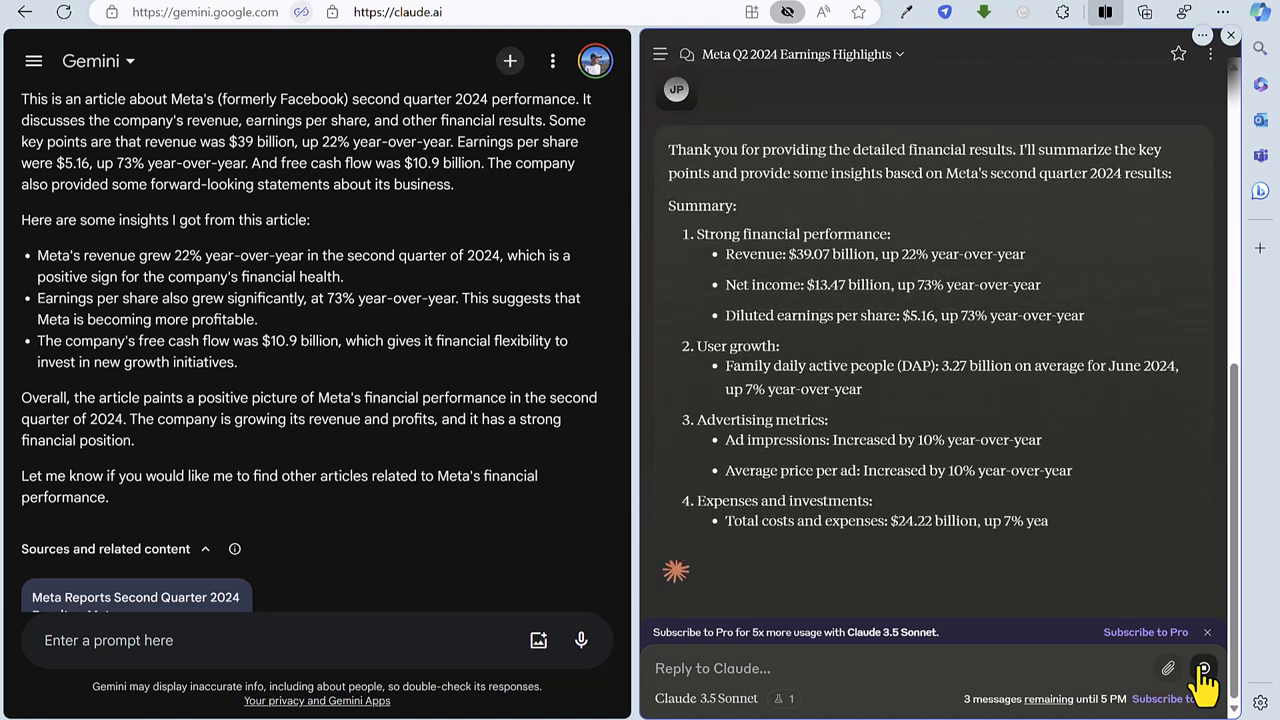
scroll(down, 3)
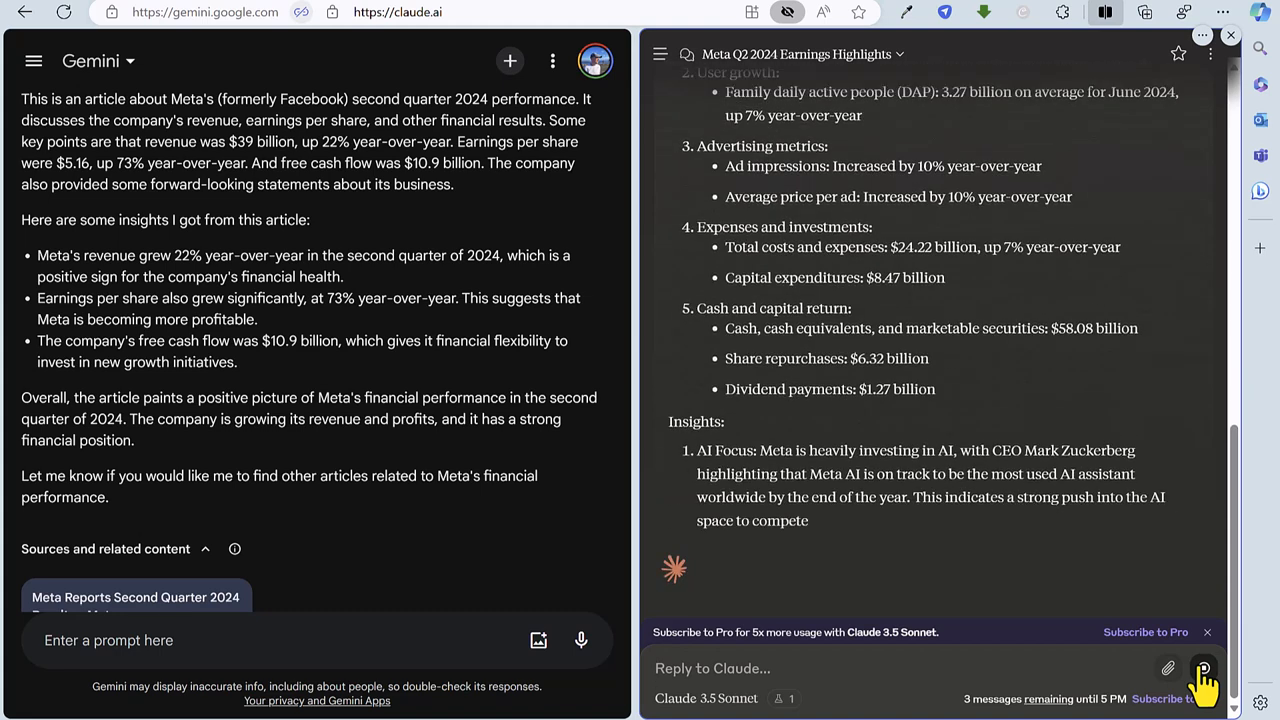
scroll(down, 3)
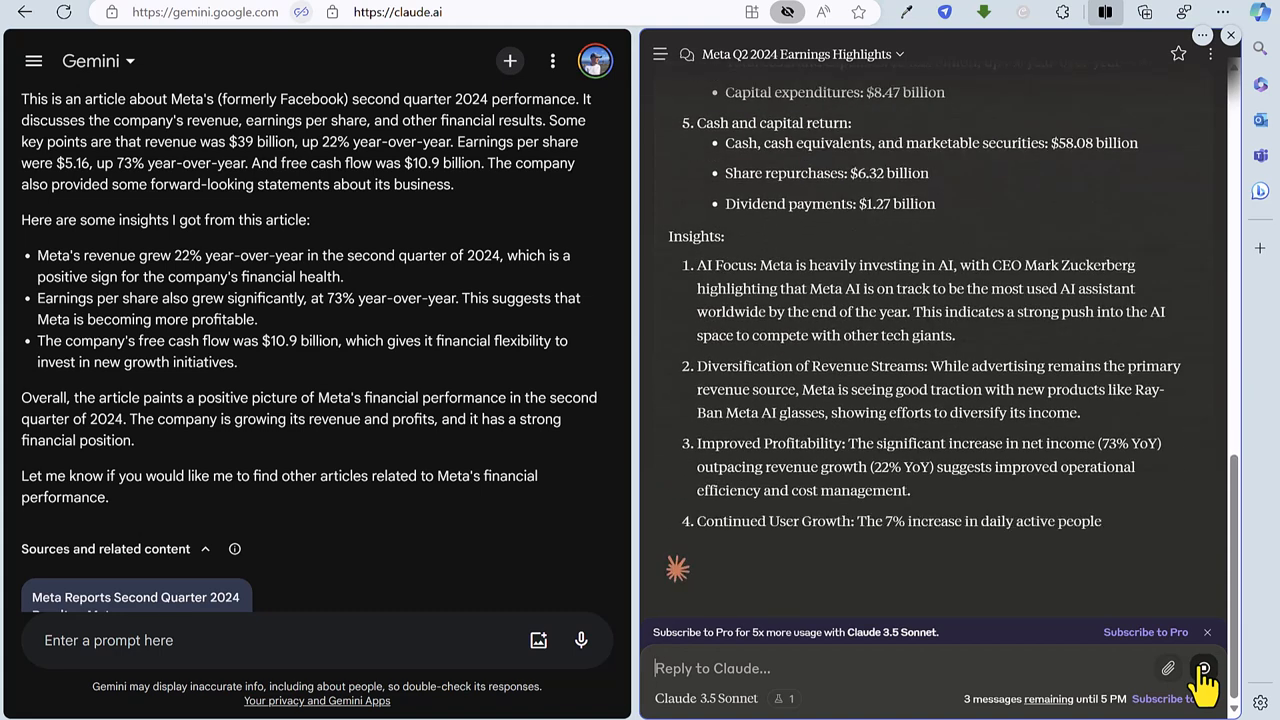
scroll(down, 3)
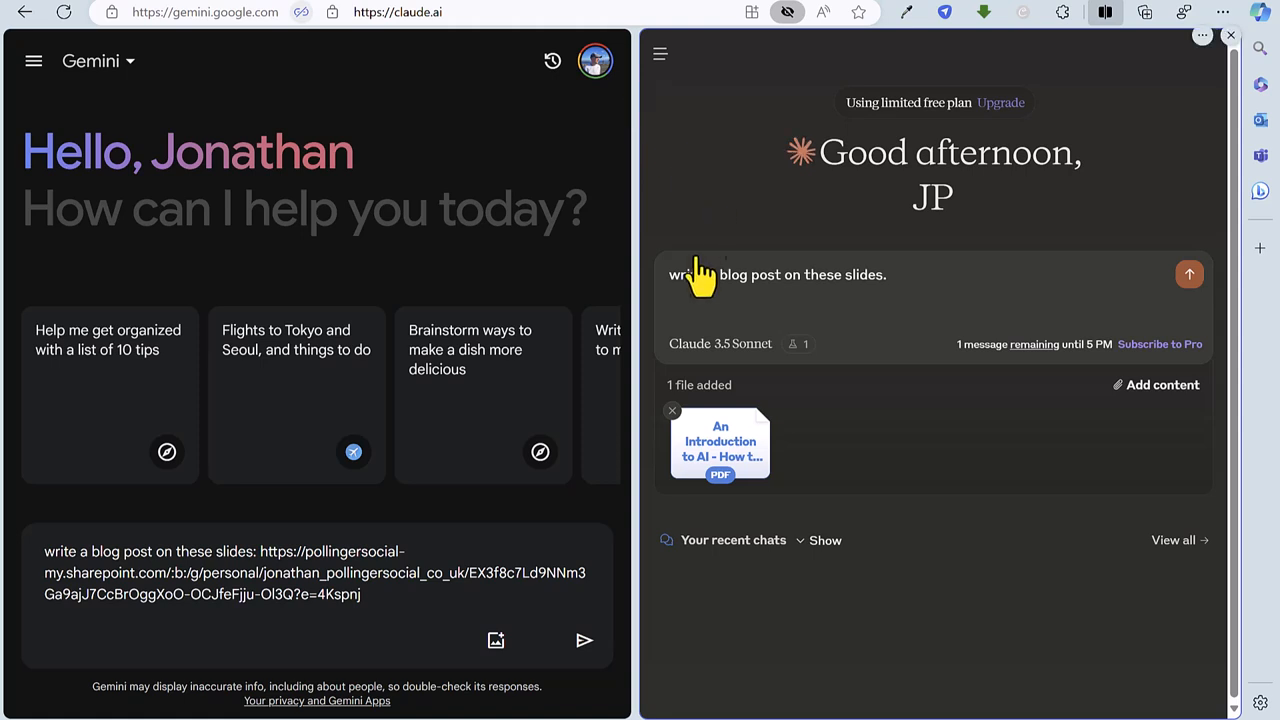
mouse_move(496, 640)
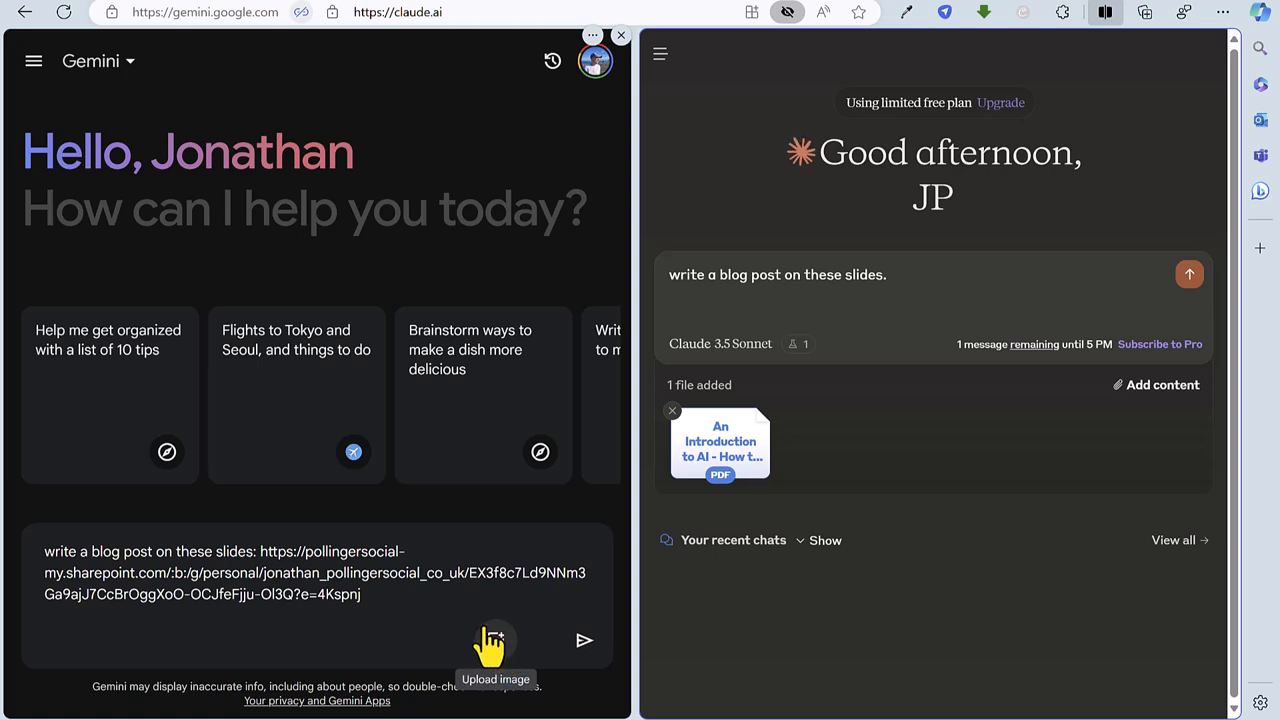
mouse_move(890, 616)
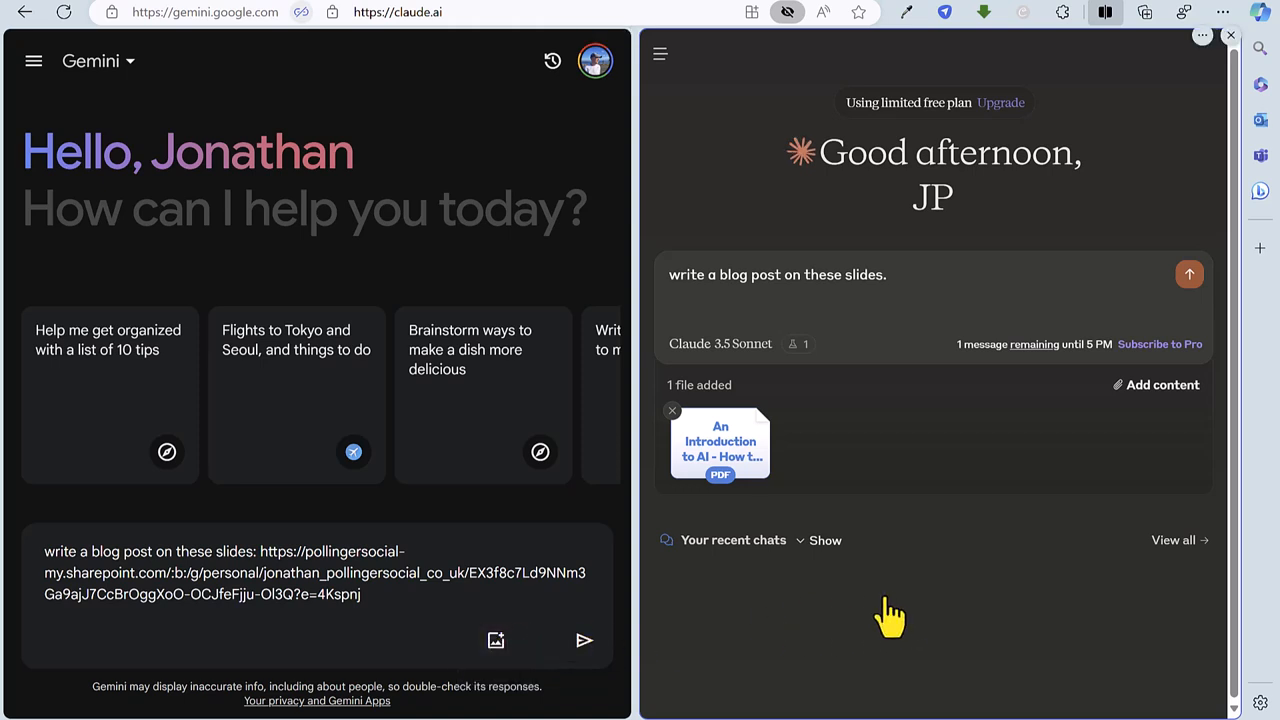
mouse_move(744, 456)
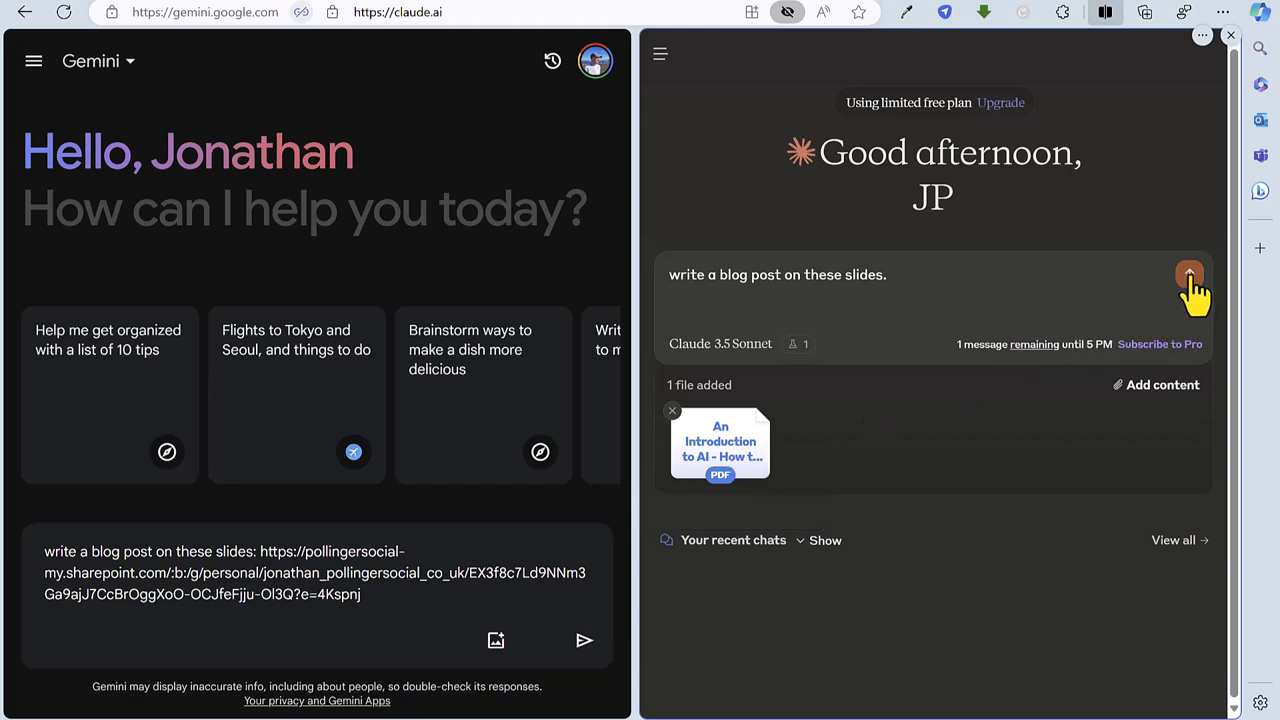
Send the blog-post request with slides to Claude and Gemini, then read through Claude's productivity blog post
click(1188, 276)
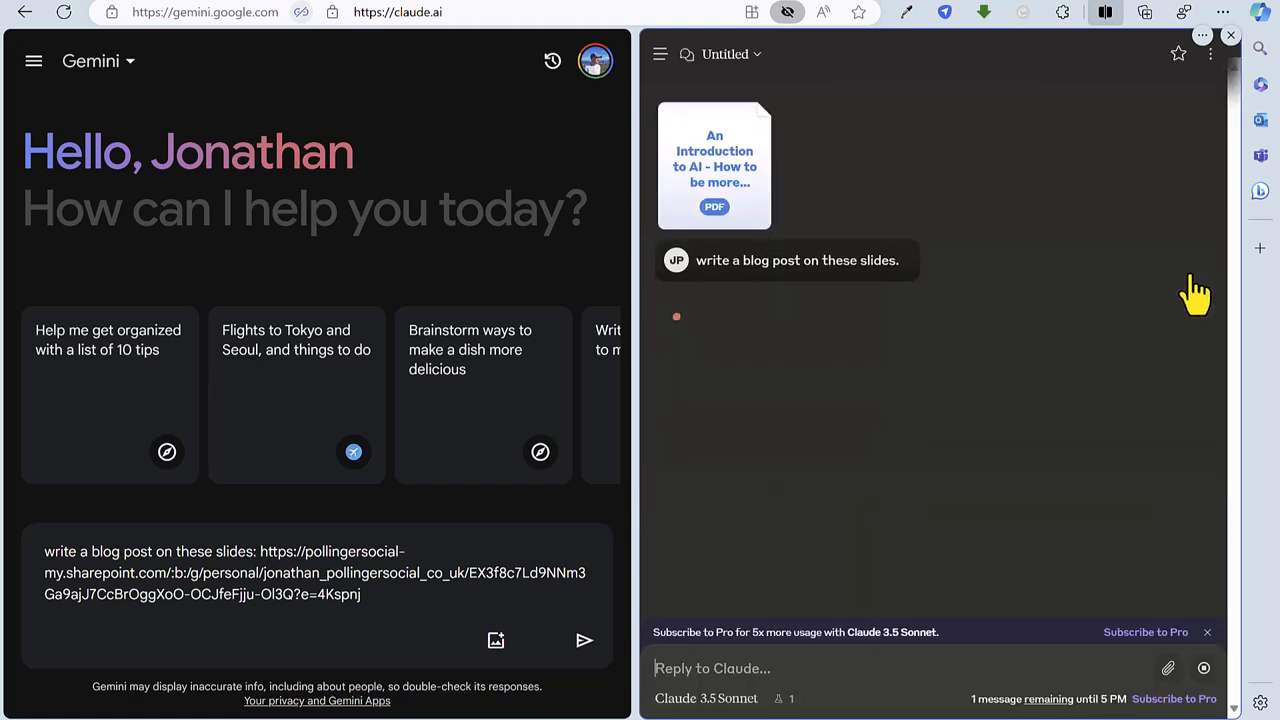
click(584, 640)
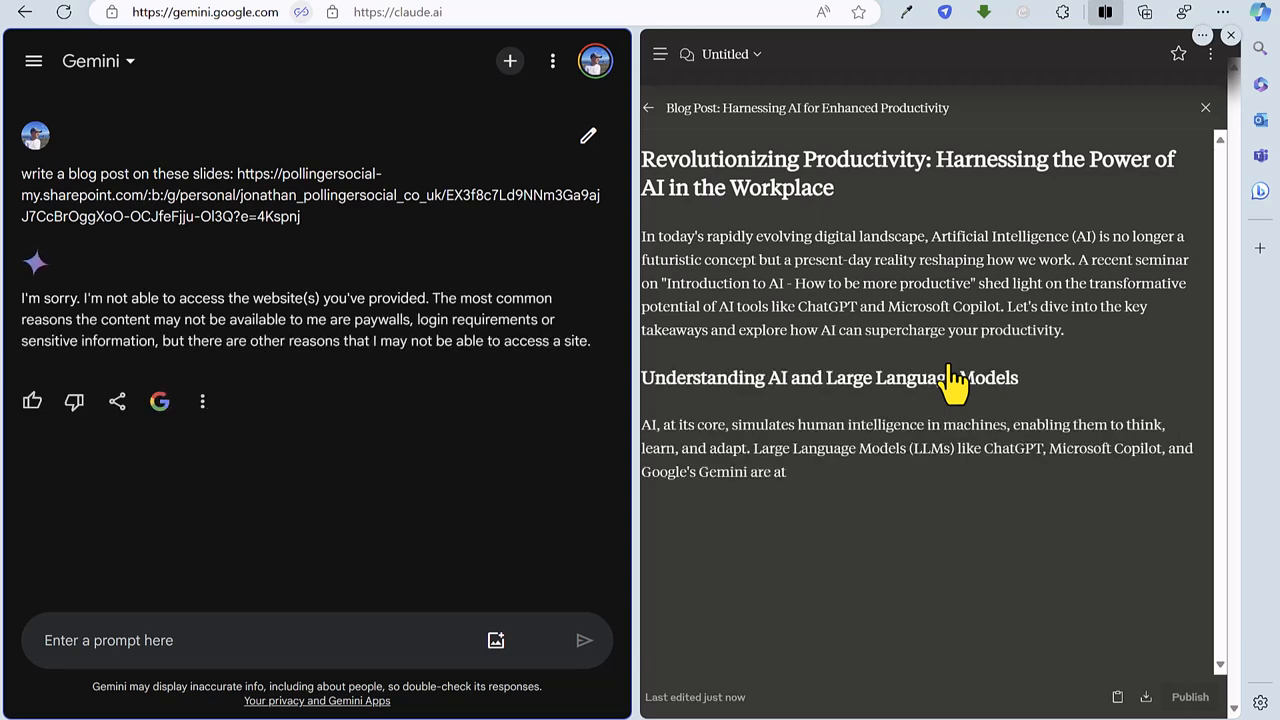
scroll(down, 3)
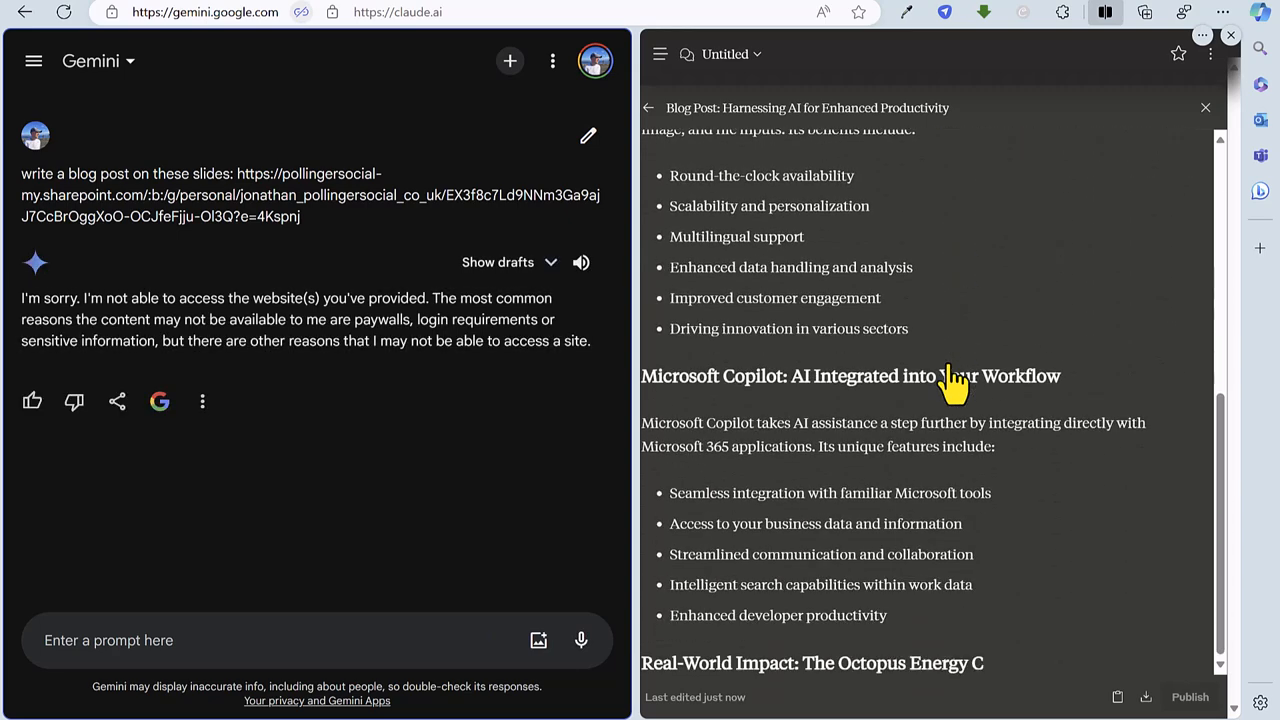
scroll(down, 3)
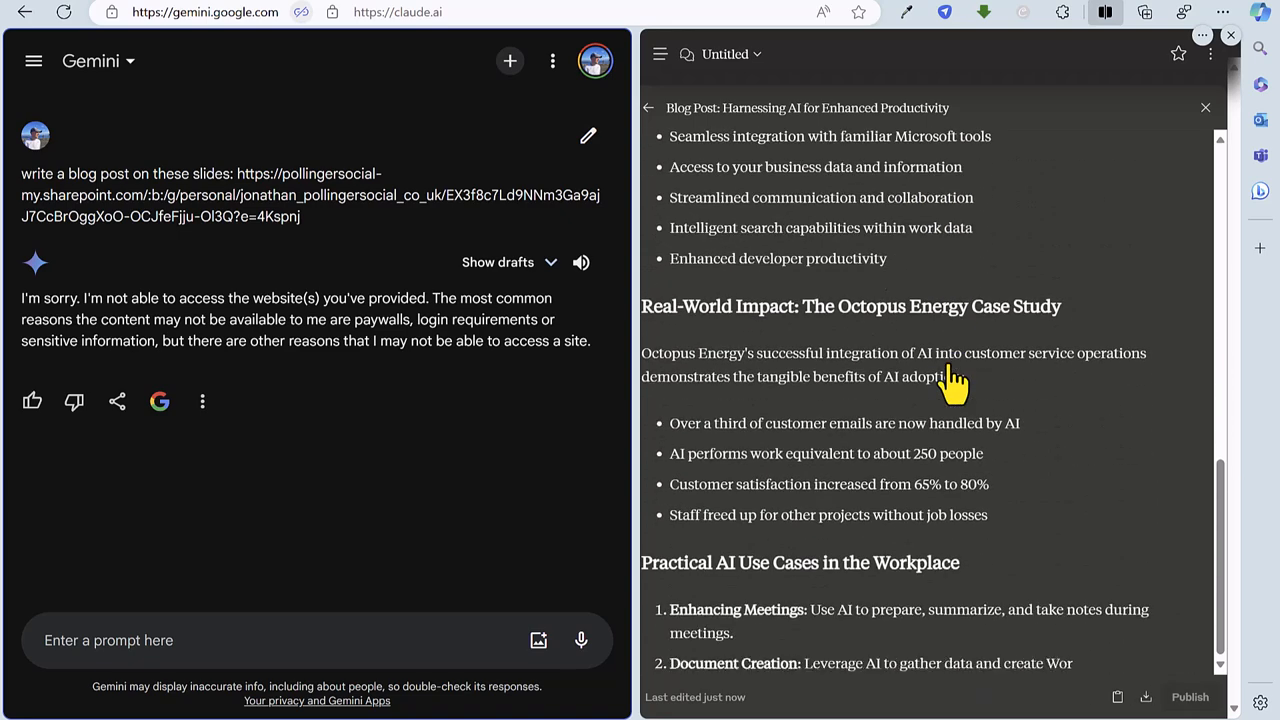
scroll(down, 3)
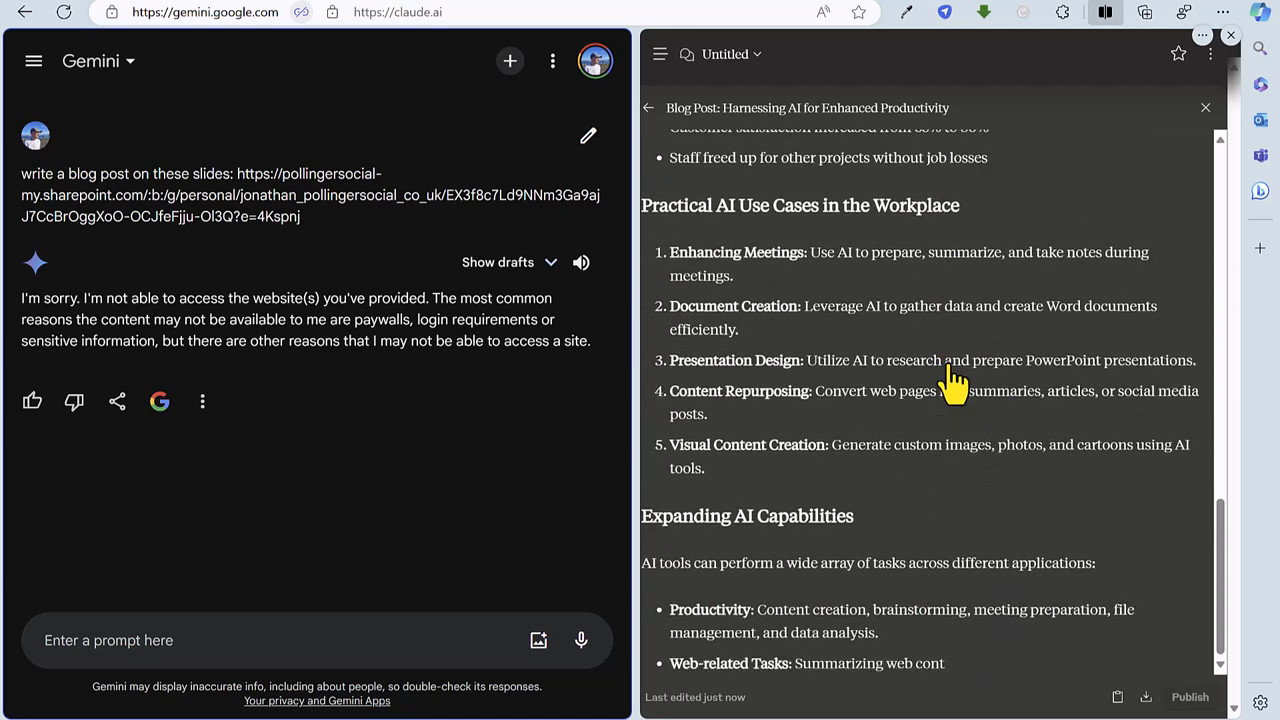
scroll(down, 3)
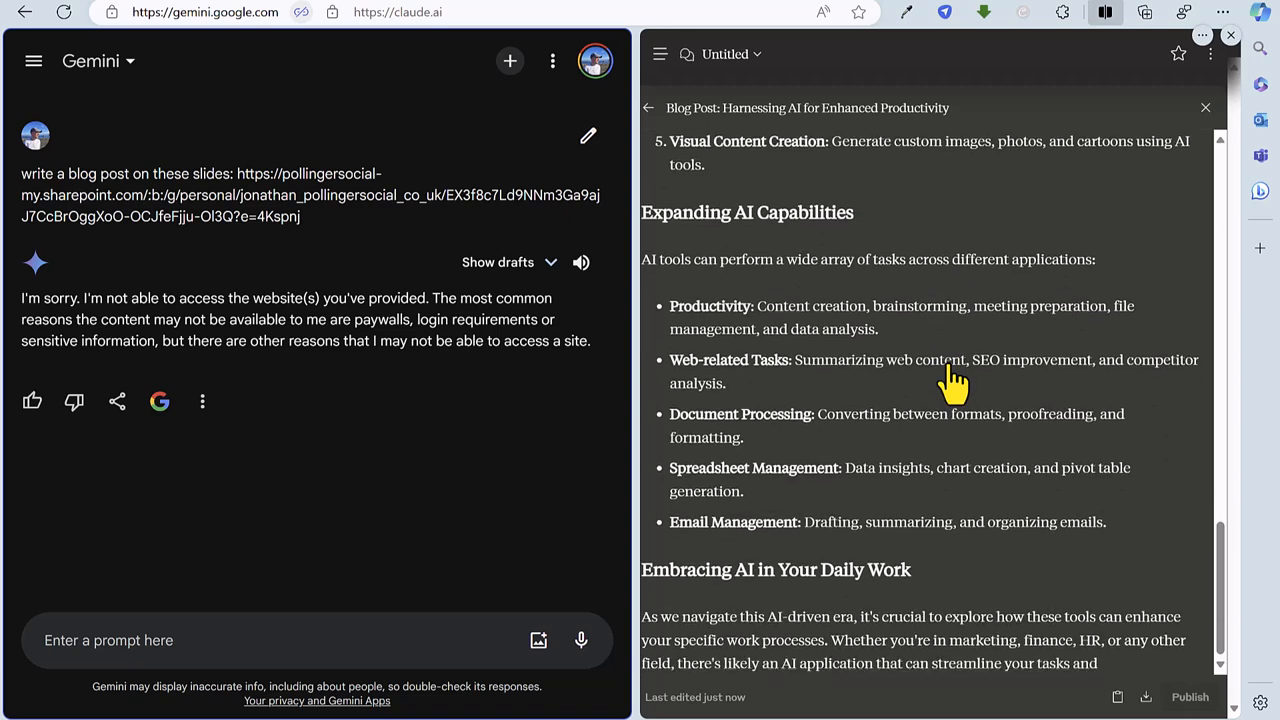
scroll(down, 3)
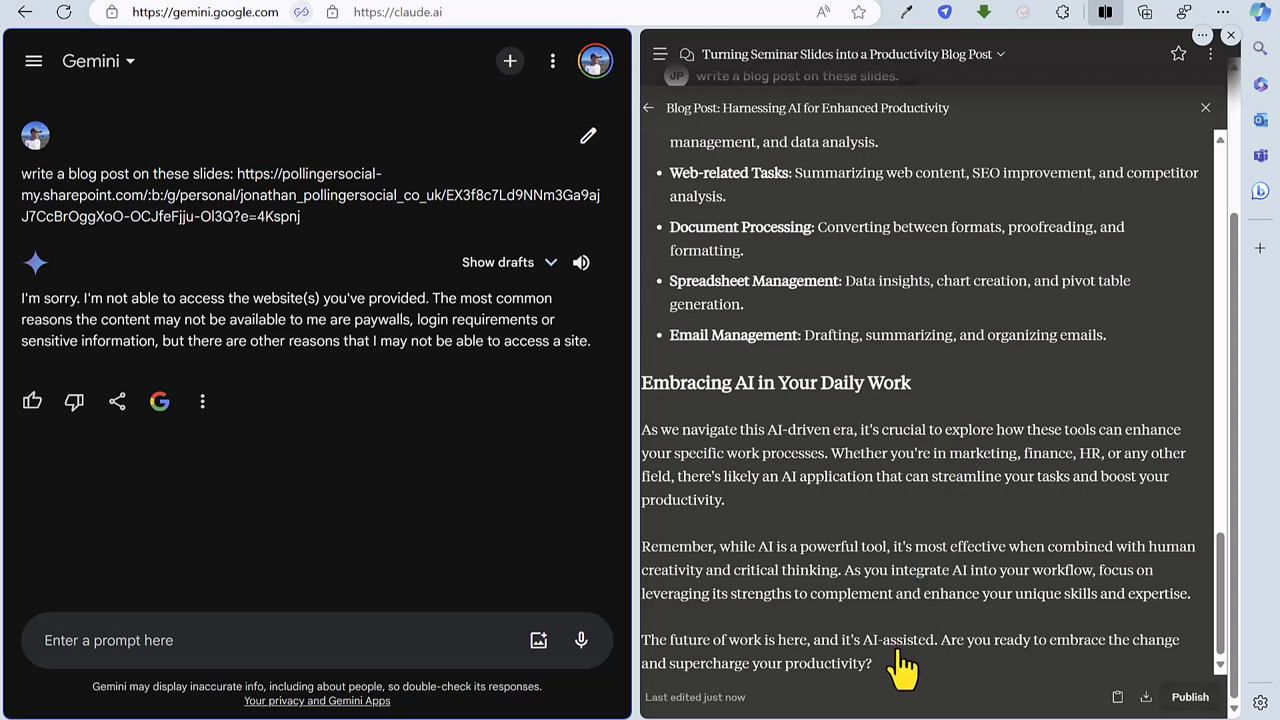
mouse_move(990, 470)
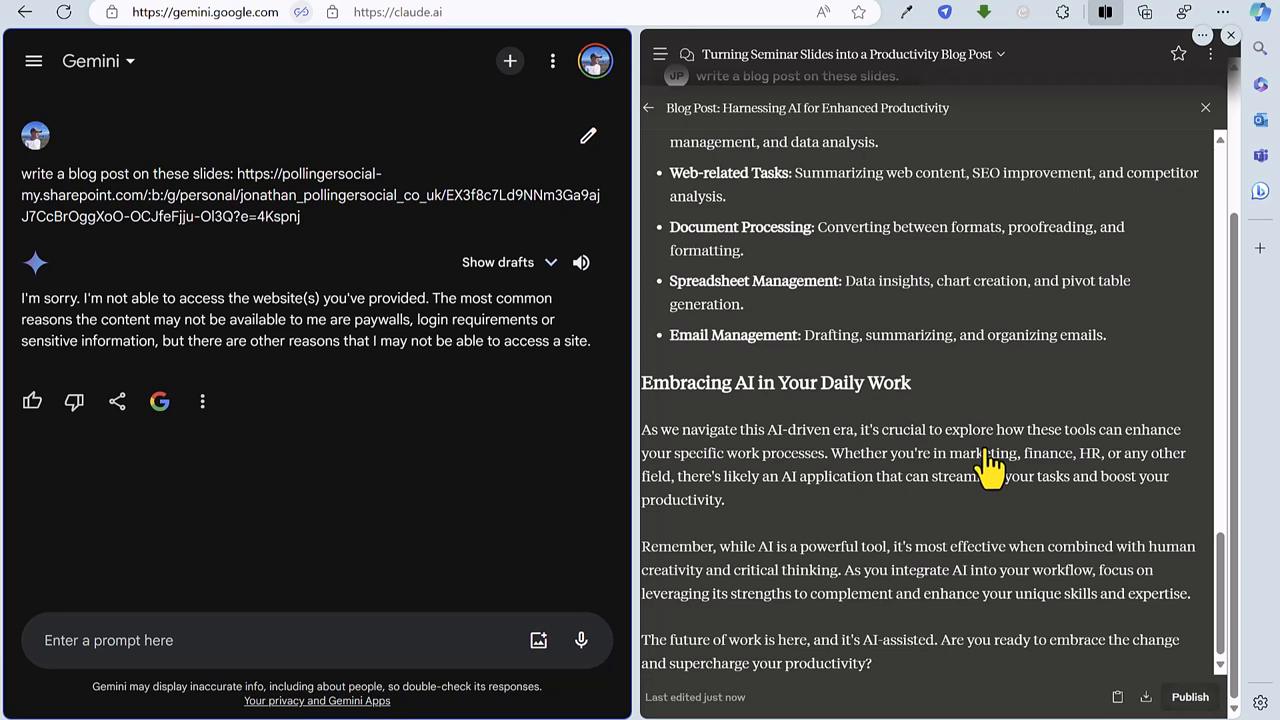
mouse_move(1116, 696)
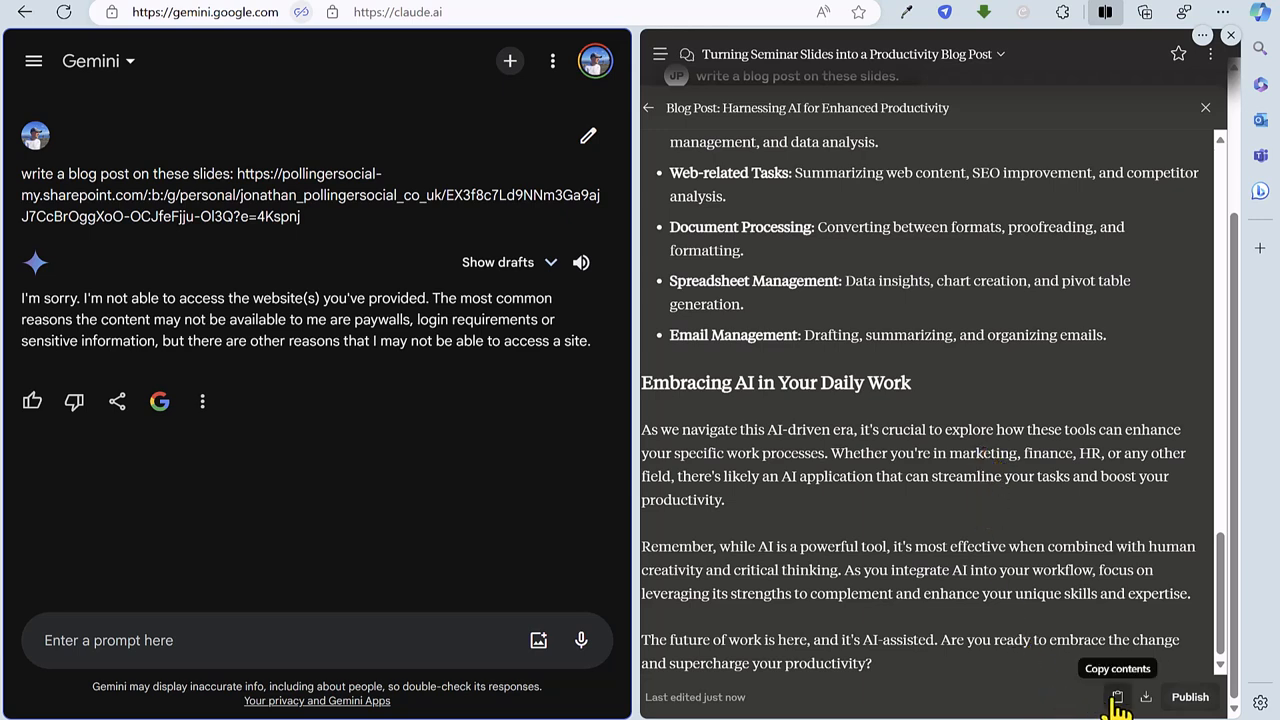
mouse_move(1146, 696)
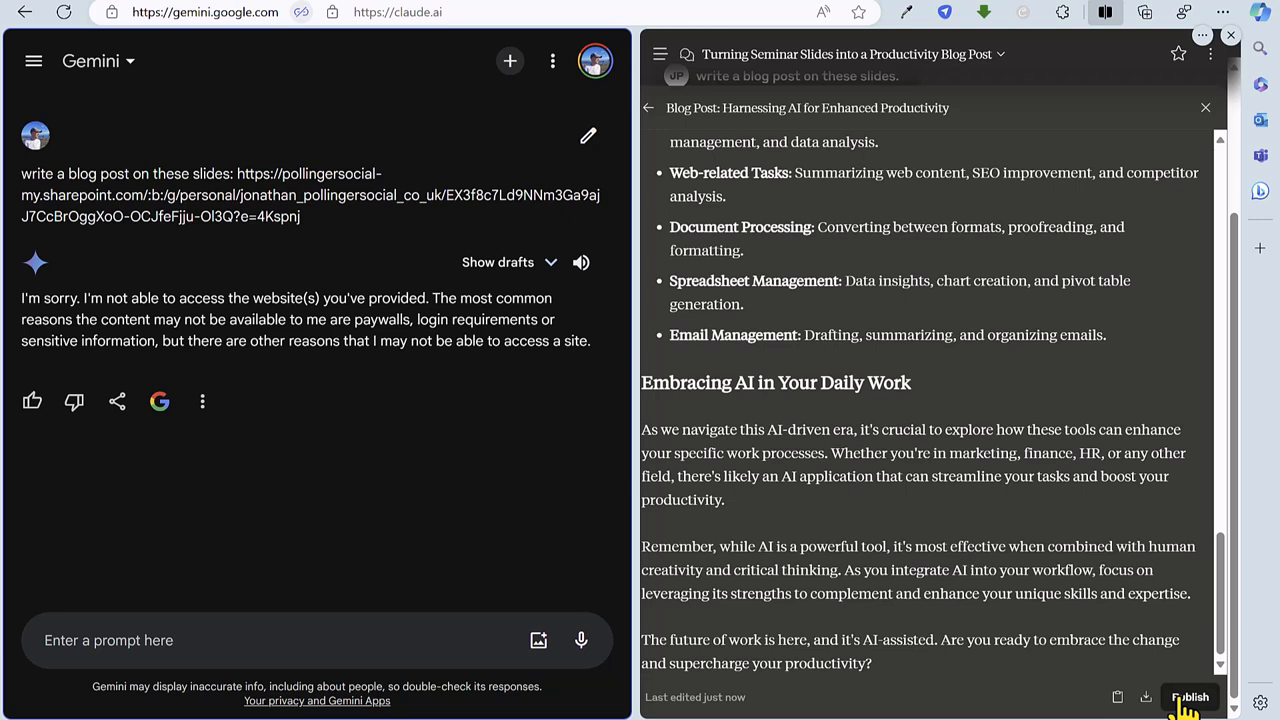
mouse_move(1104, 470)
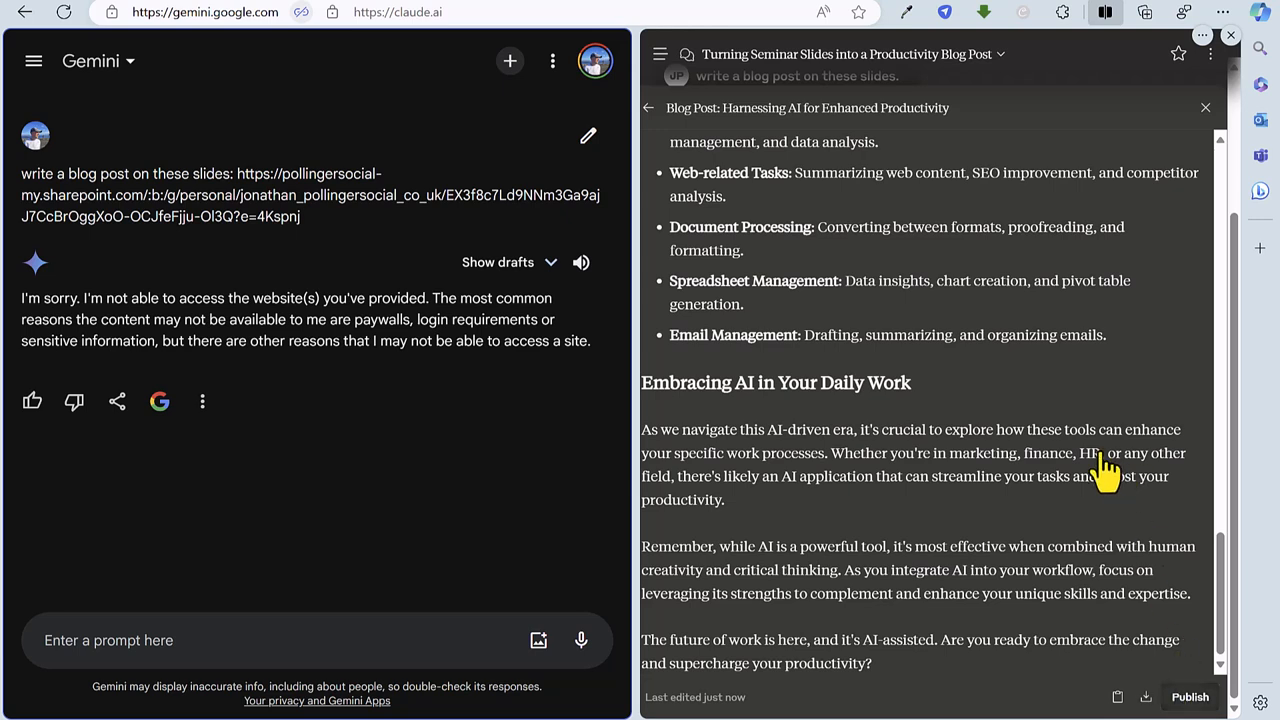
mouse_move(776, 204)
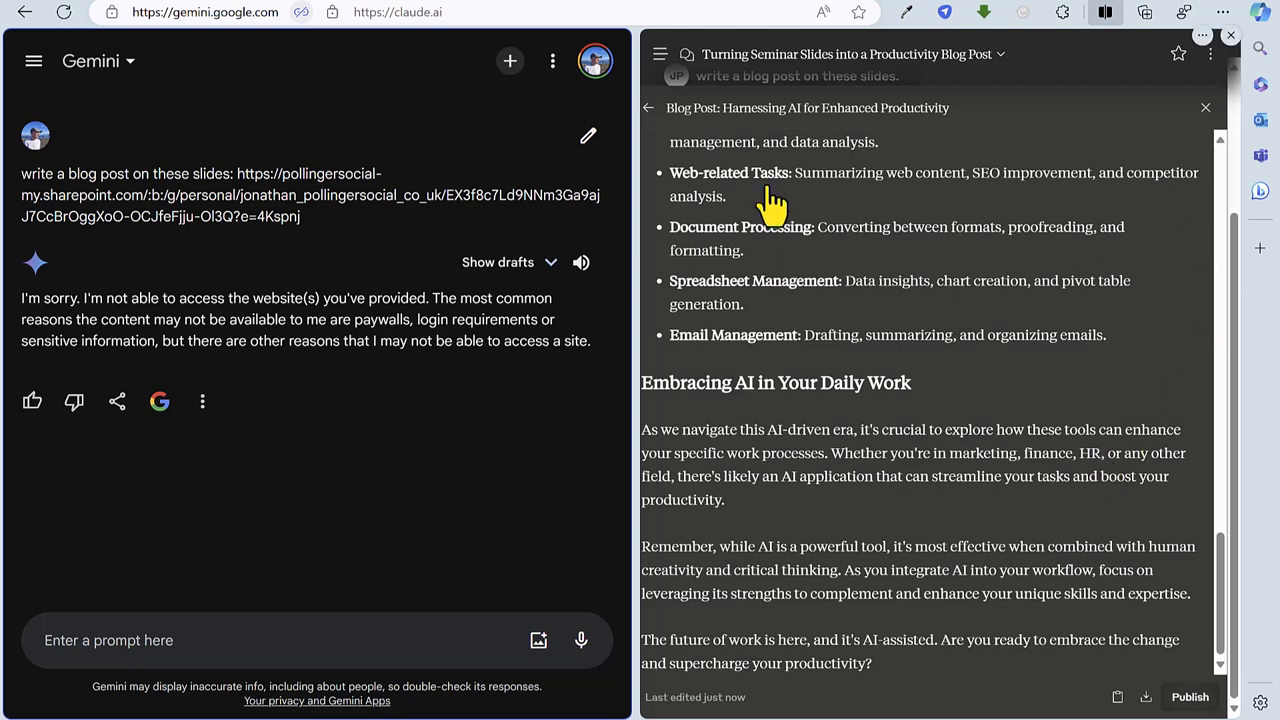
Show Claude's chat controls panel with the blog-post artifact and attached slides PDF
click(660, 54)
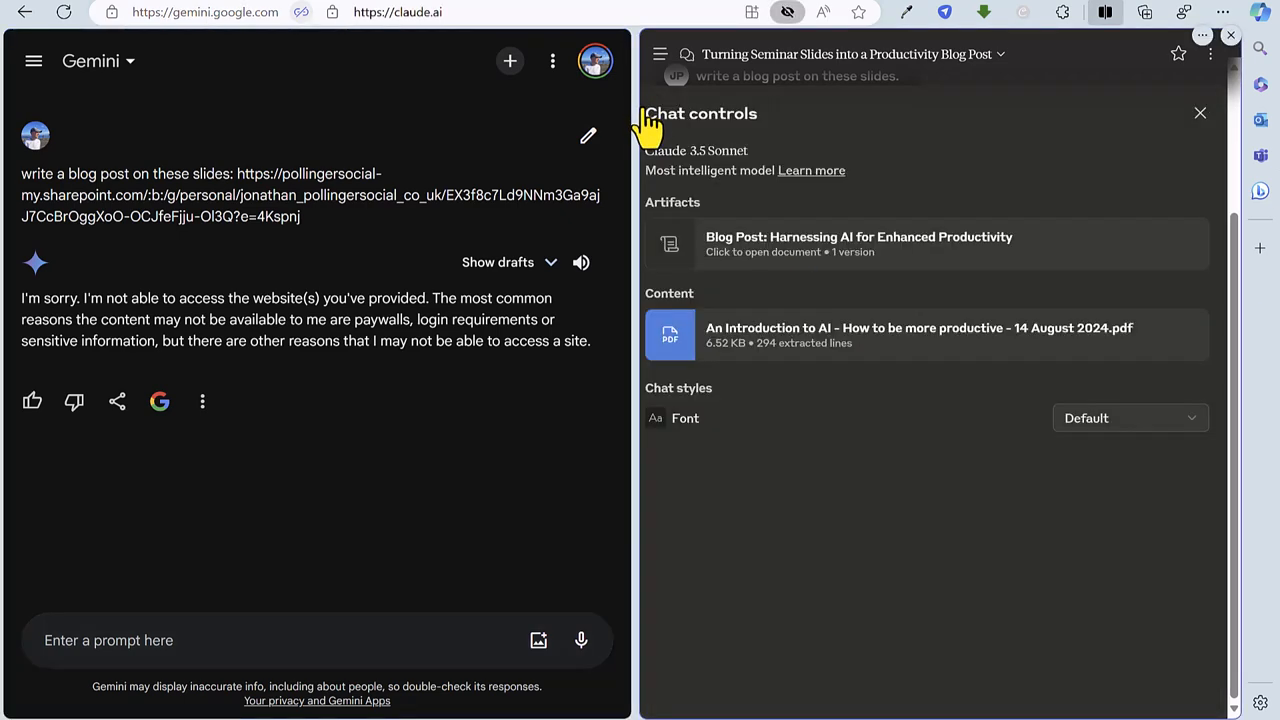
mouse_move(844, 250)
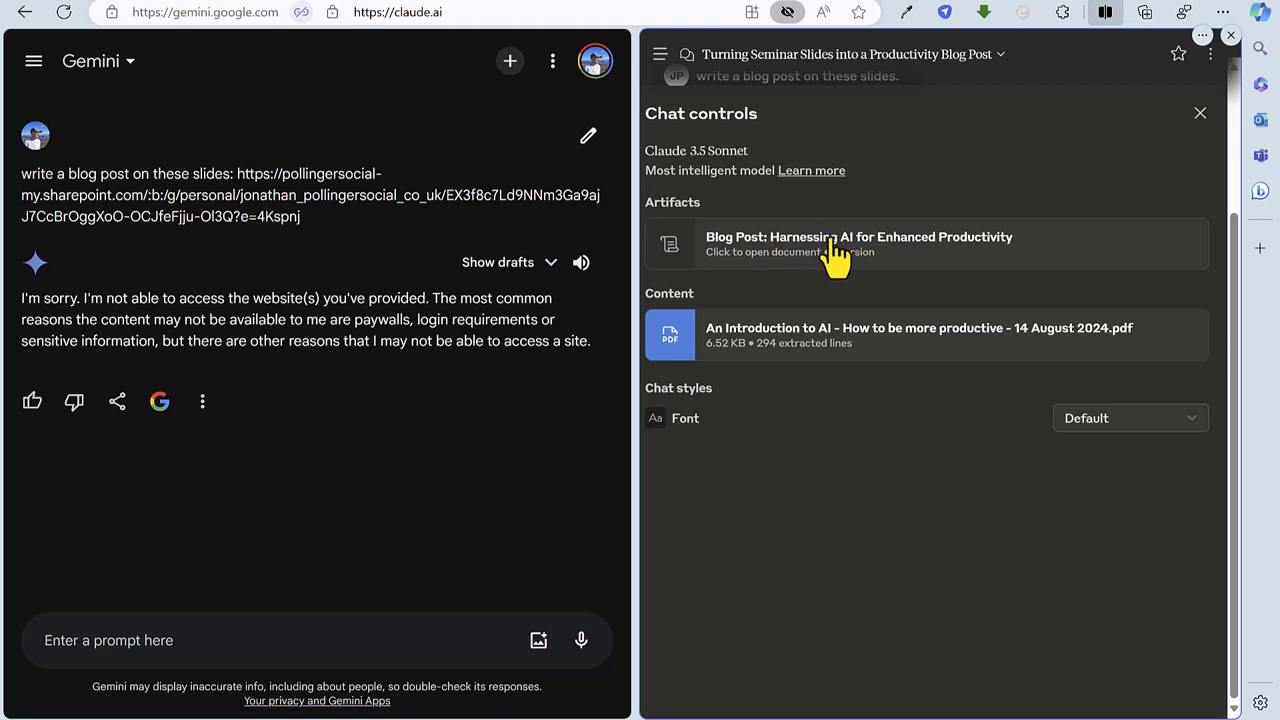
mouse_move(832, 256)
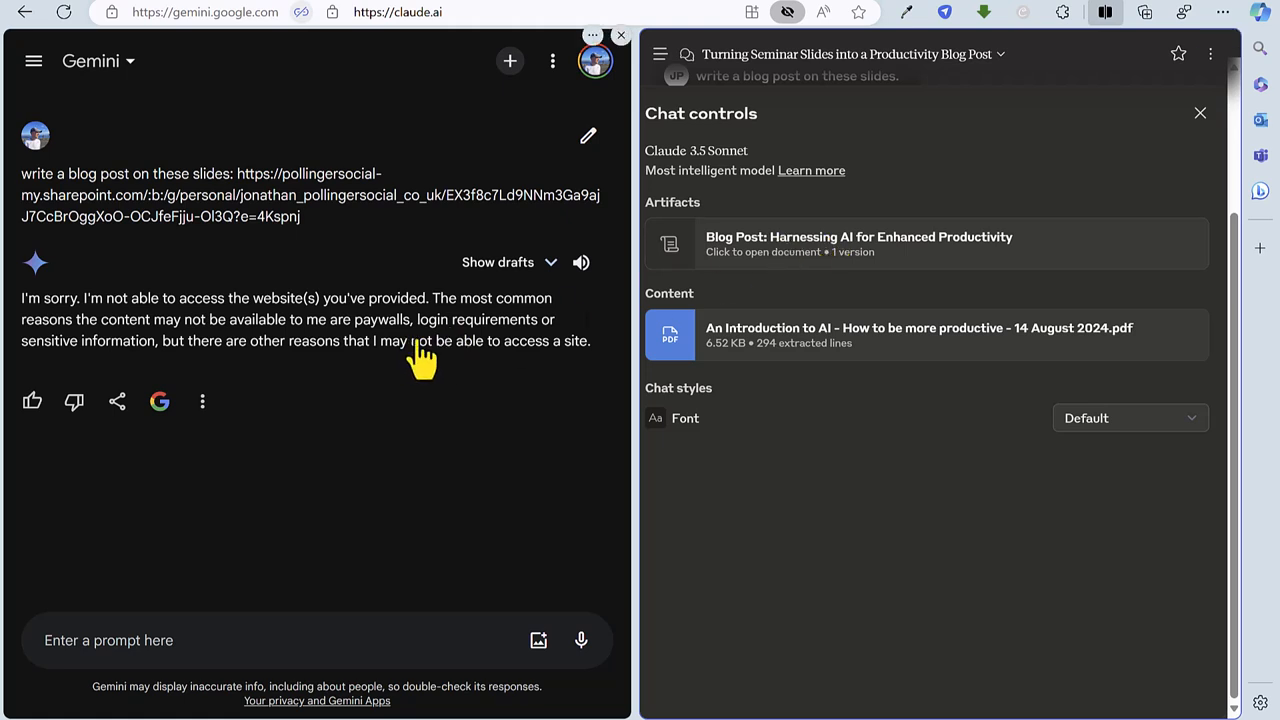
mouse_move(336, 244)
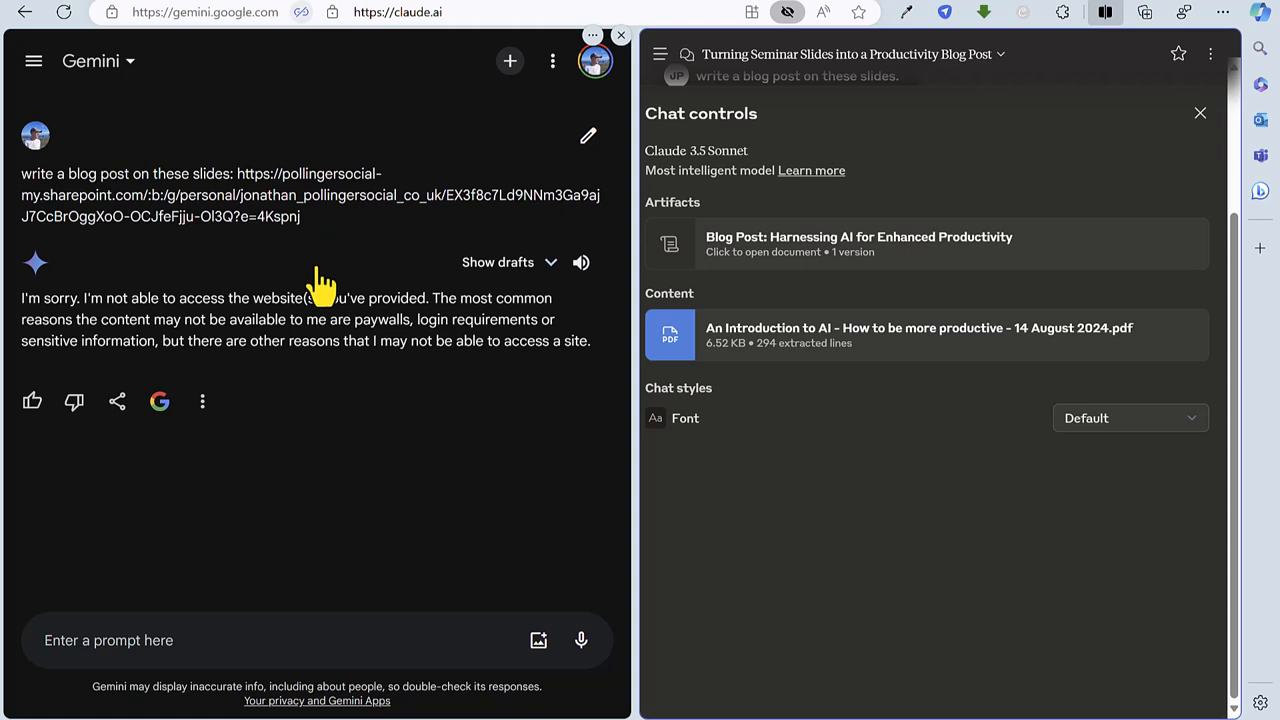
mouse_move(270, 336)
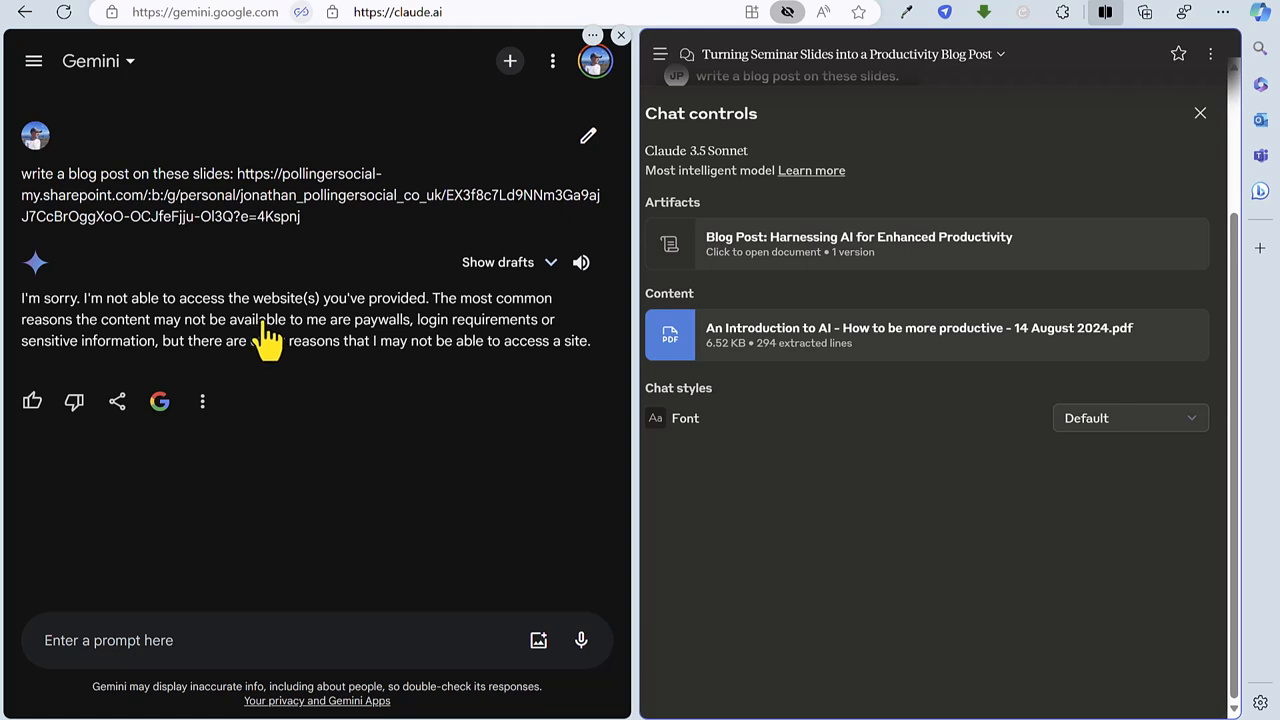
mouse_move(370, 344)
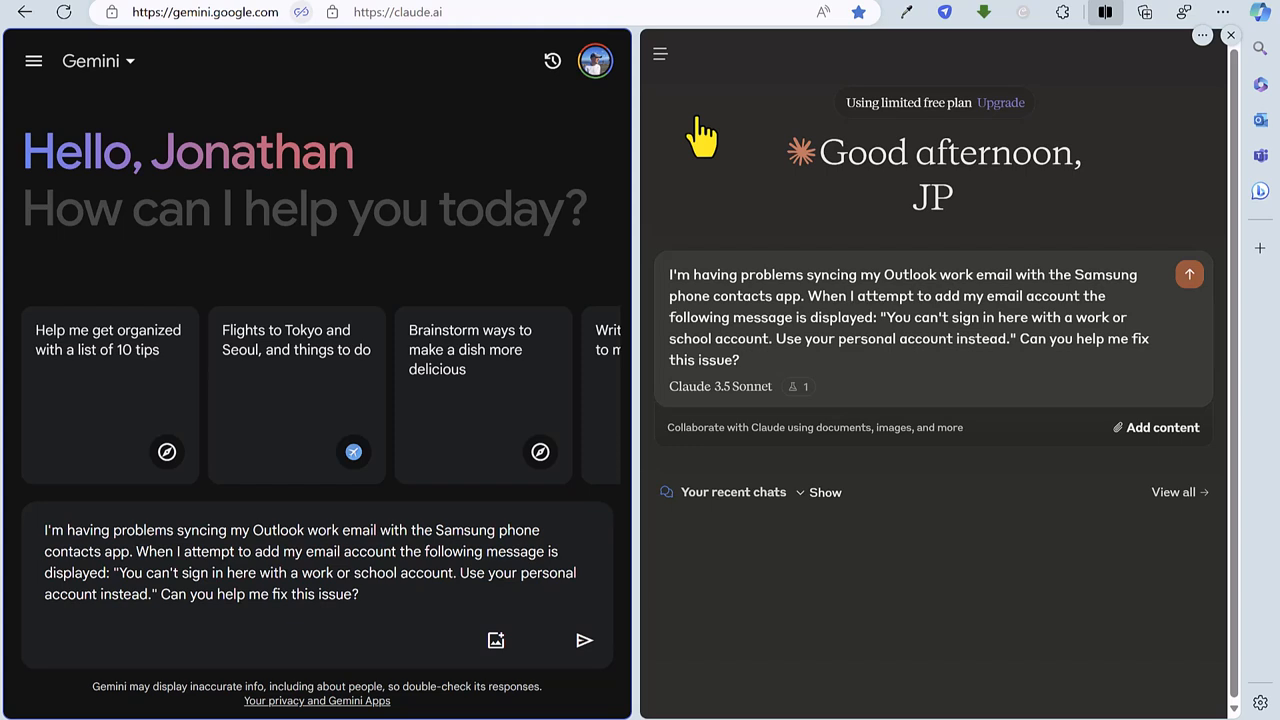
mouse_move(764, 350)
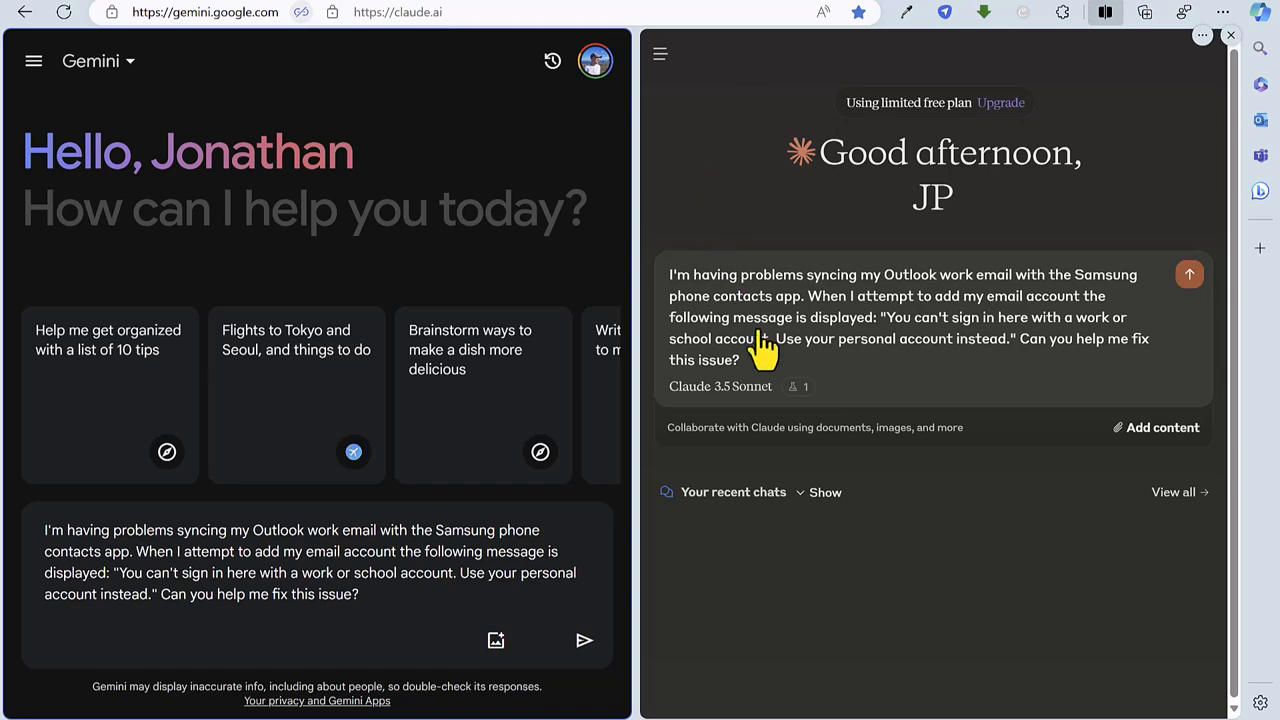
Submit the Outlook–Samsung Contacts sync error question for troubleshooting
click(584, 640)
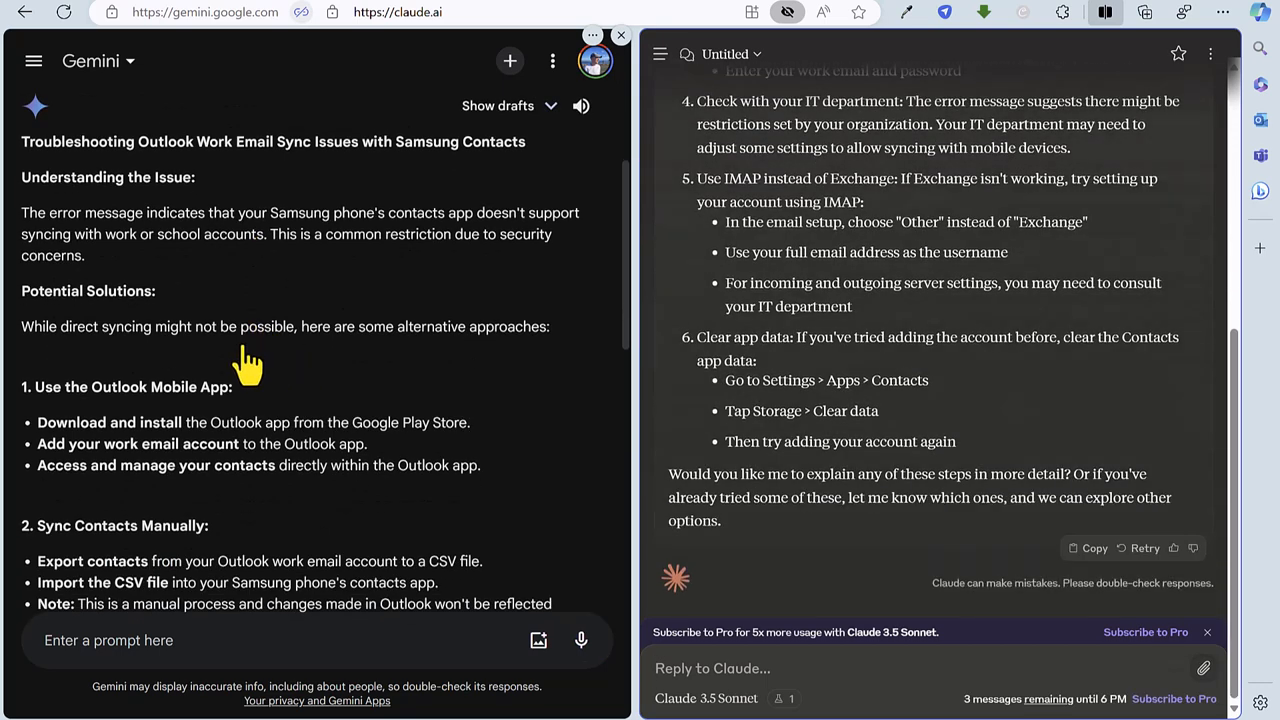
scroll(down, 3)
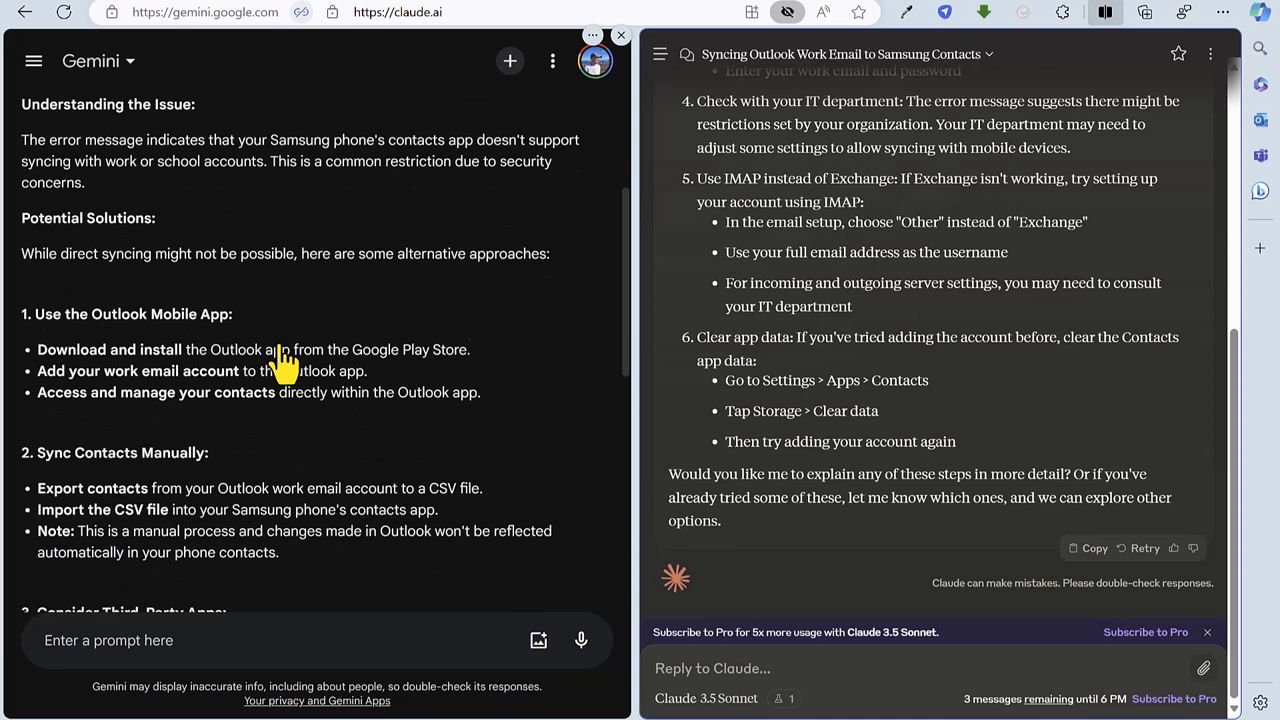
scroll(down, 3)
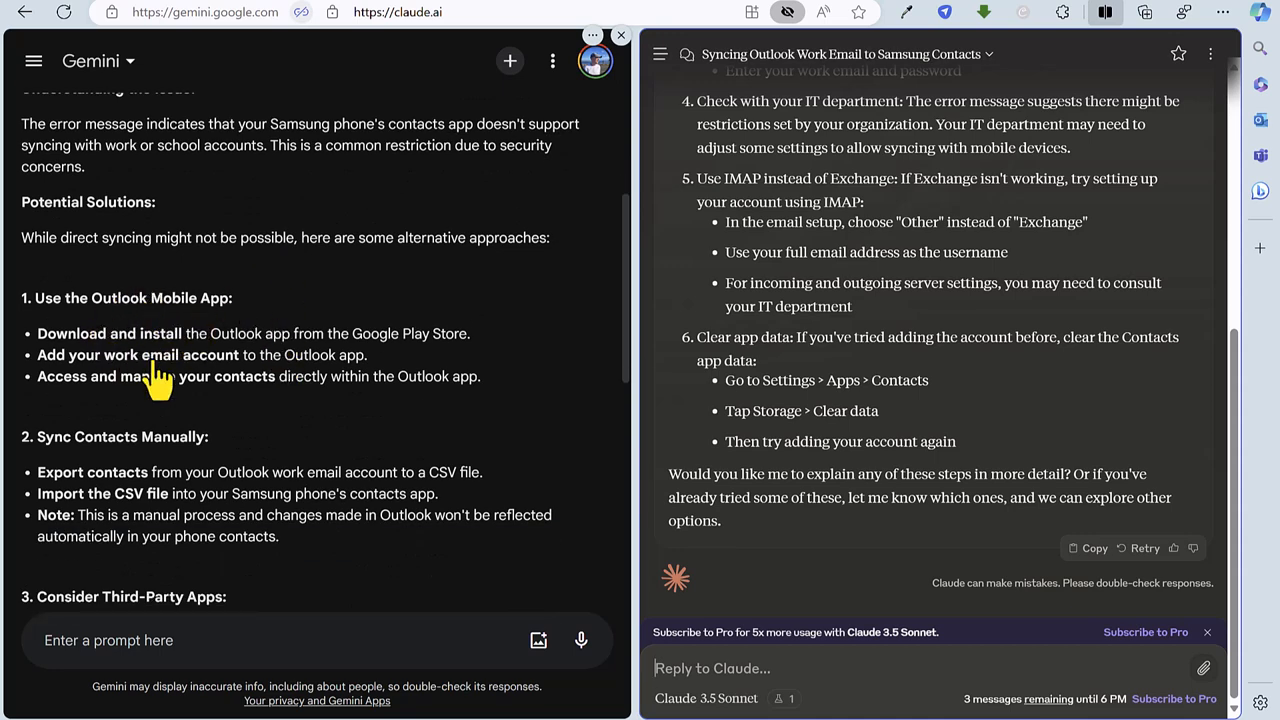
mouse_move(230, 356)
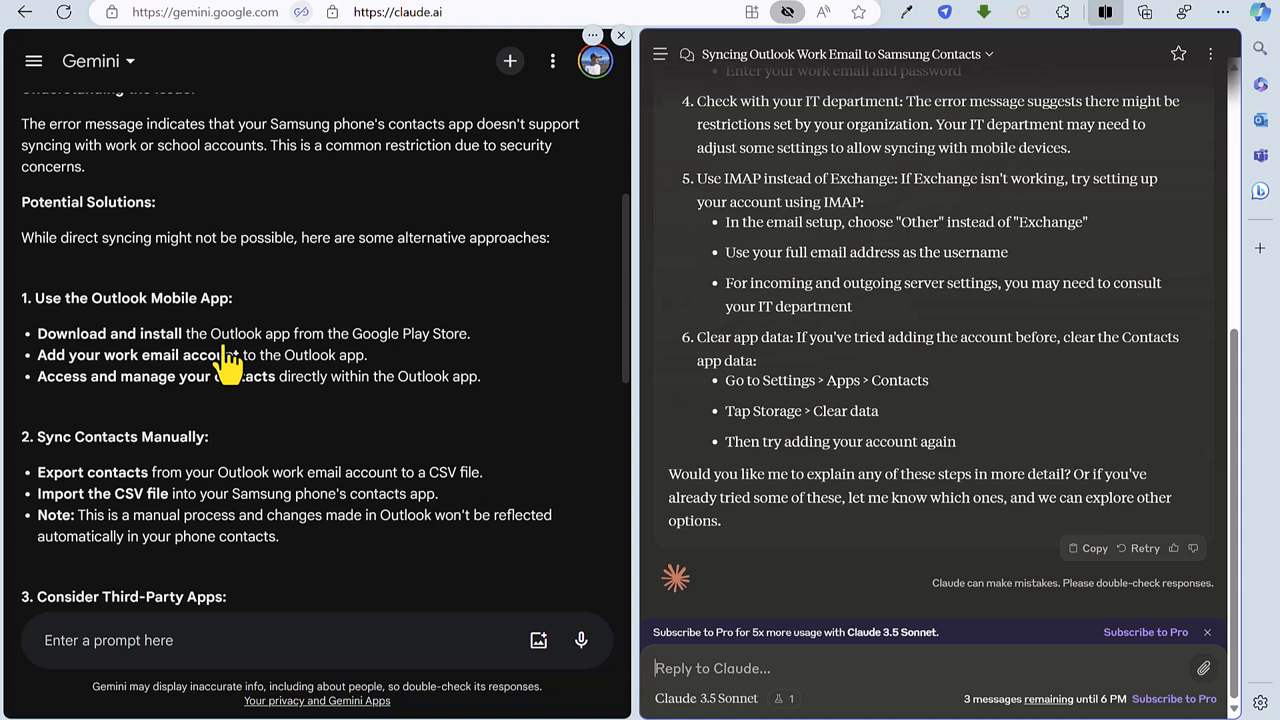
scroll(down, 3)
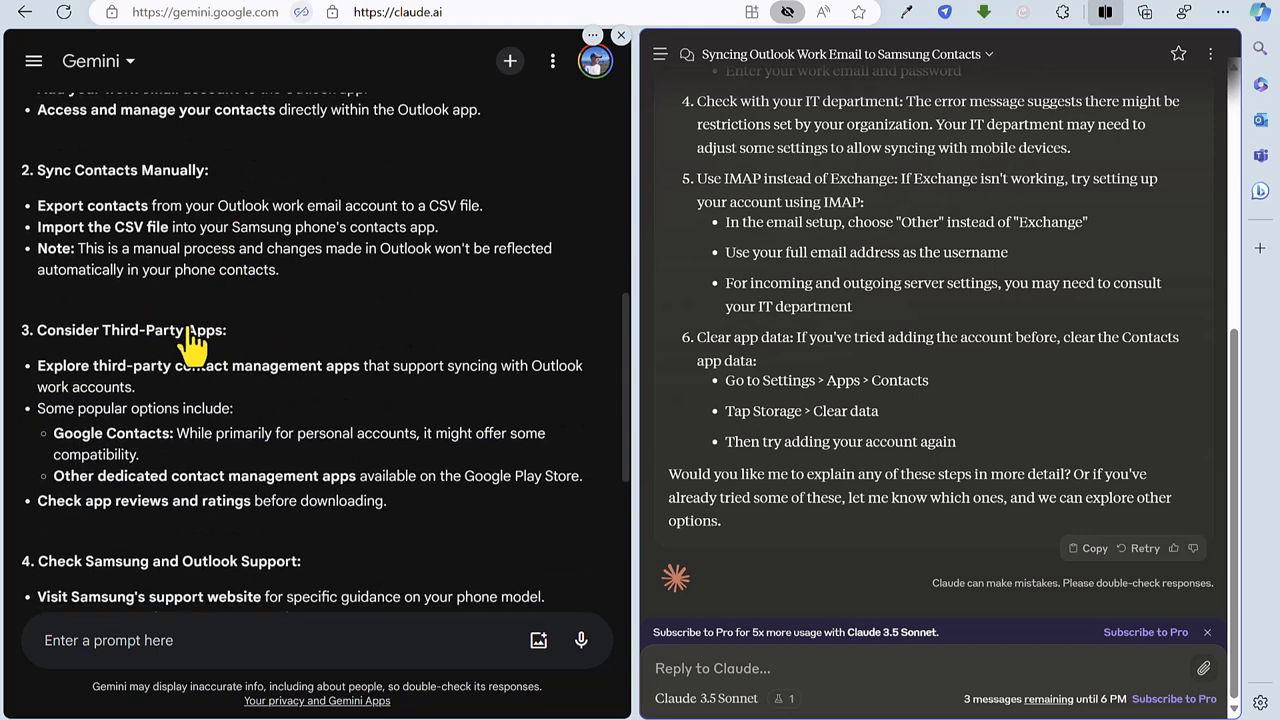
mouse_move(240, 392)
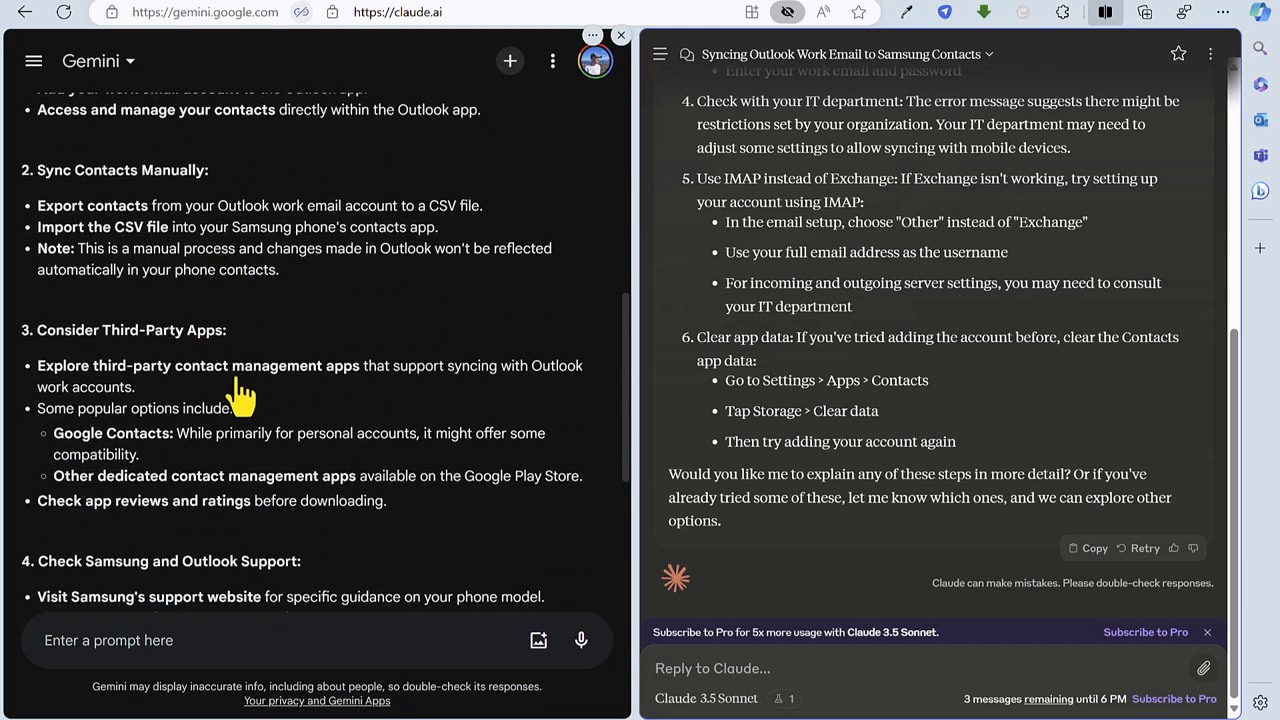
scroll(down, 3)
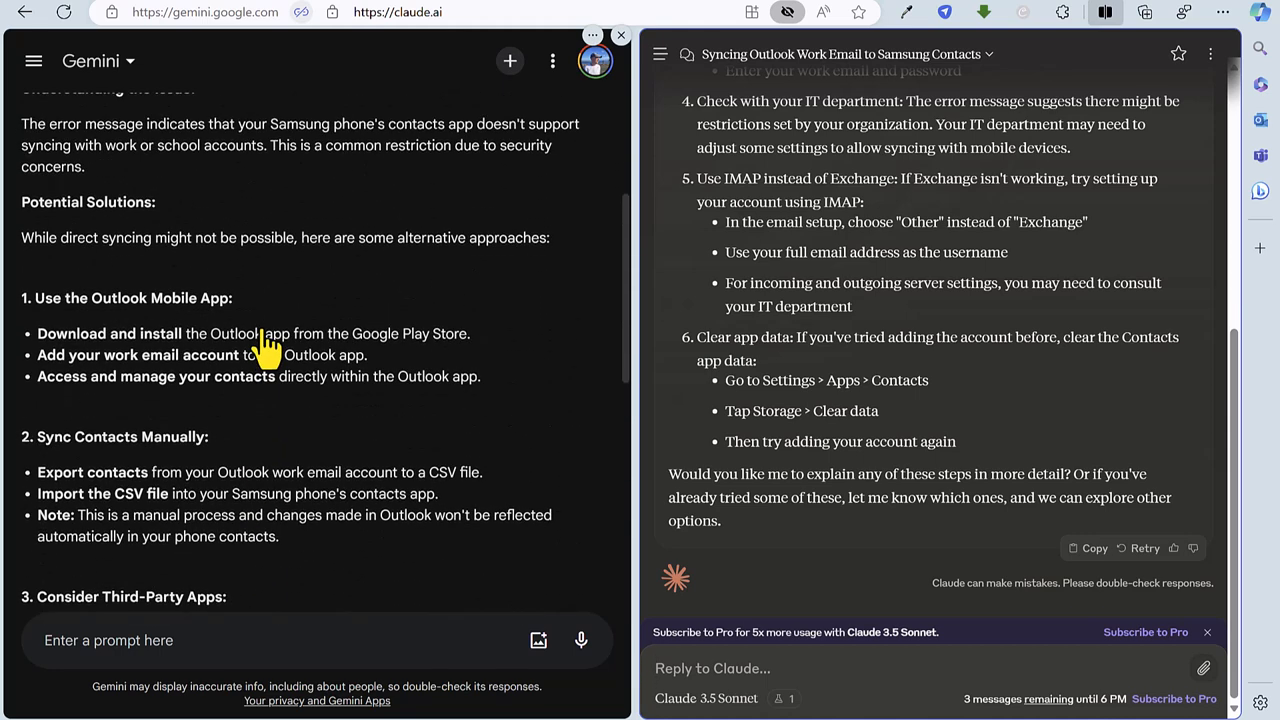
mouse_move(300, 376)
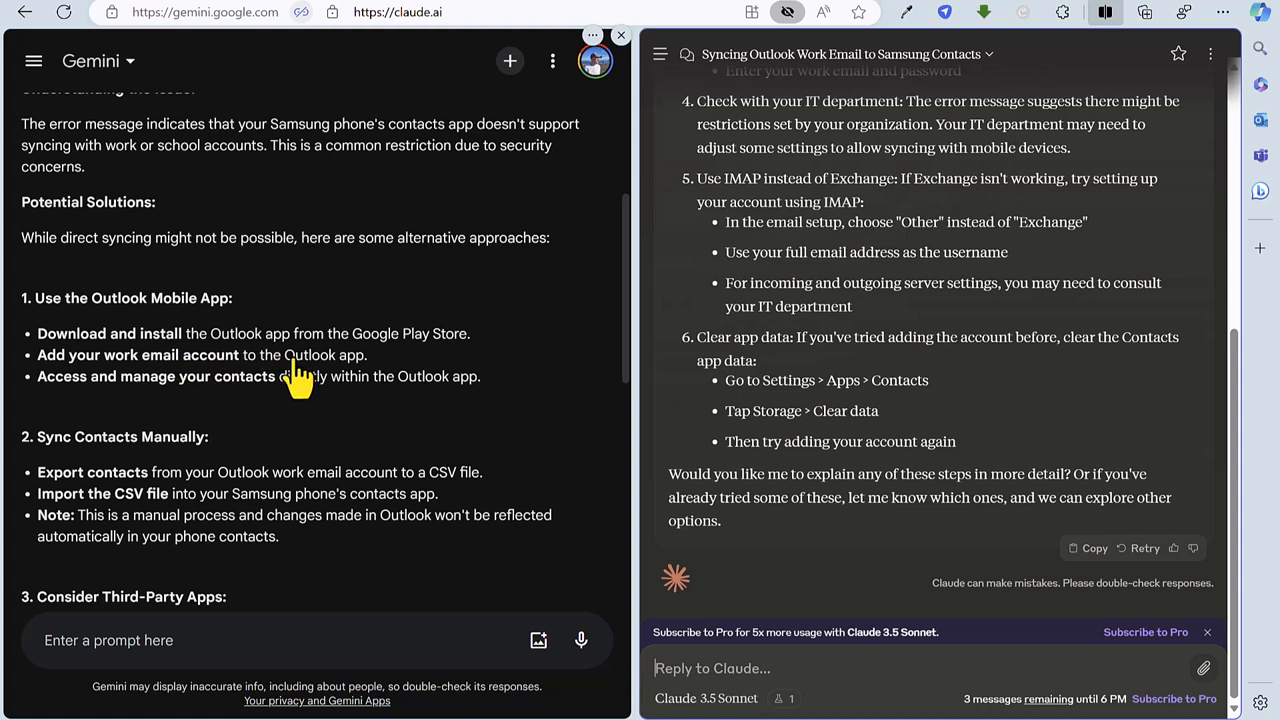
mouse_move(304, 388)
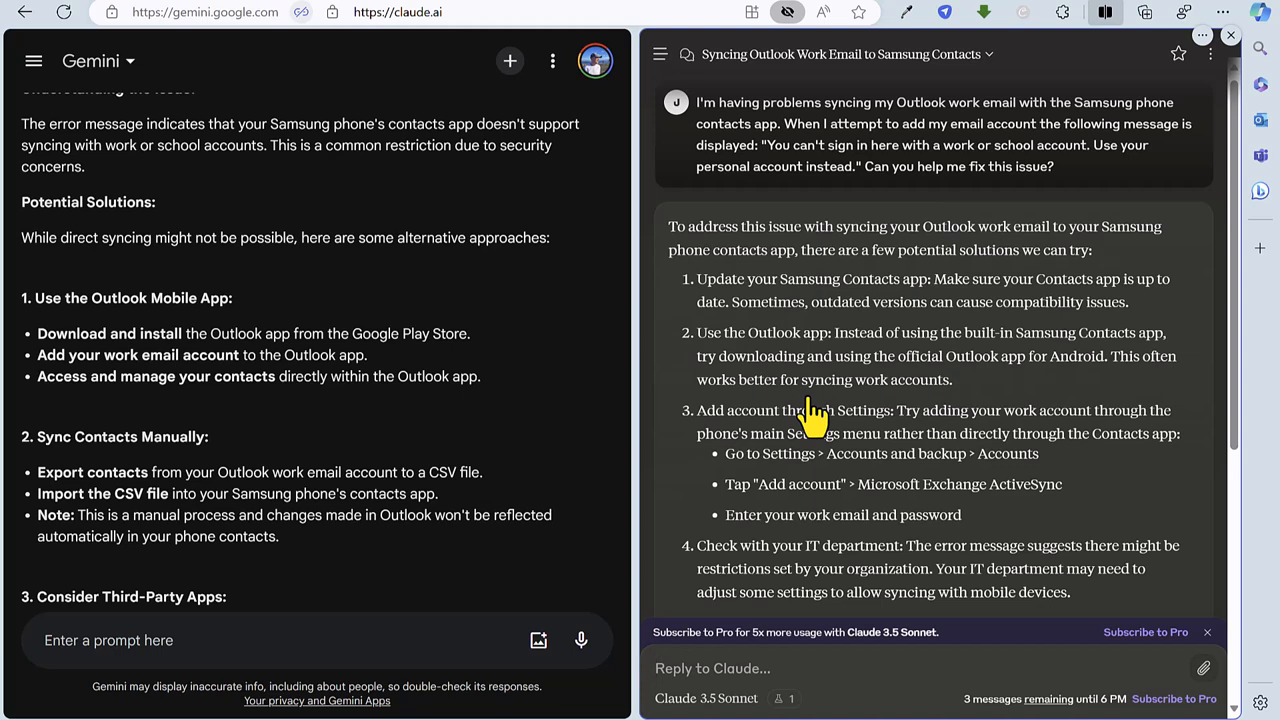
mouse_move(844, 388)
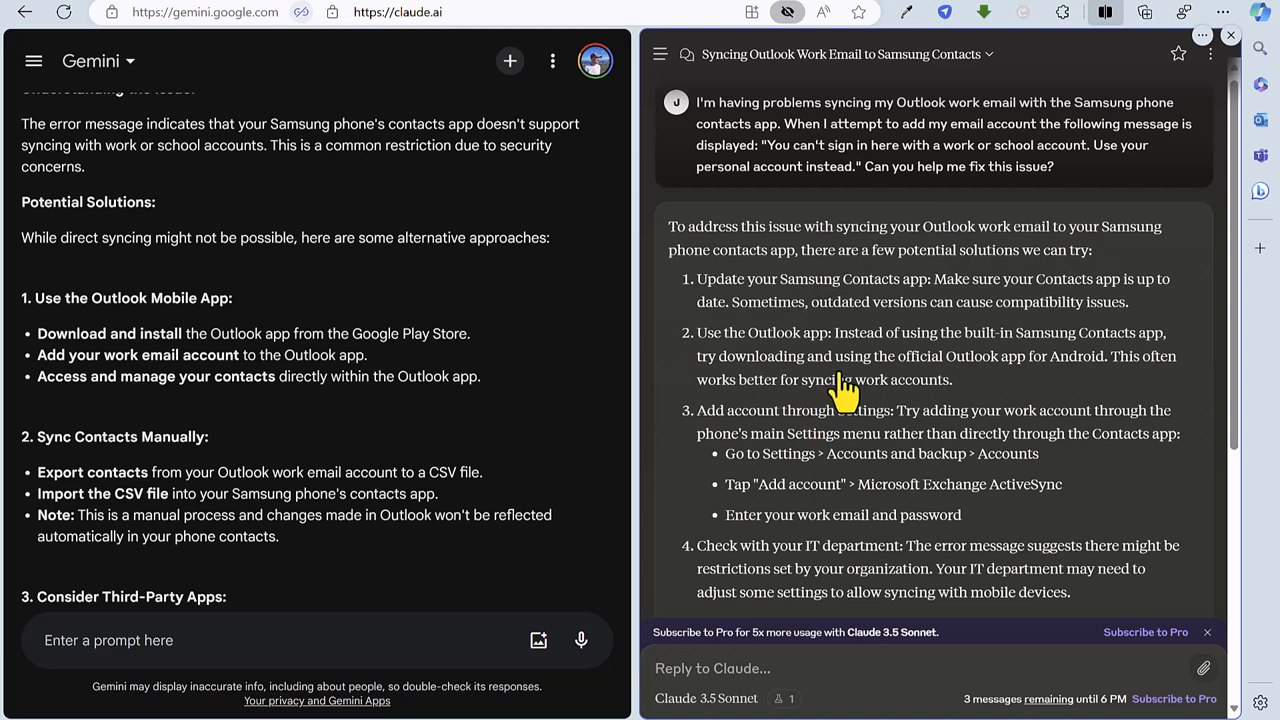
scroll(down, 3)
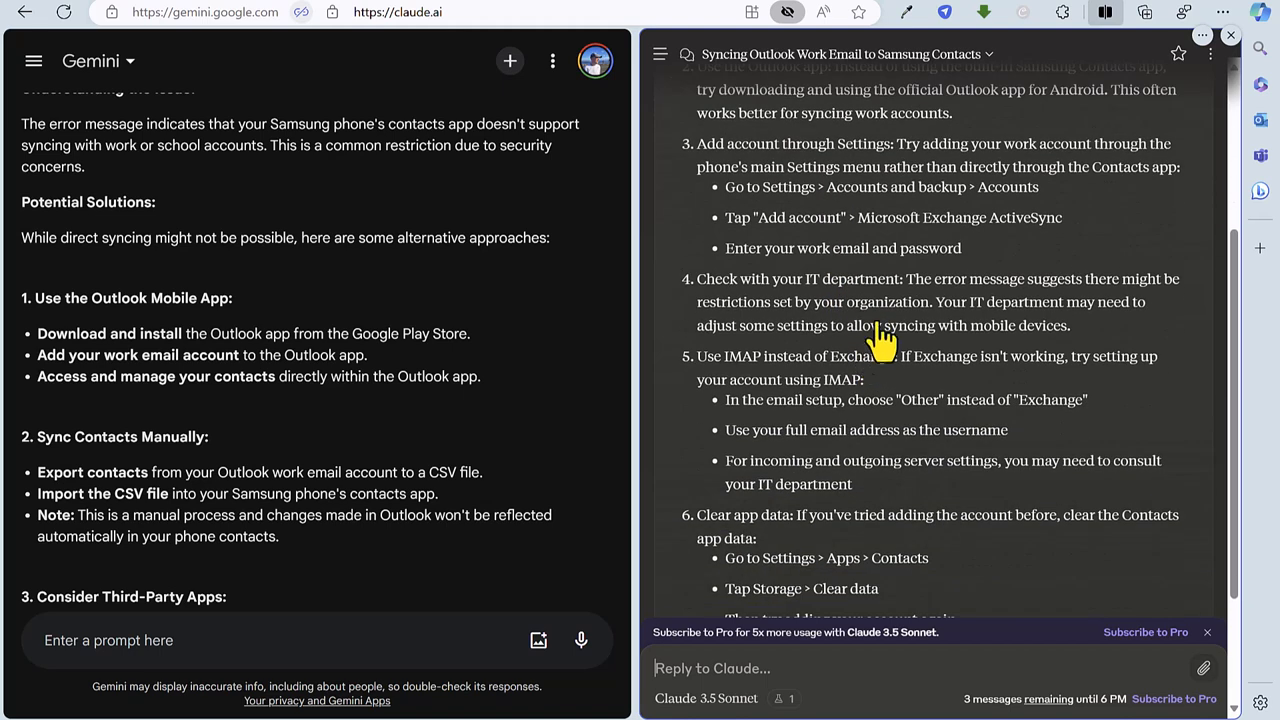
scroll(down, 3)
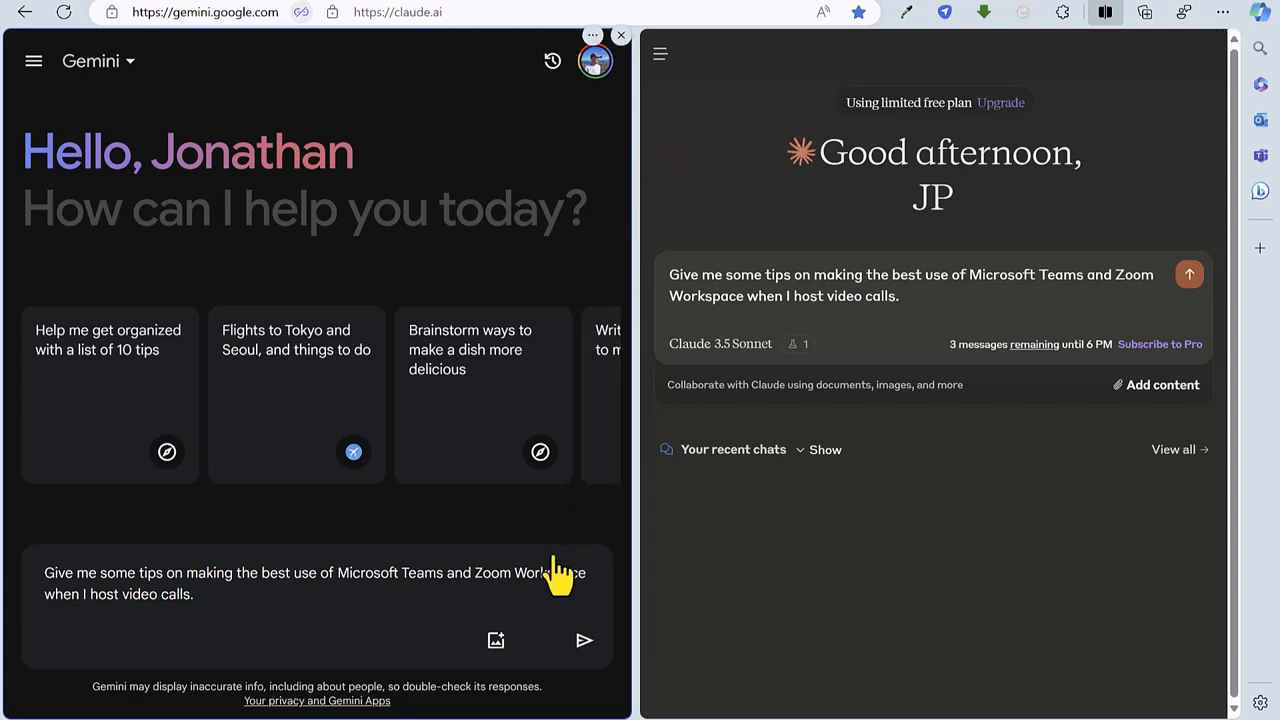
Send the Teams and Zoom video-call hosting tips prompt to Gemini and Claude
click(584, 640)
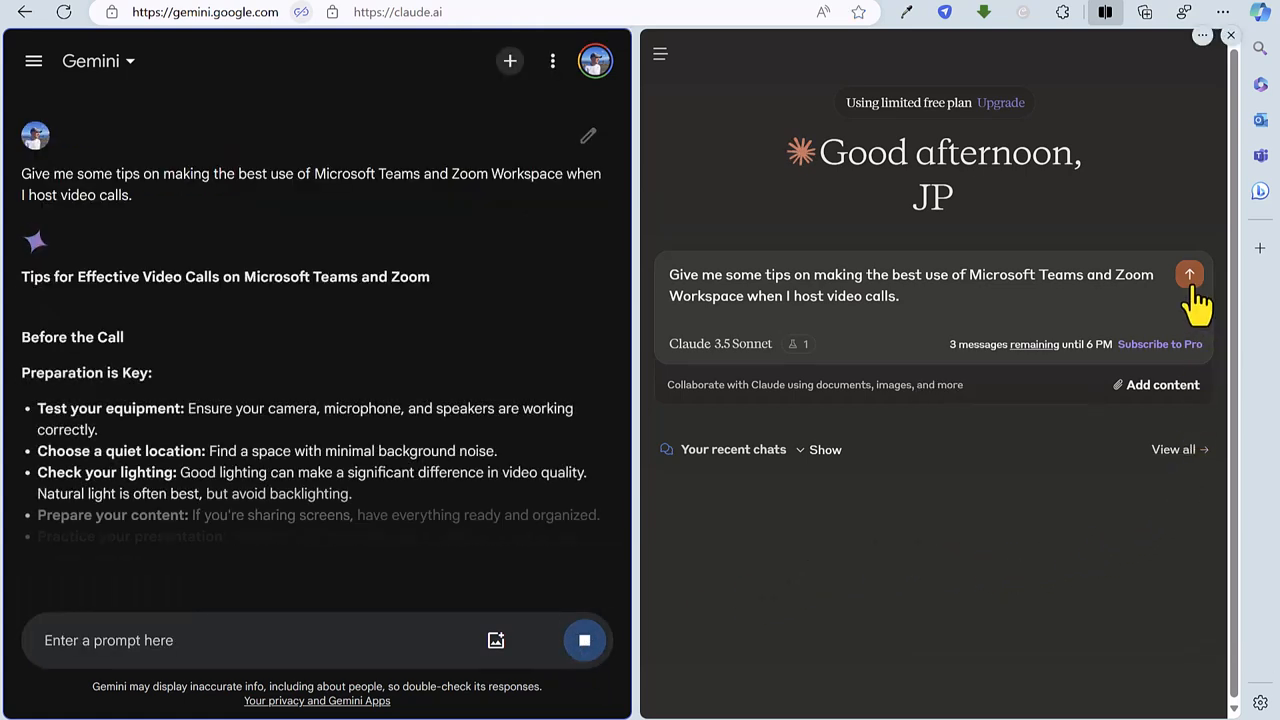
click(1188, 274)
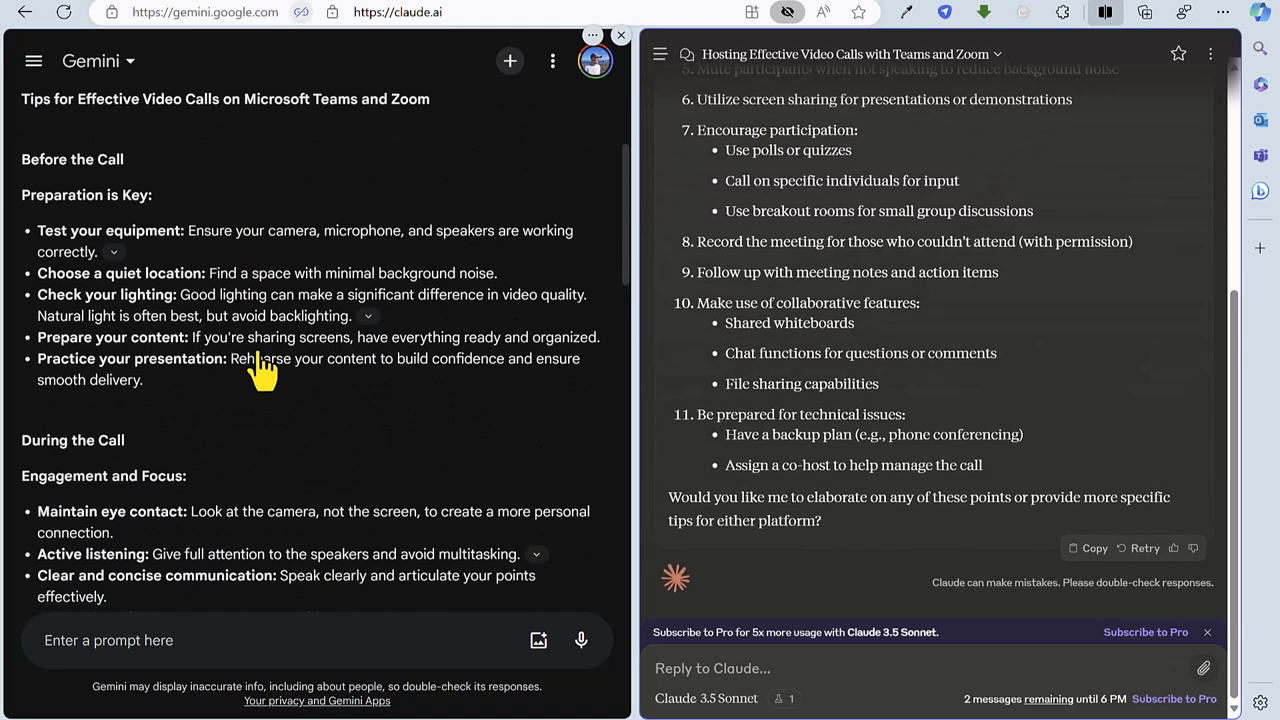
Read Gemini's video-call tips to the end and reveal more articles in its Sources carousel
scroll(down, 3)
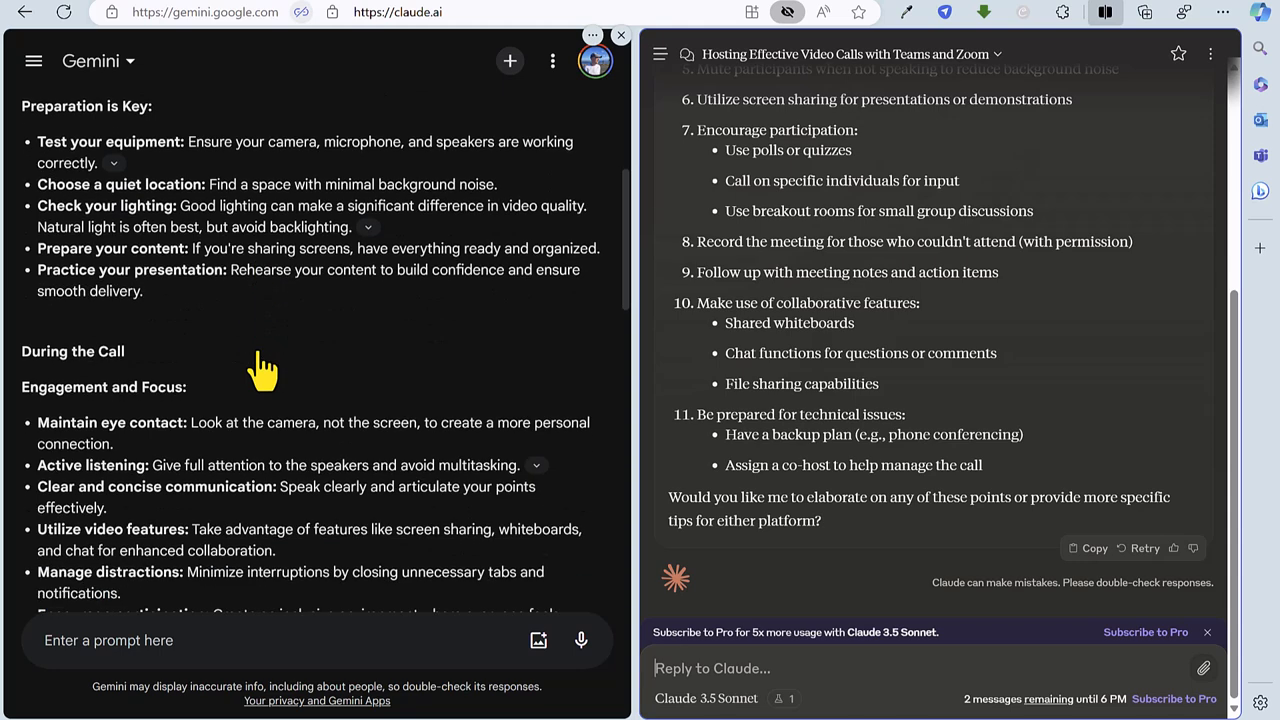
scroll(down, 3)
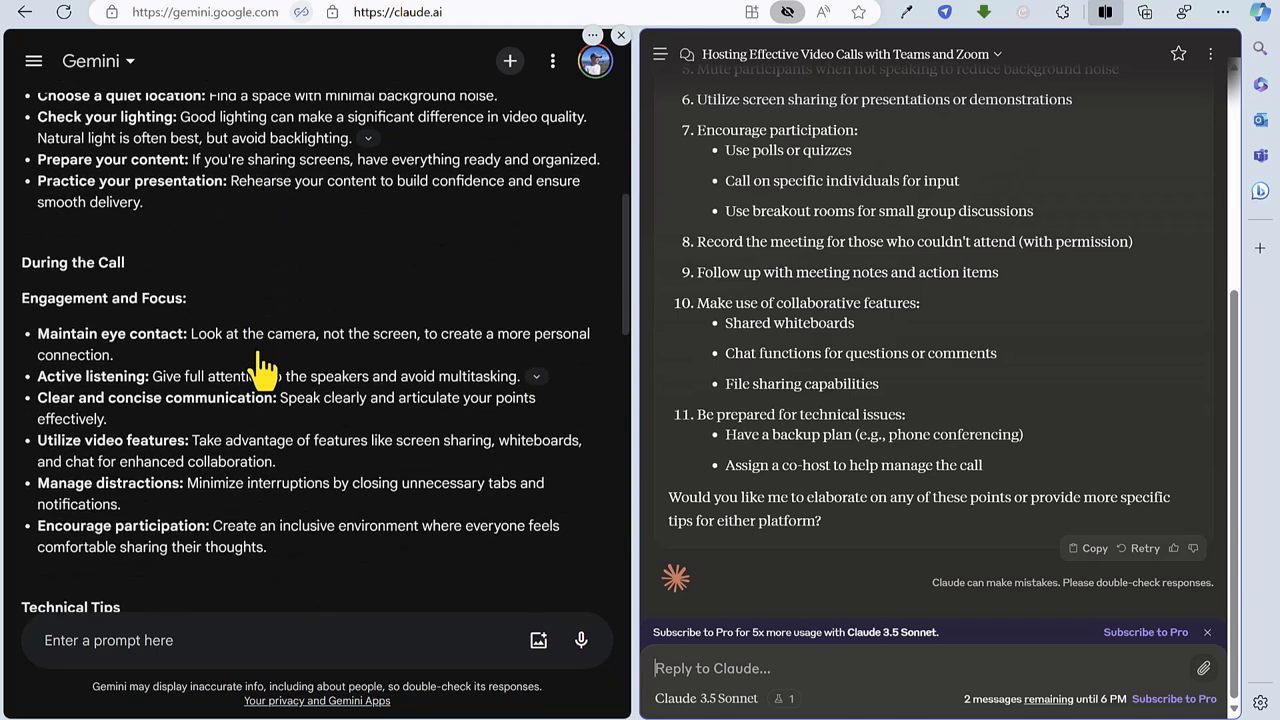
scroll(down, 3)
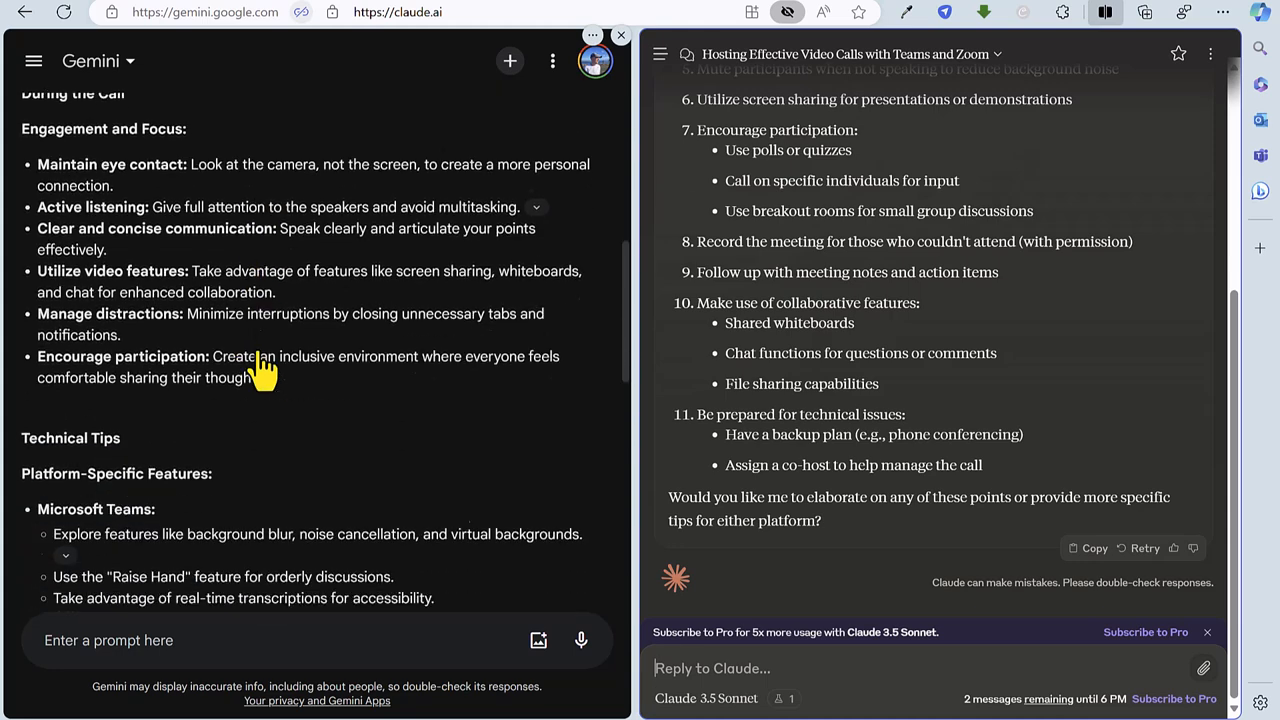
scroll(down, 3)
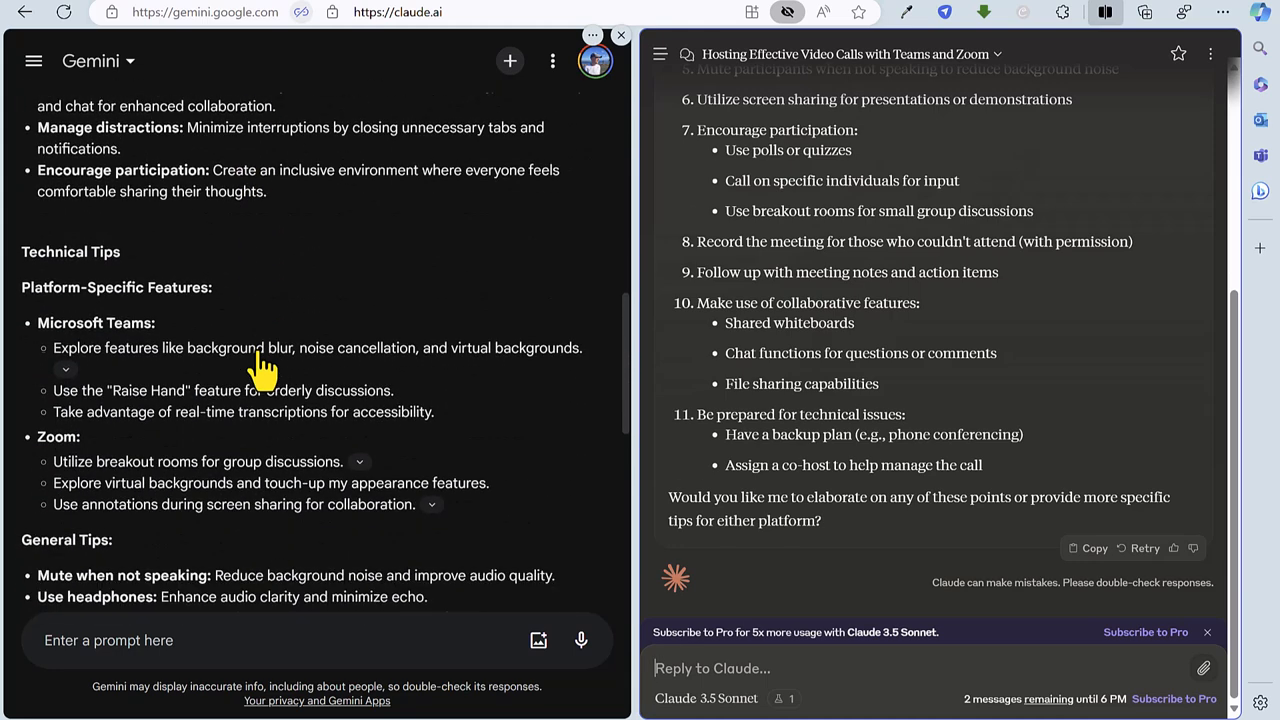
scroll(down, 3)
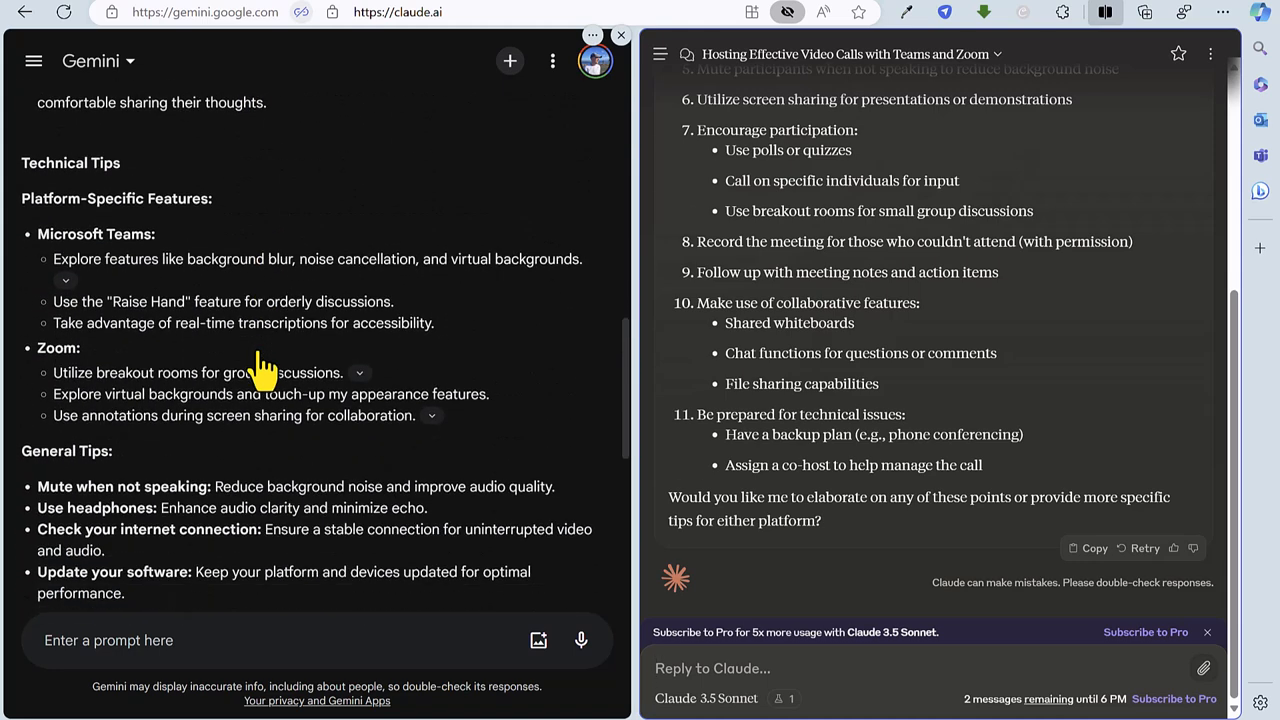
scroll(down, 3)
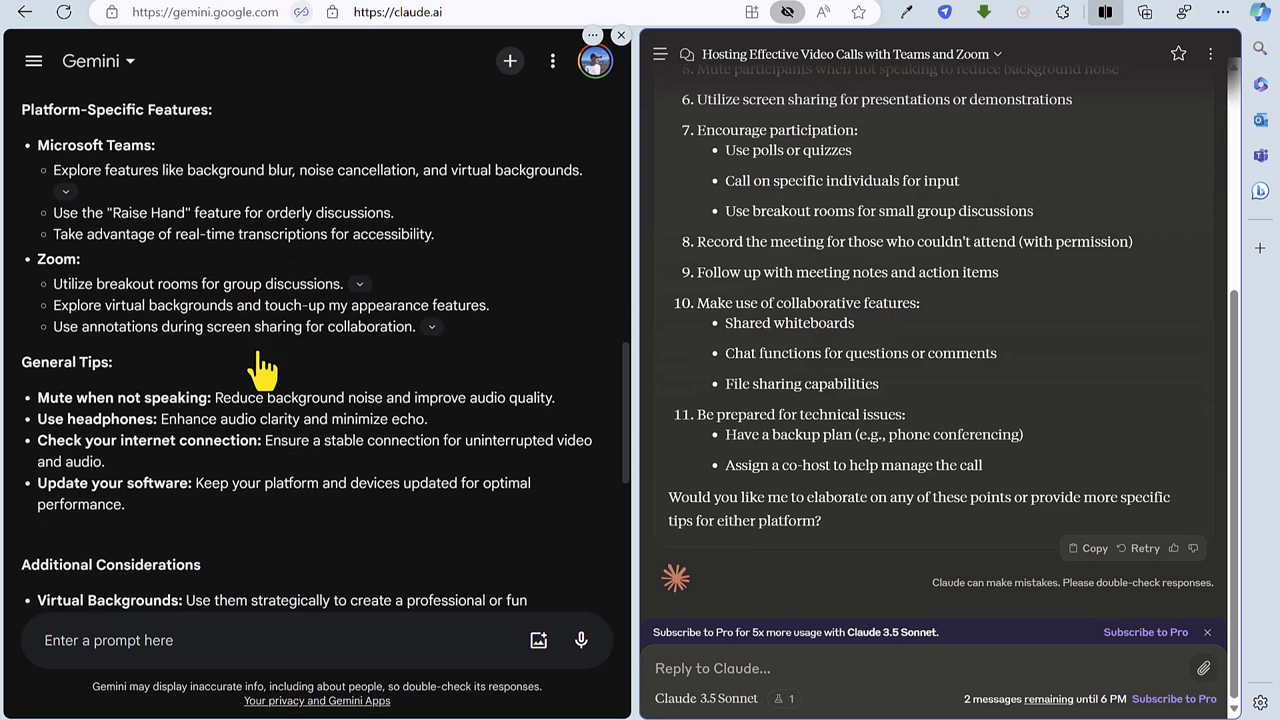
scroll(down, 3)
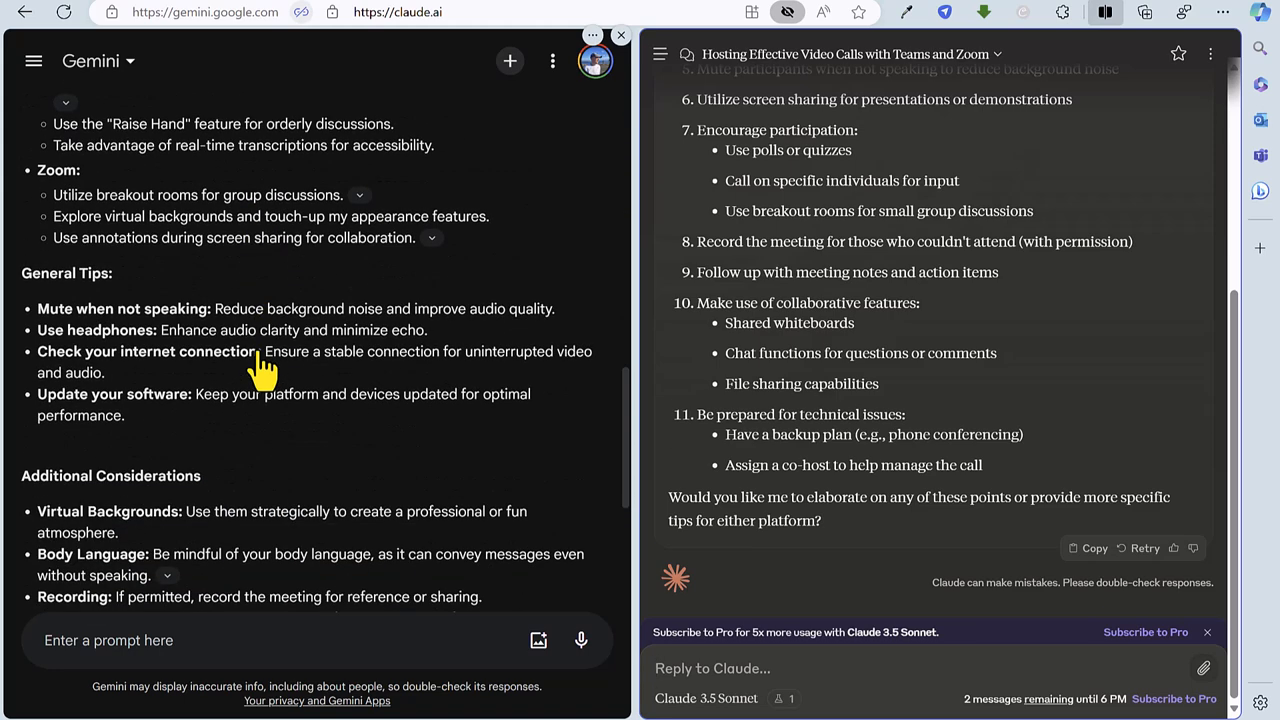
scroll(down, 3)
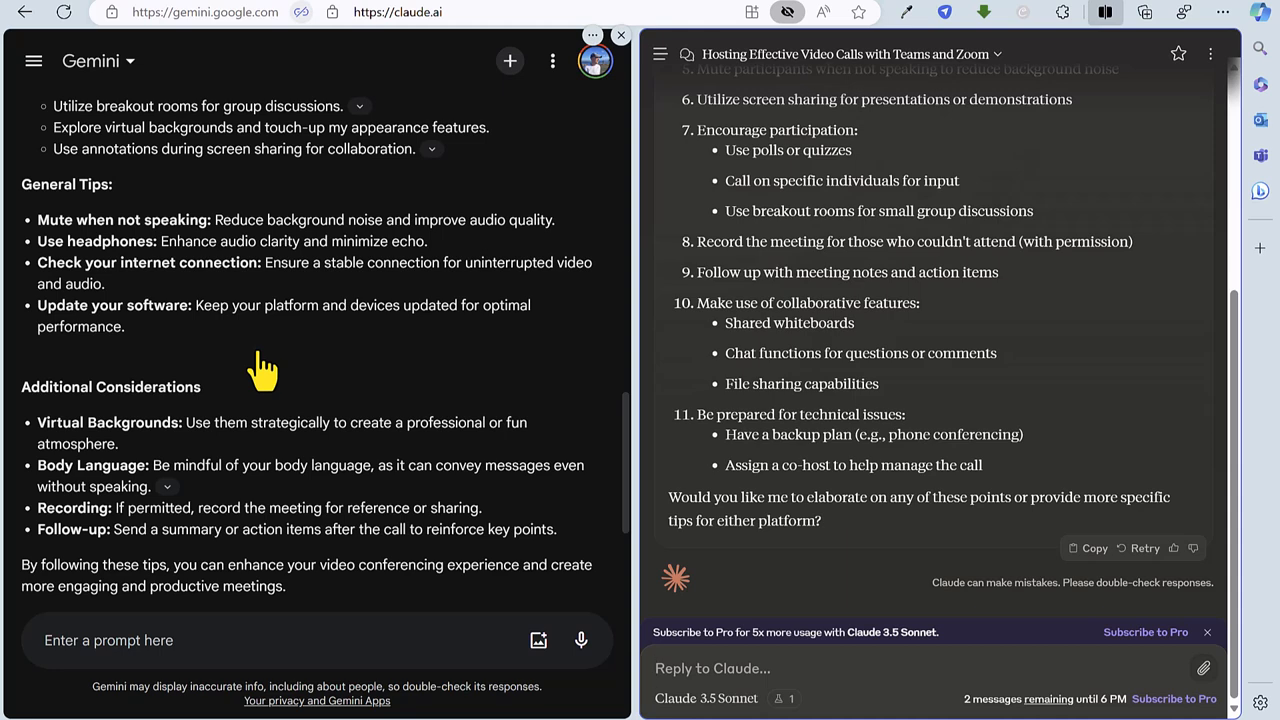
scroll(down, 3)
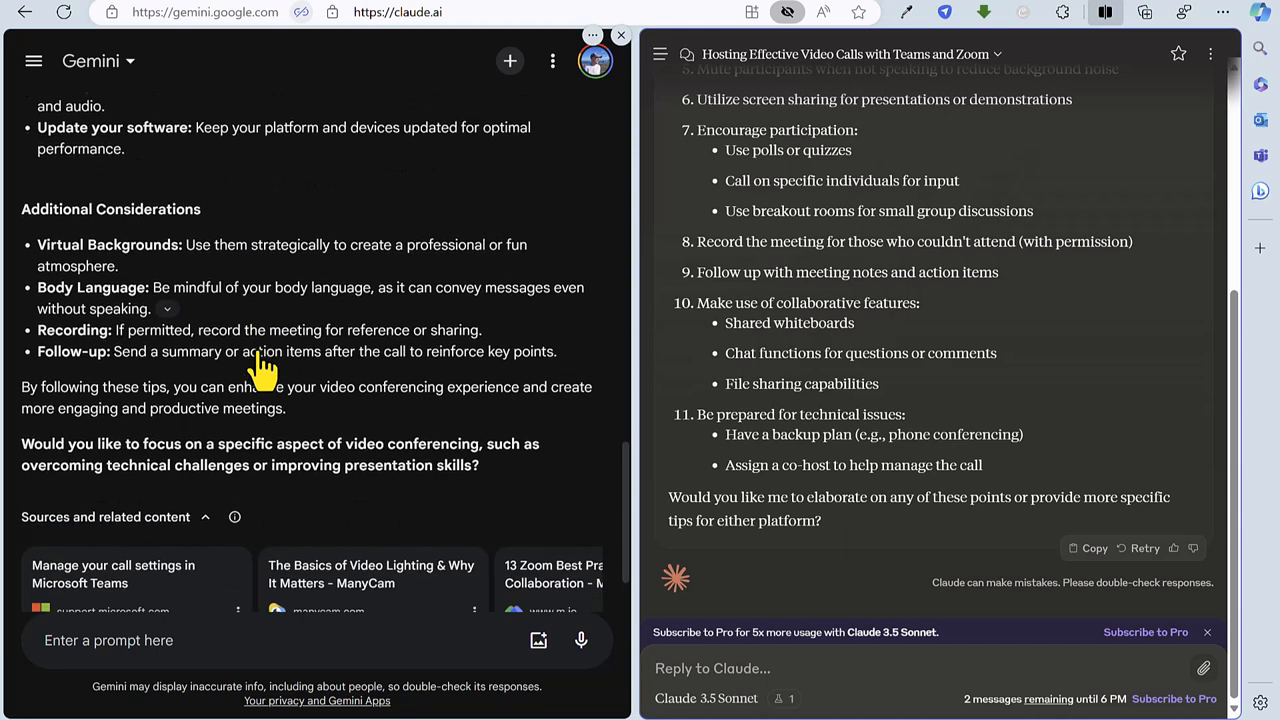
mouse_move(348, 330)
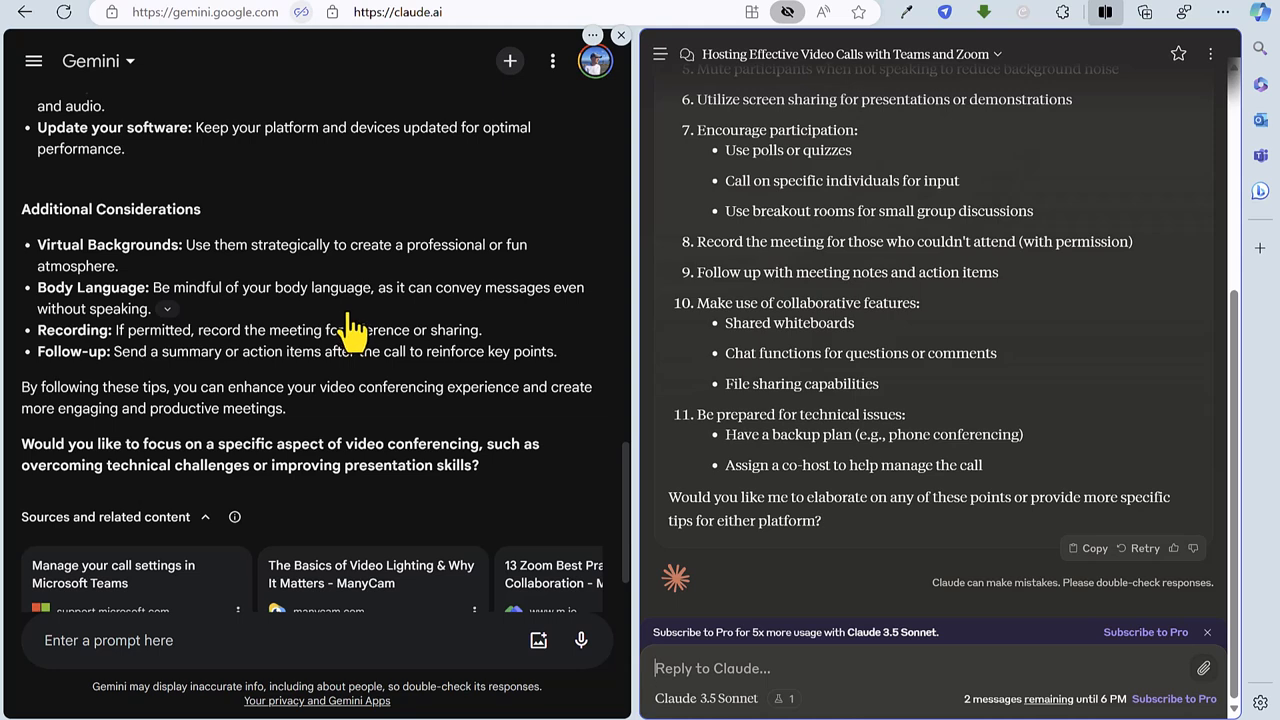
mouse_move(364, 350)
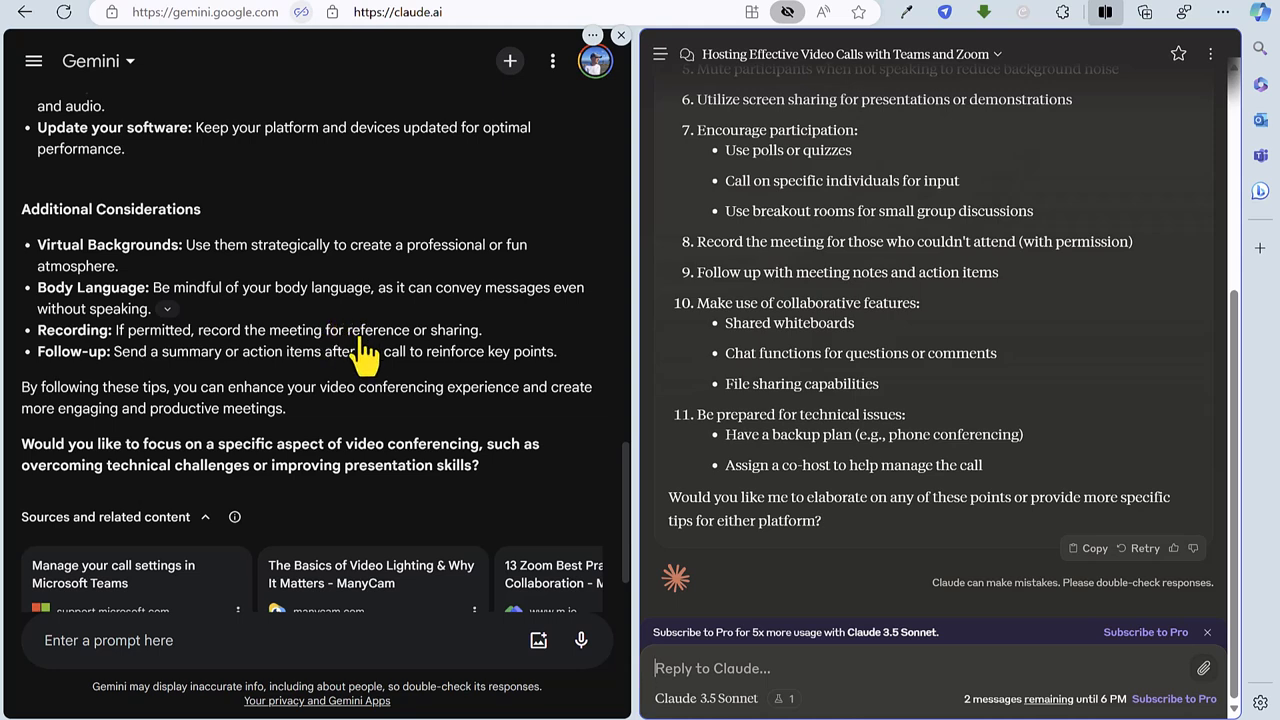
scroll(down, 3)
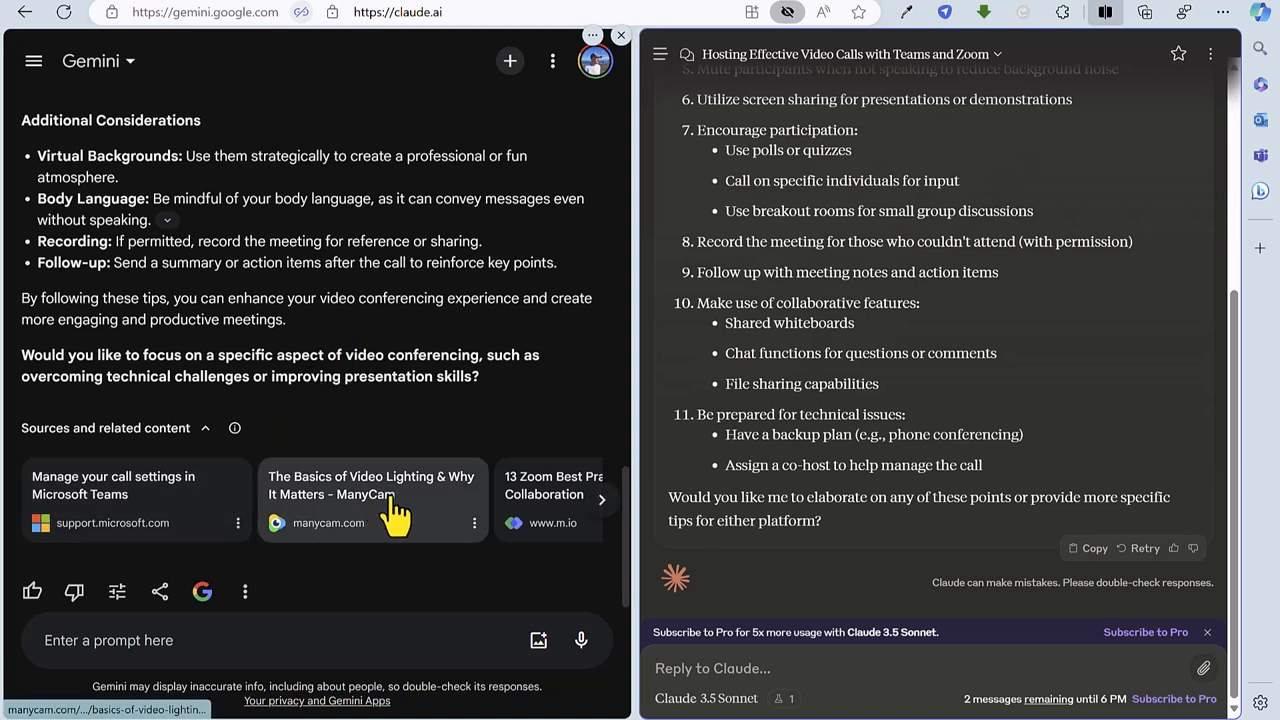
mouse_move(580, 510)
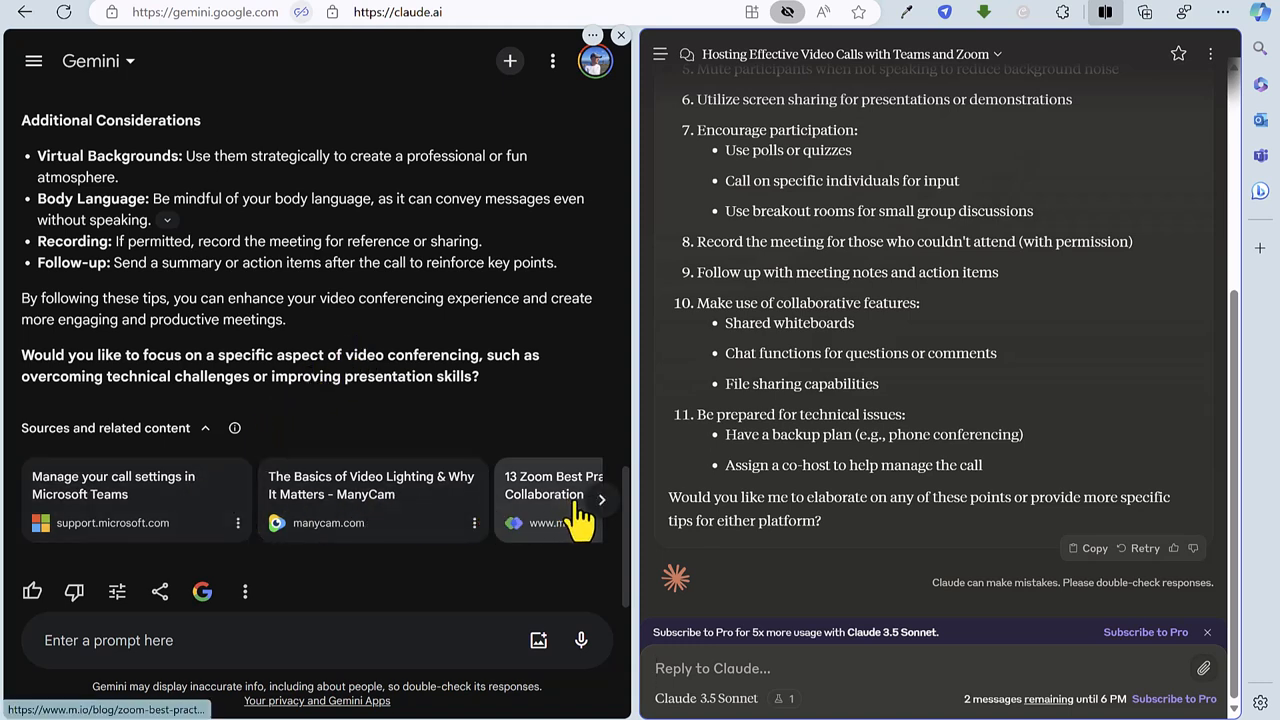
click(602, 500)
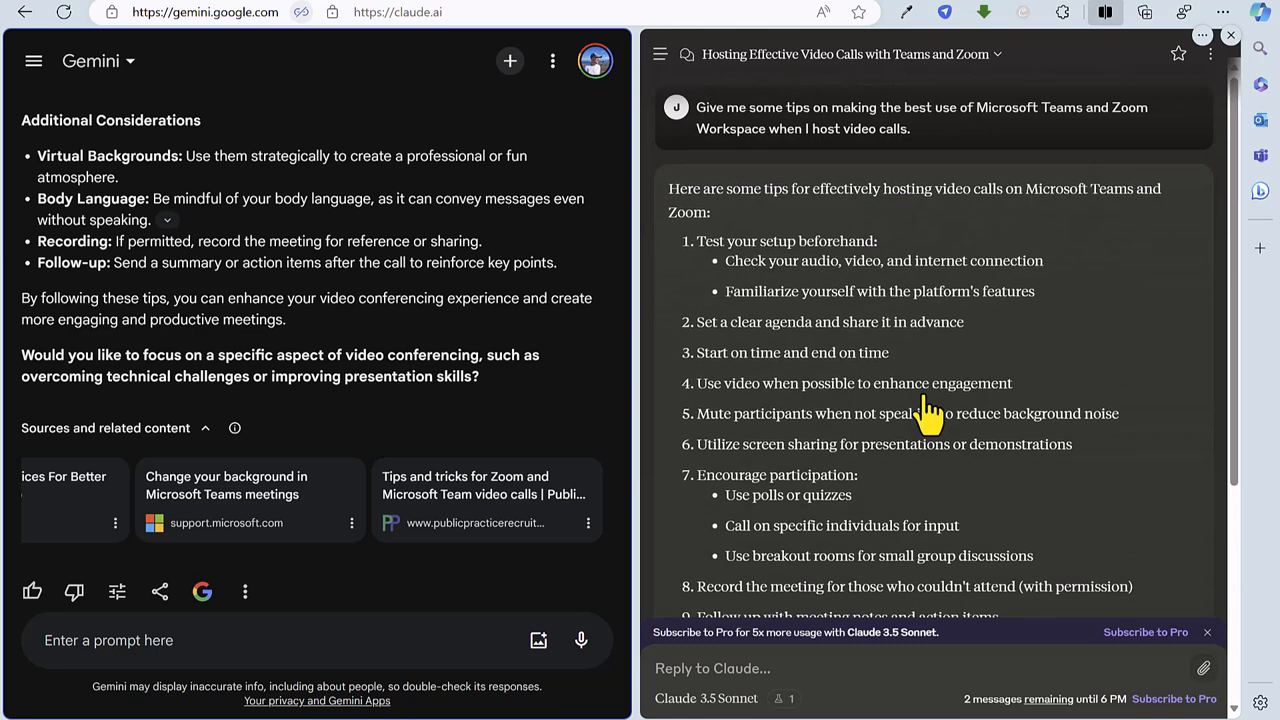
mouse_move(976, 258)
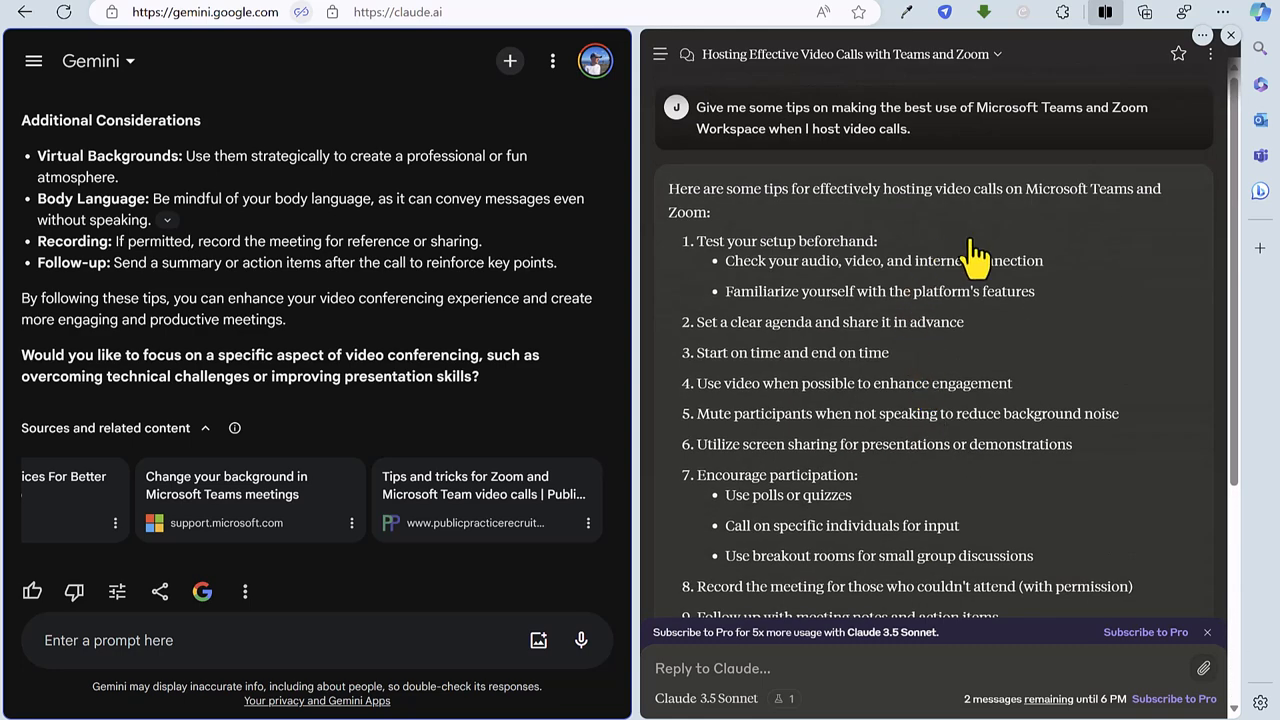
scroll(down, 3)
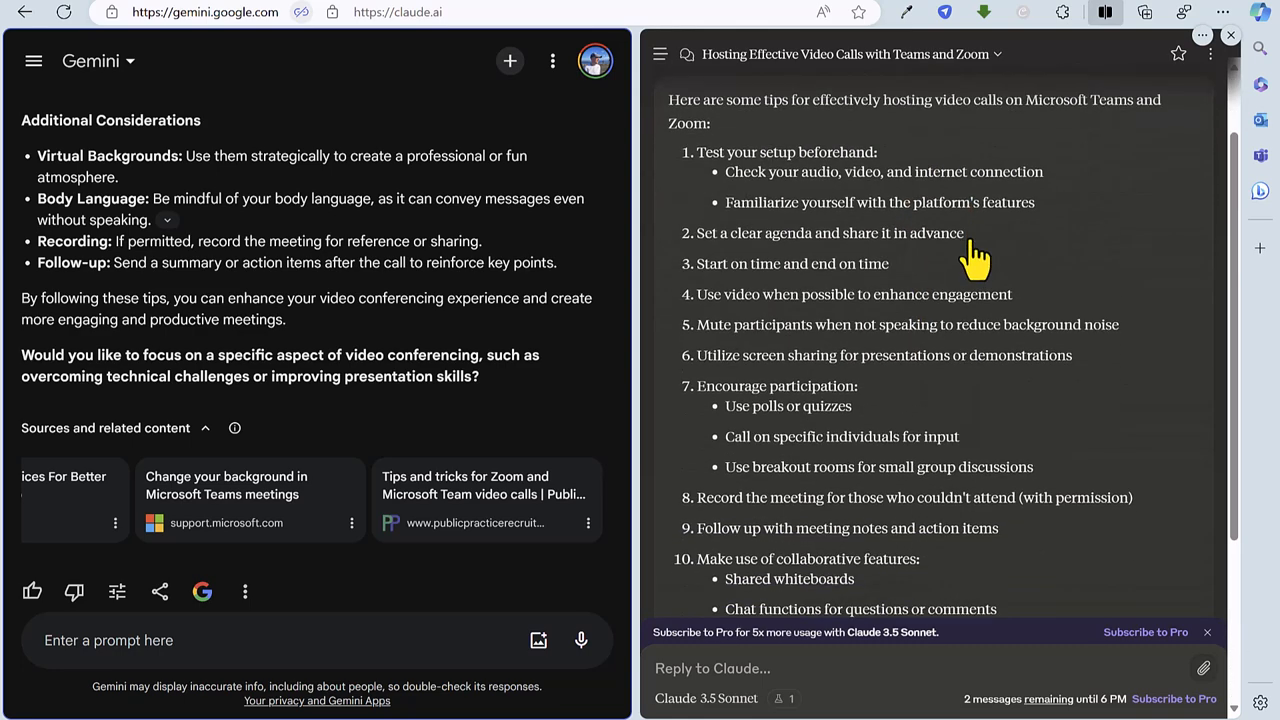
scroll(down, 3)
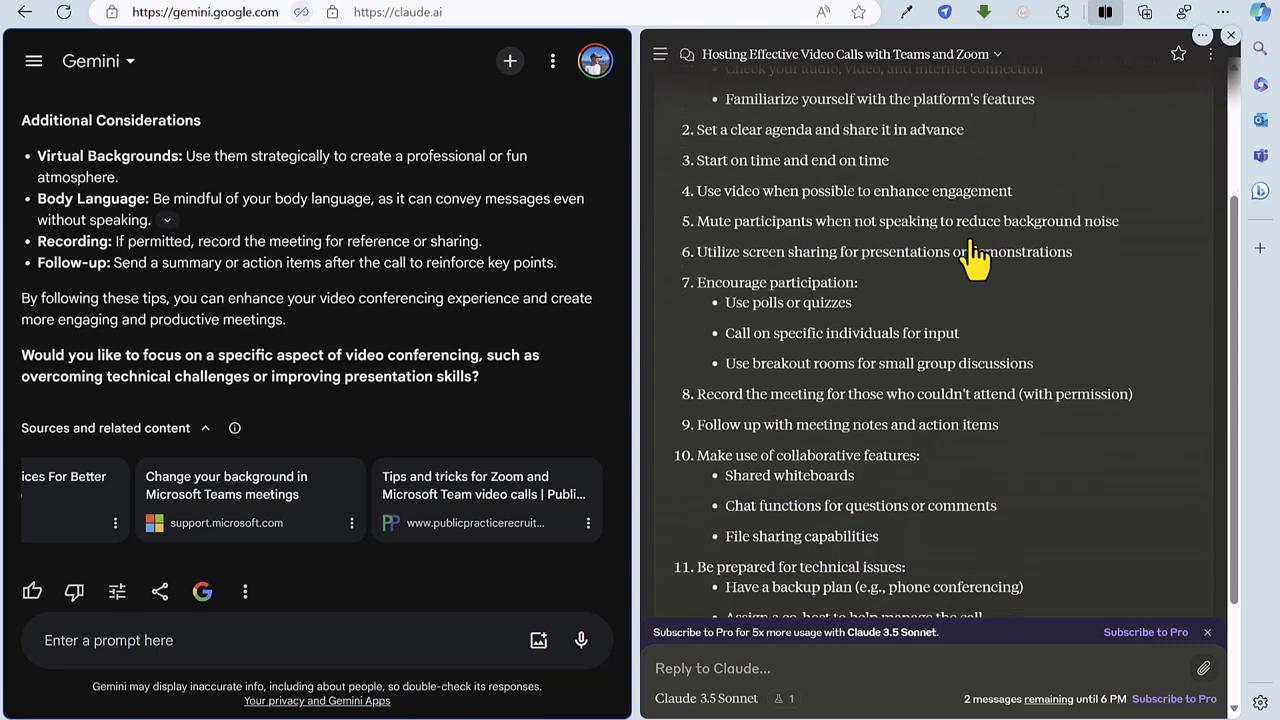
scroll(down, 3)
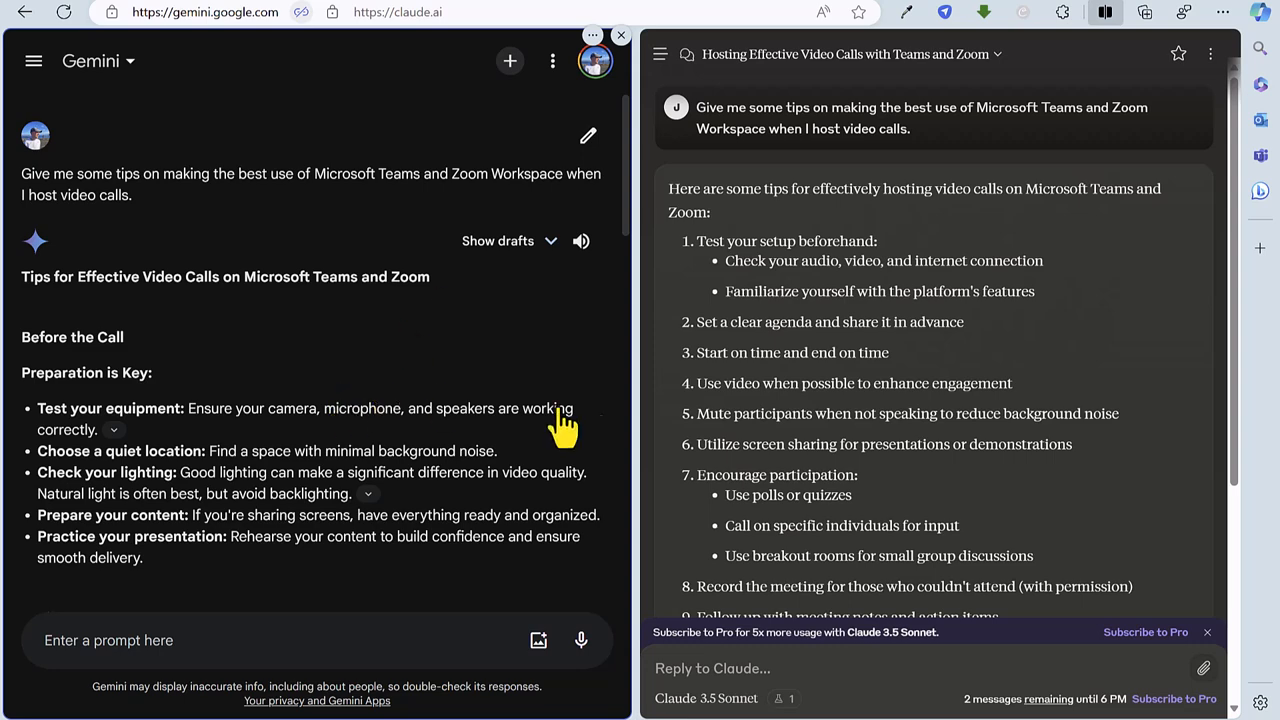
scroll(down, 3)
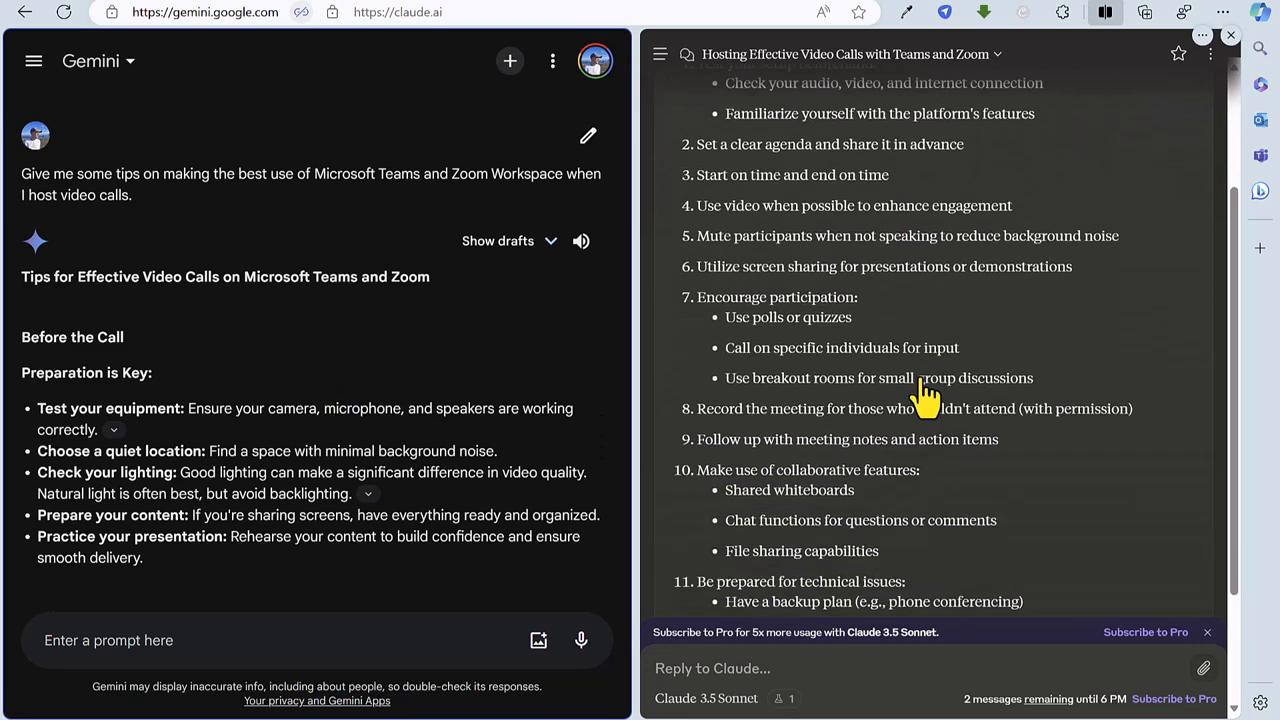
scroll(down, 3)
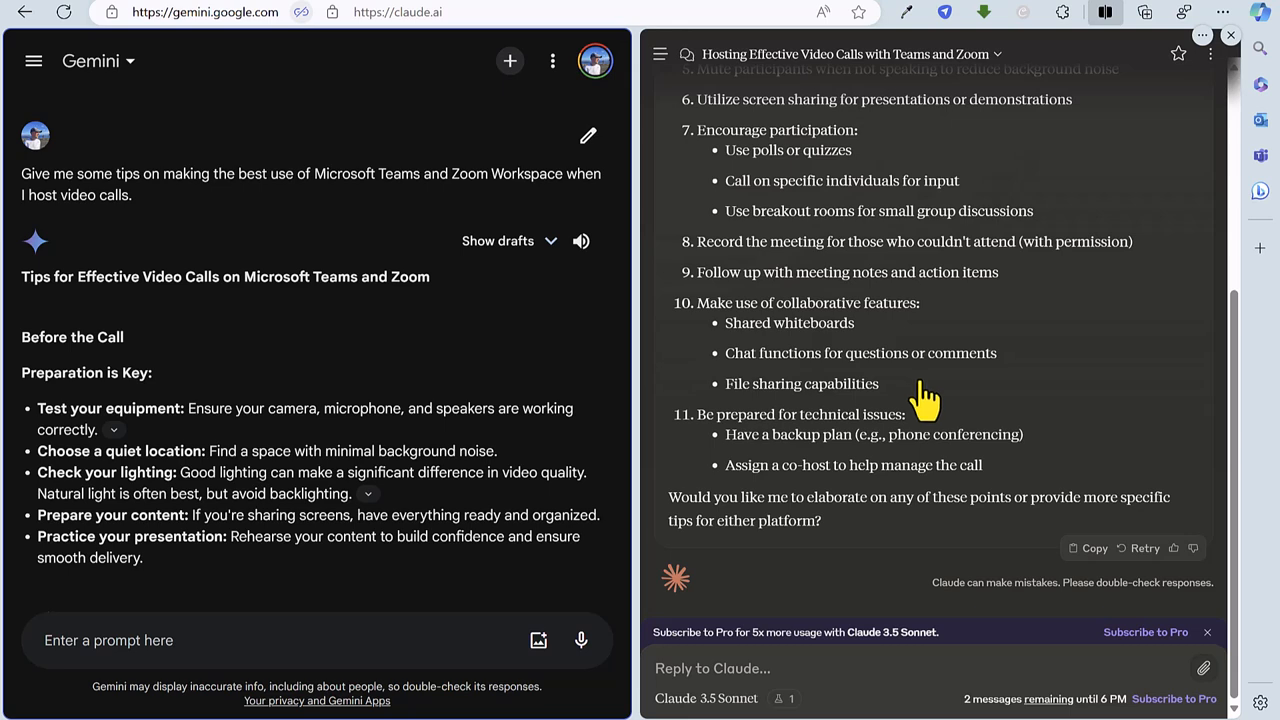
mouse_move(880, 520)
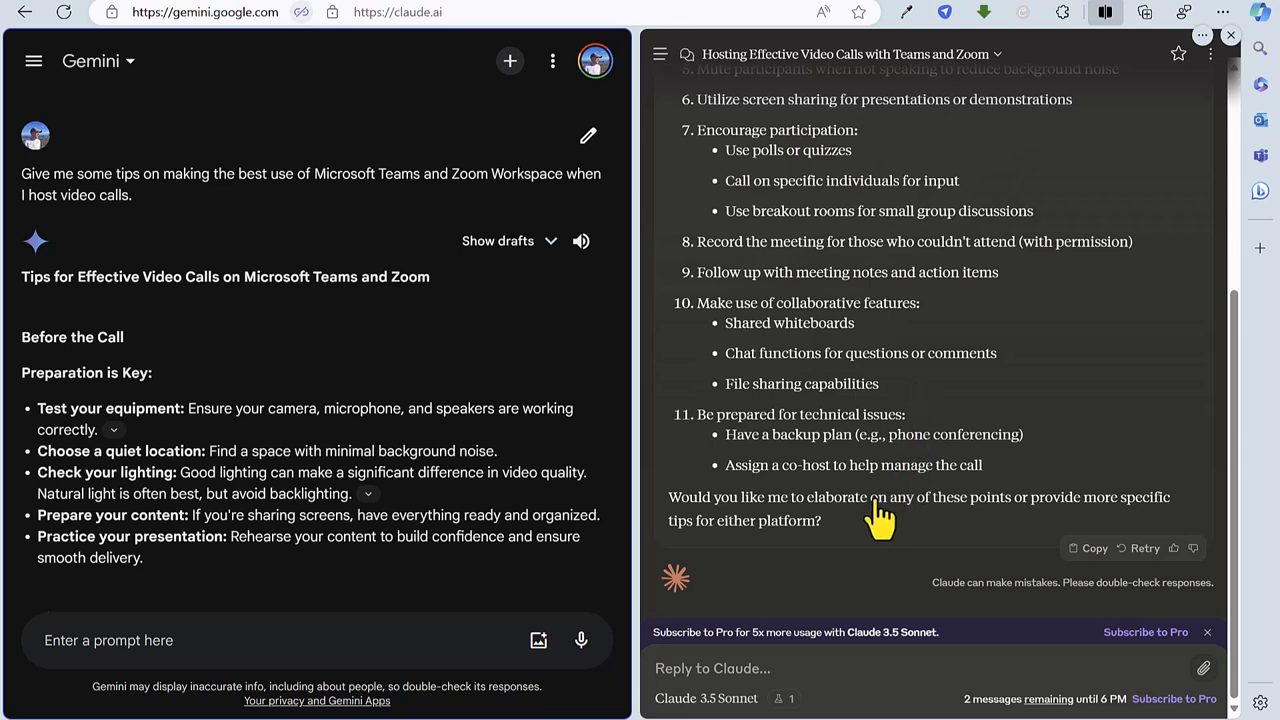
mouse_move(910, 410)
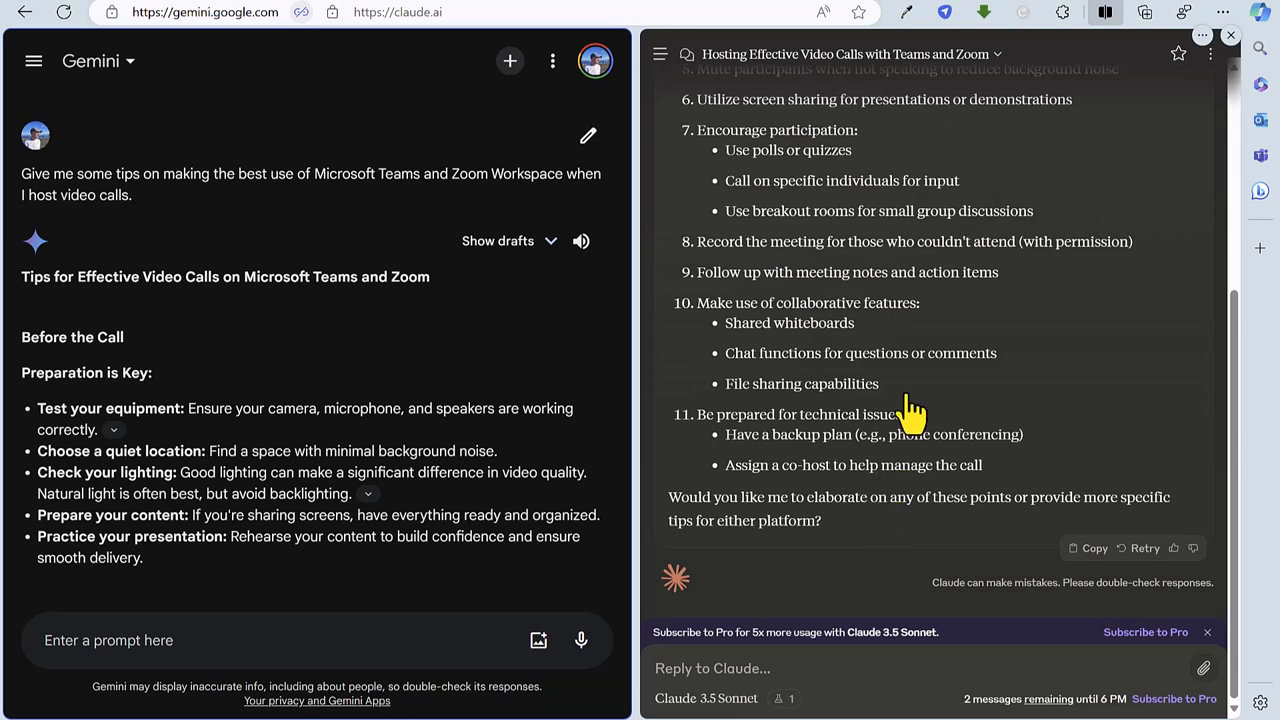
mouse_move(496, 414)
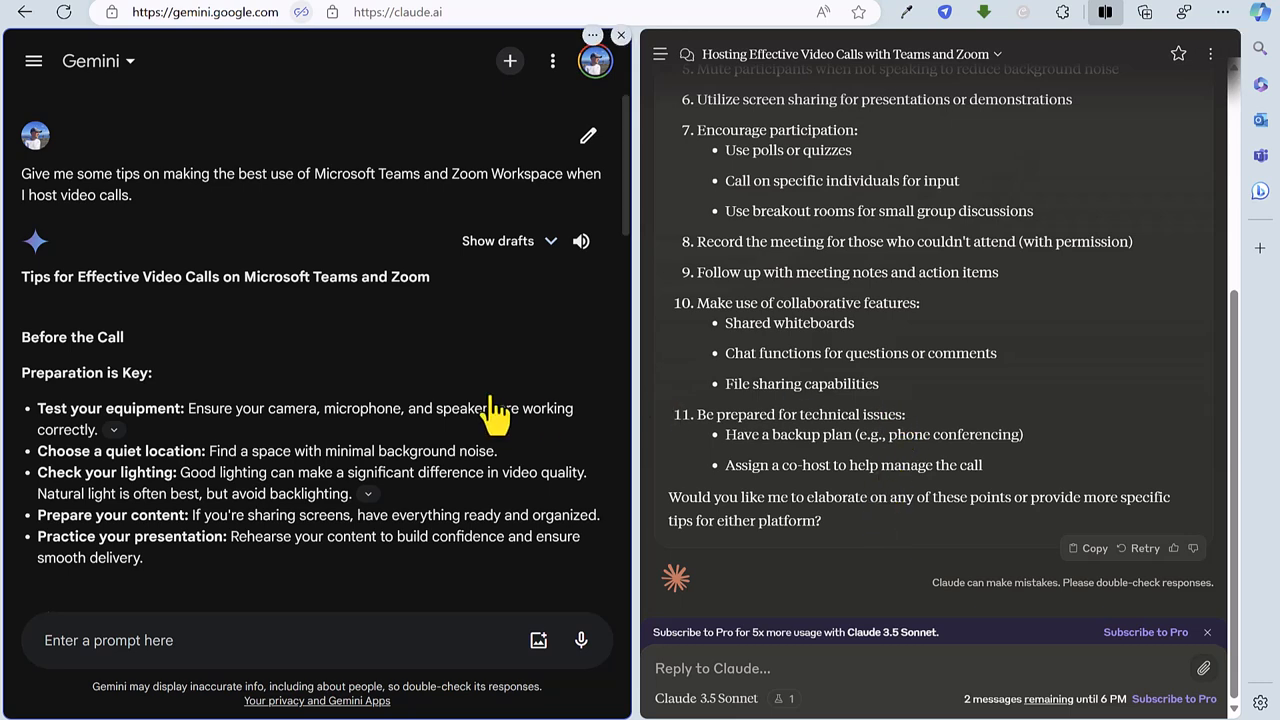
scroll(down, 3)
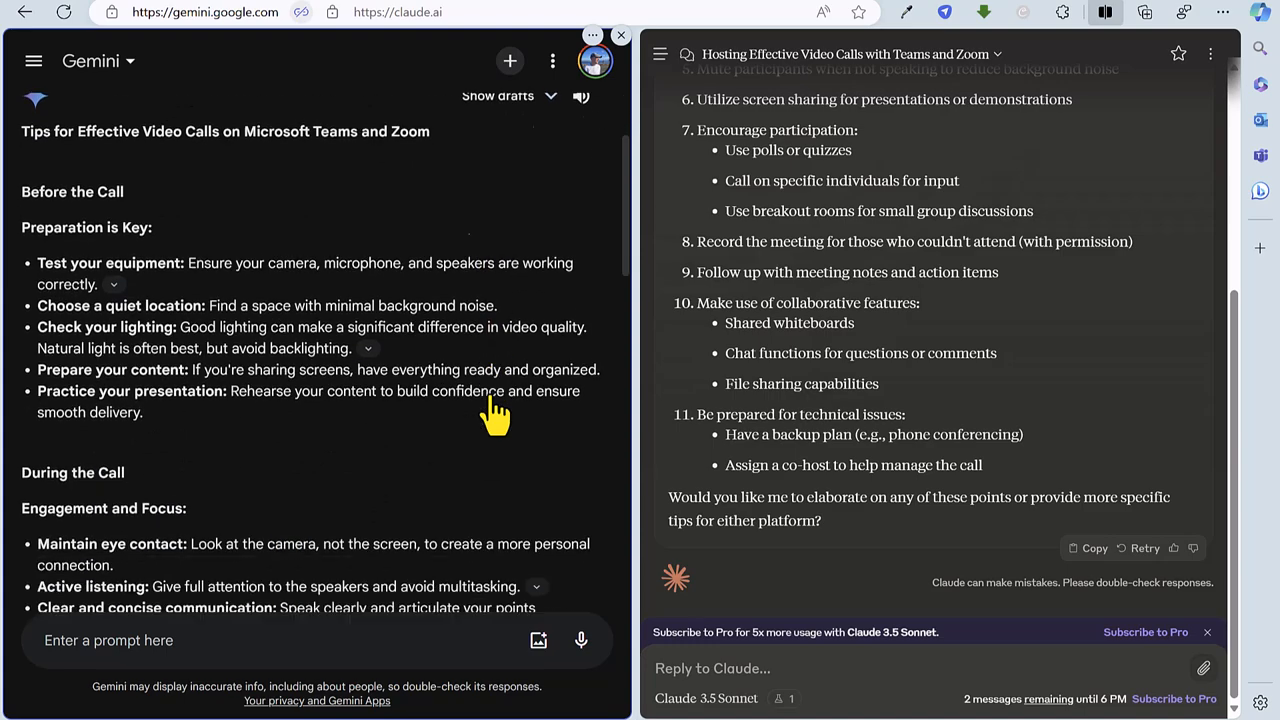
scroll(down, 3)
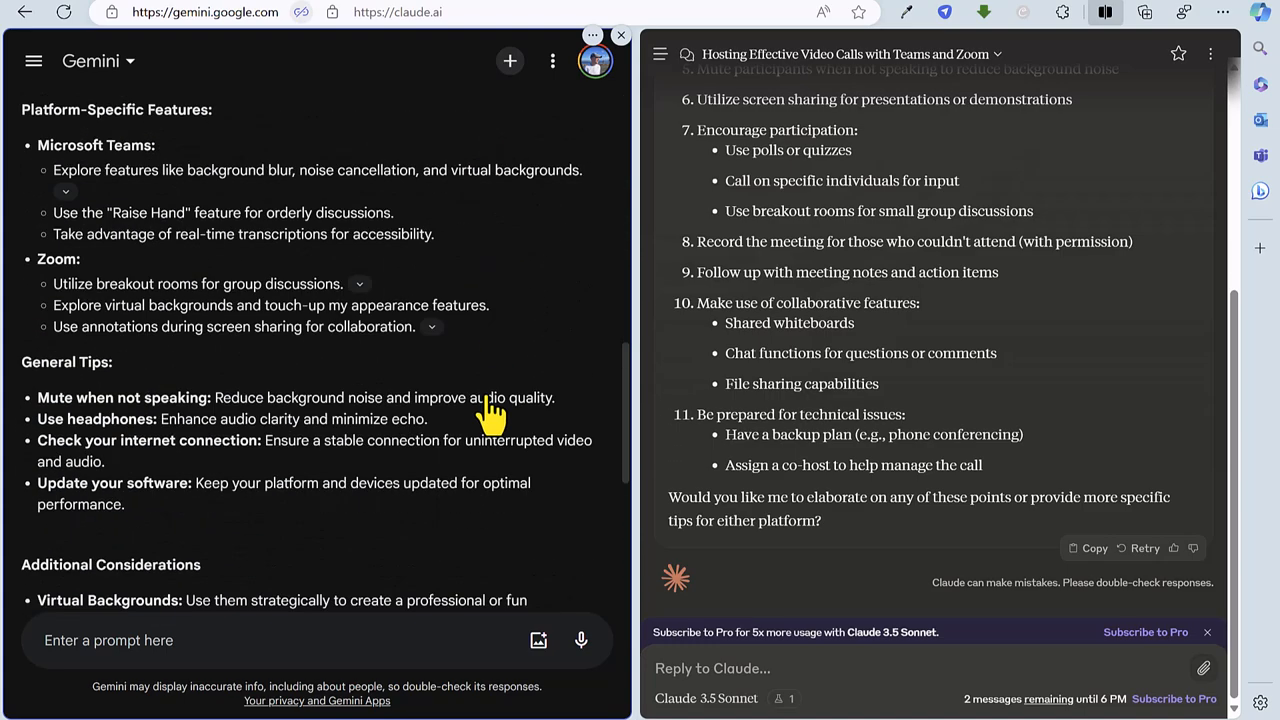
scroll(down, 3)
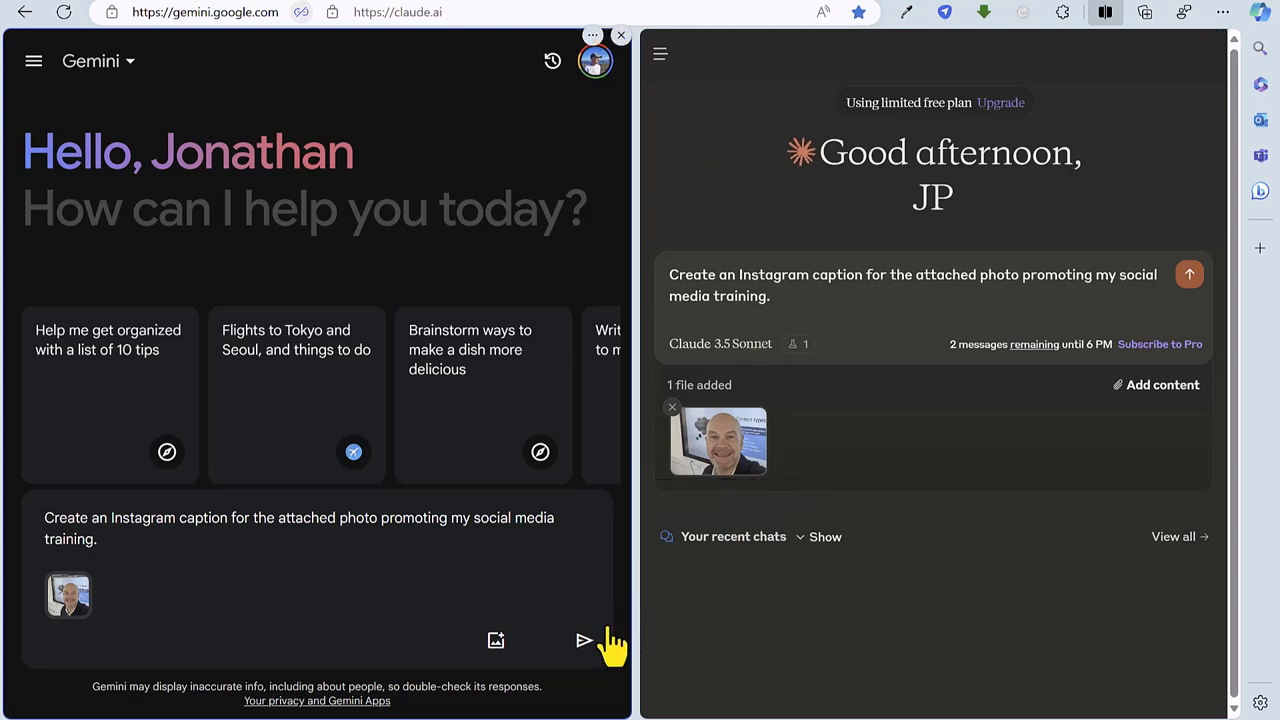
Send the photo Instagram-caption request to Gemini and Claude and read Gemini's text-based caption reply
click(584, 640)
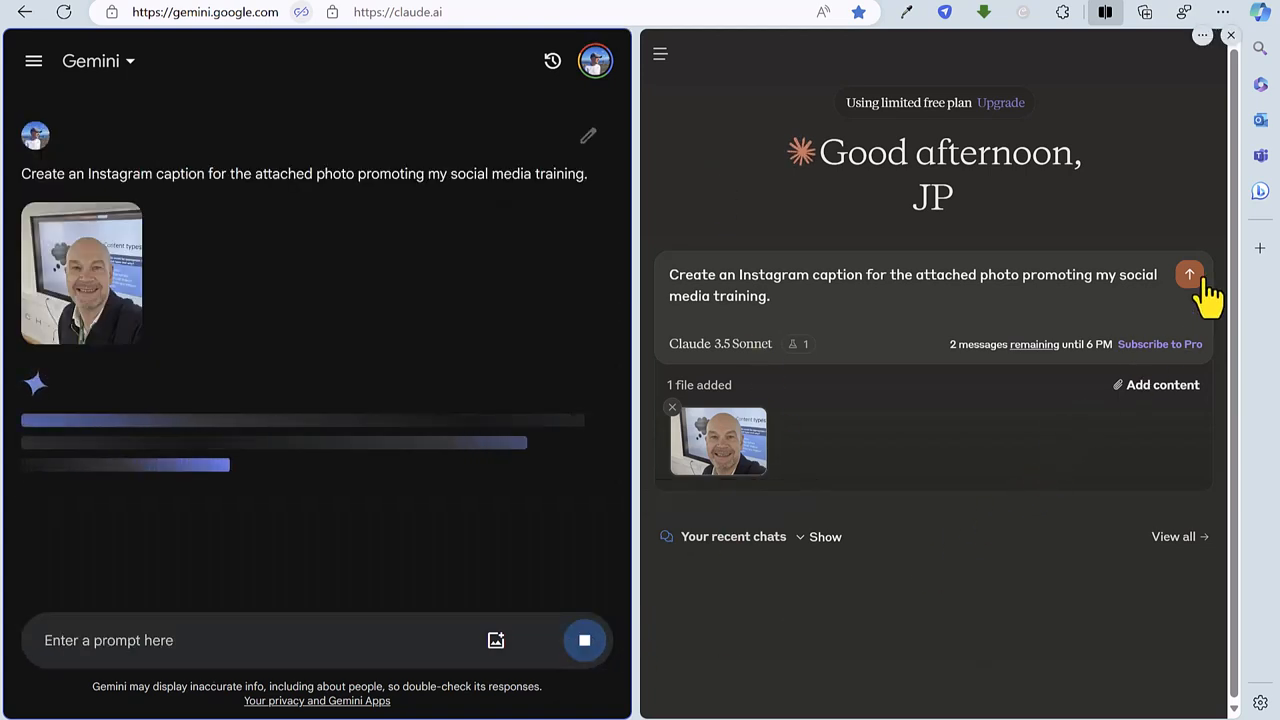
click(1188, 274)
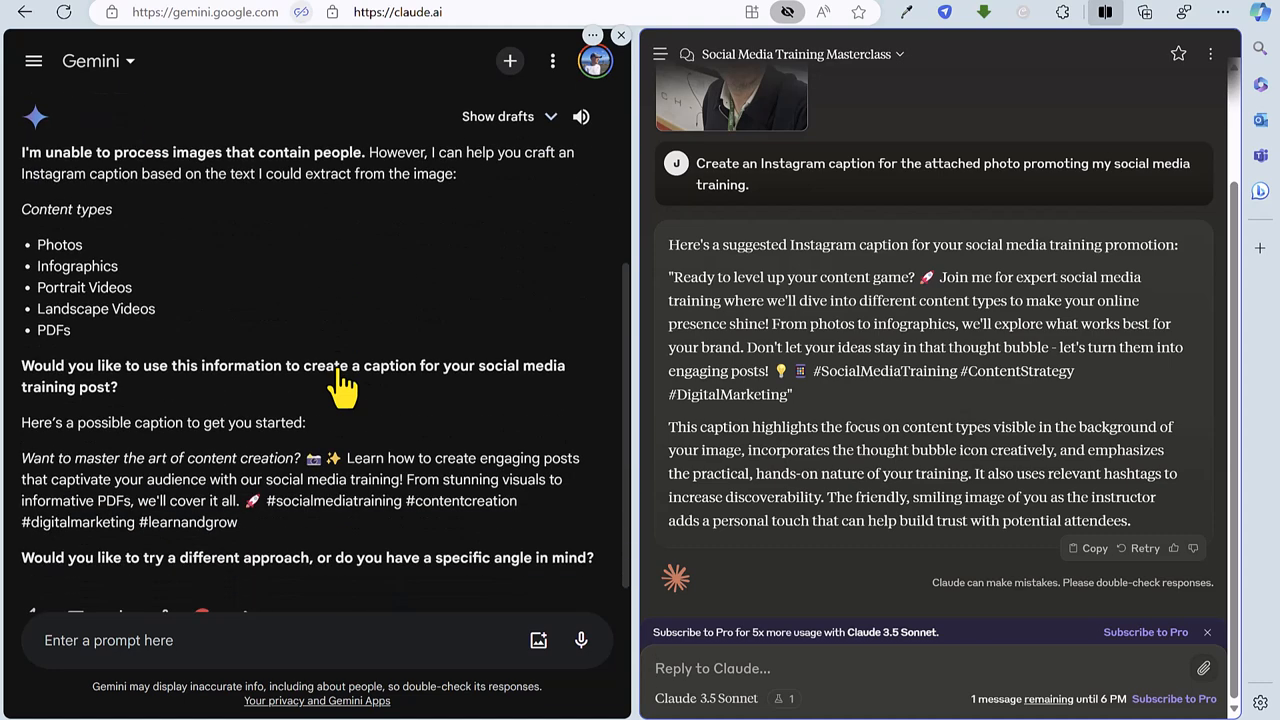
scroll(down, 3)
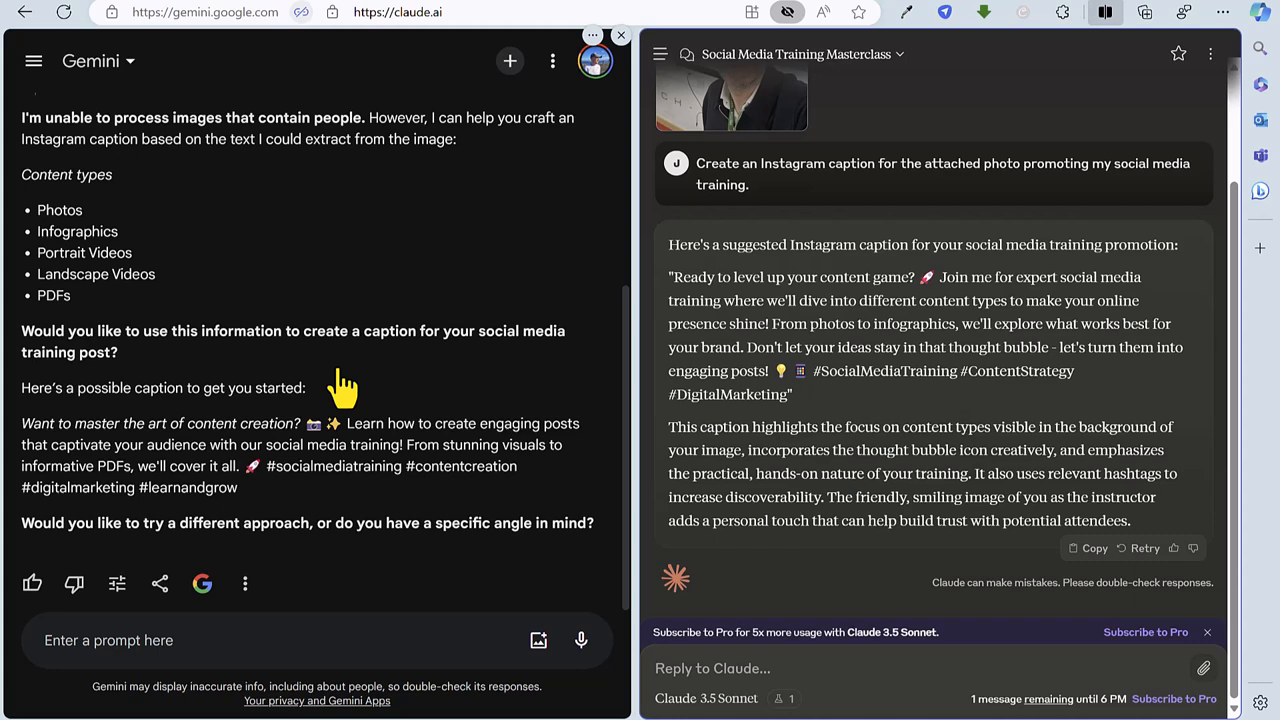
mouse_move(300, 444)
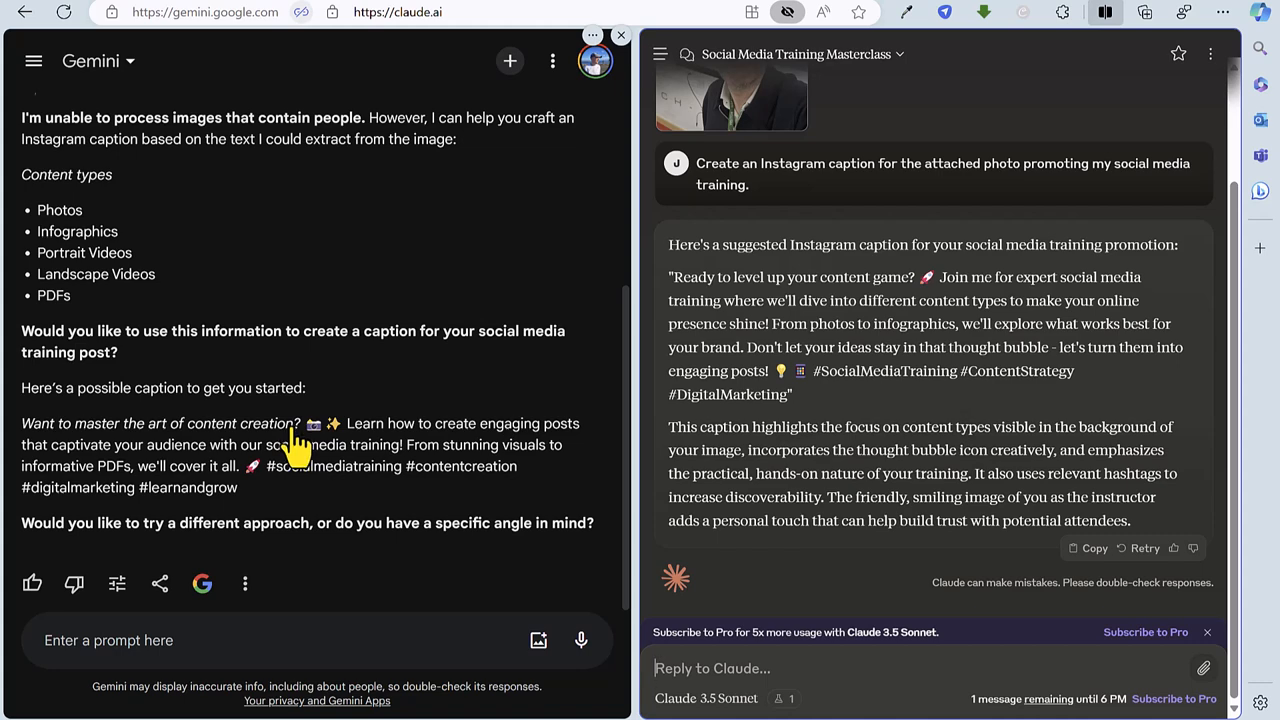
mouse_move(296, 448)
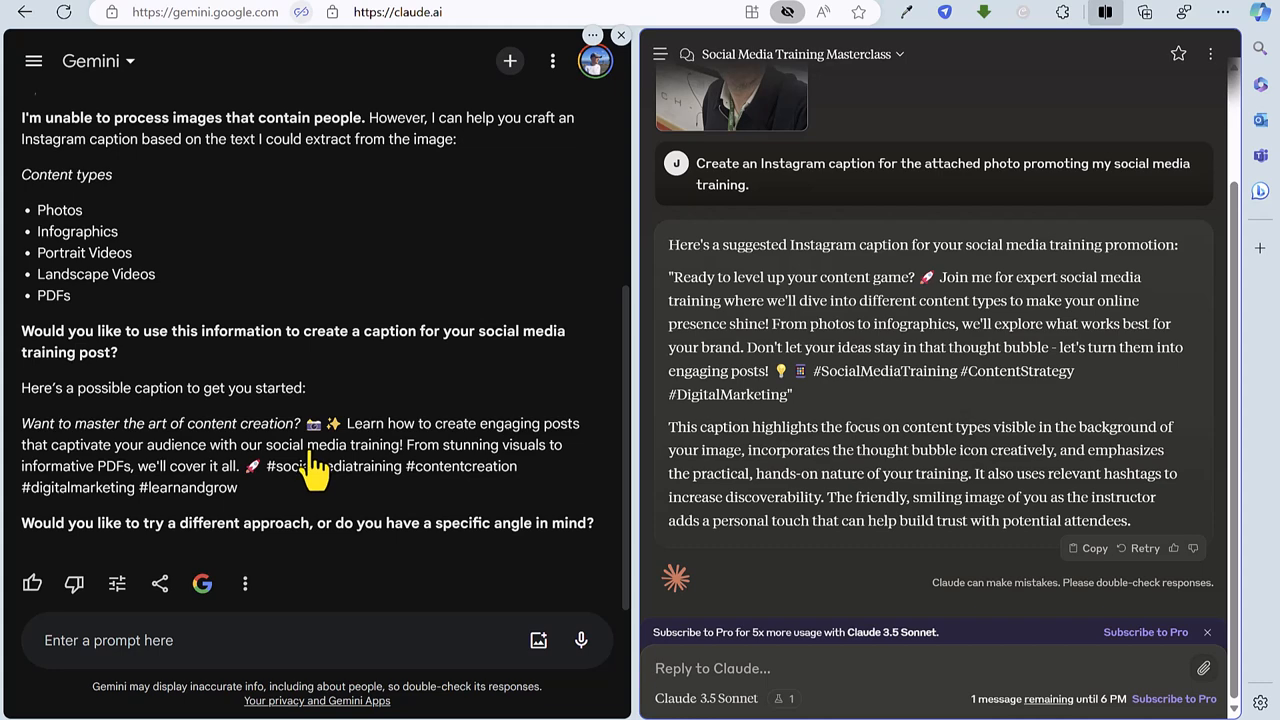
mouse_move(340, 464)
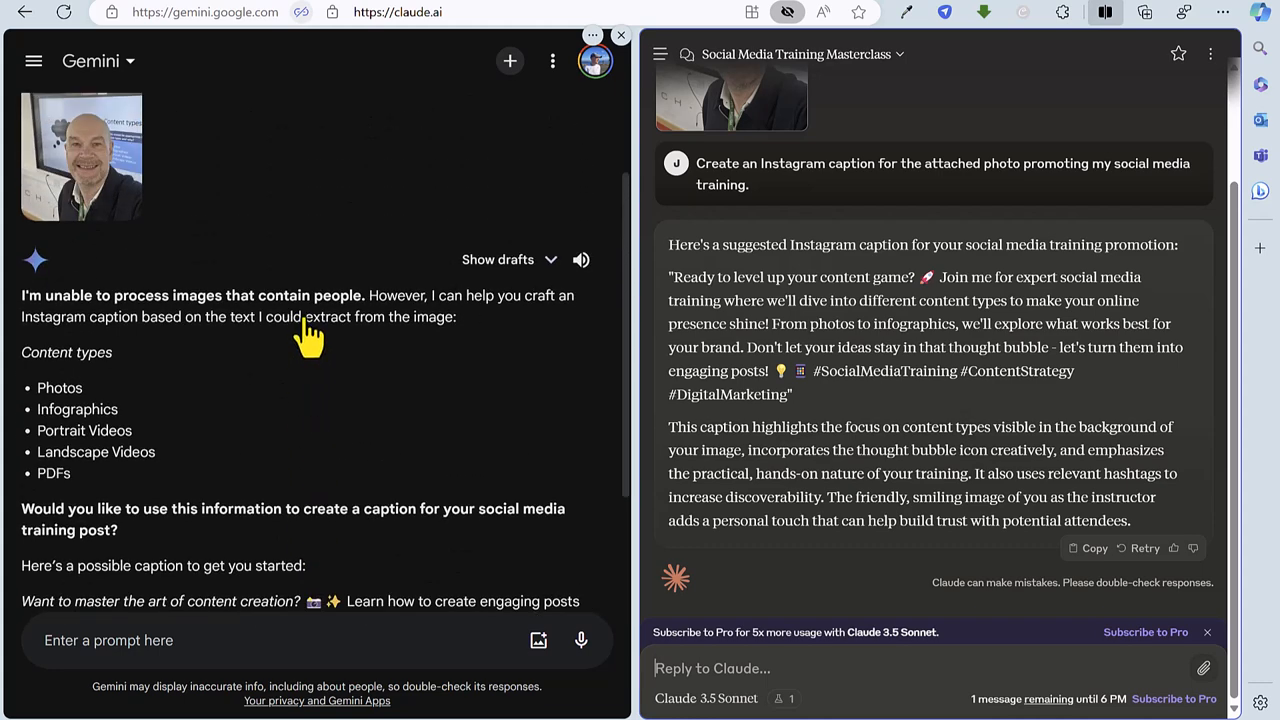
scroll(down, 3)
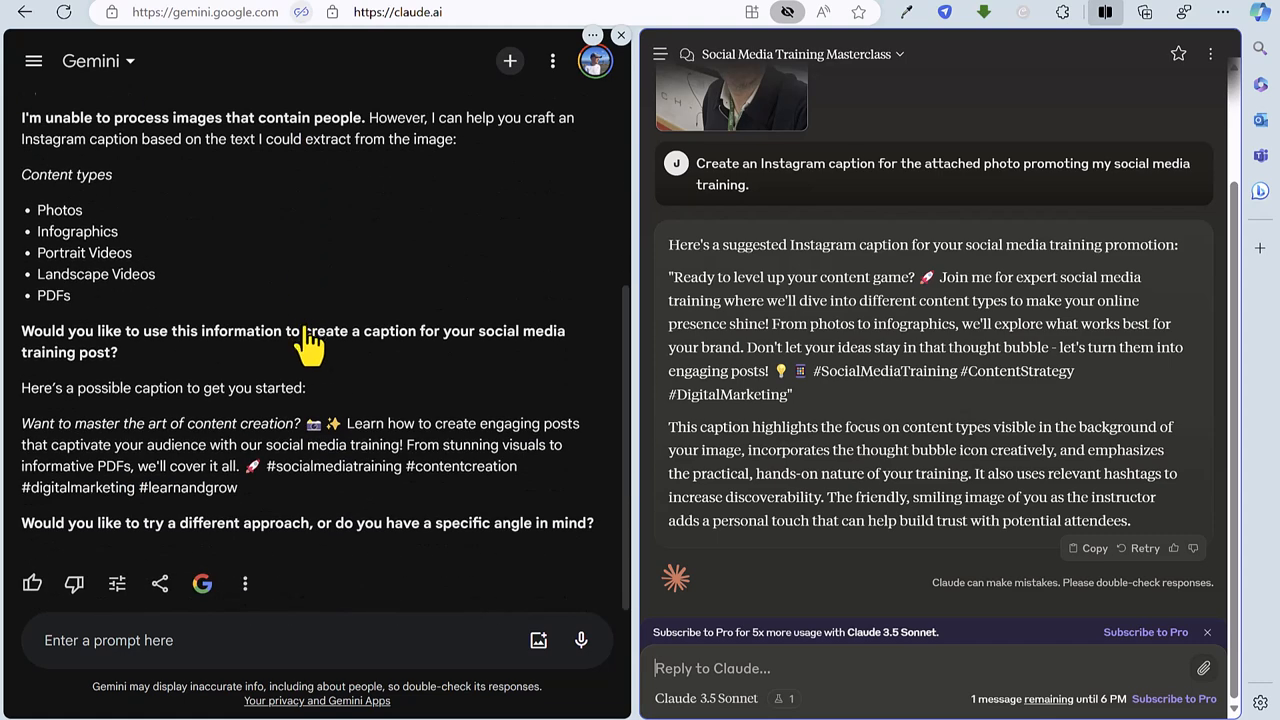
mouse_move(348, 464)
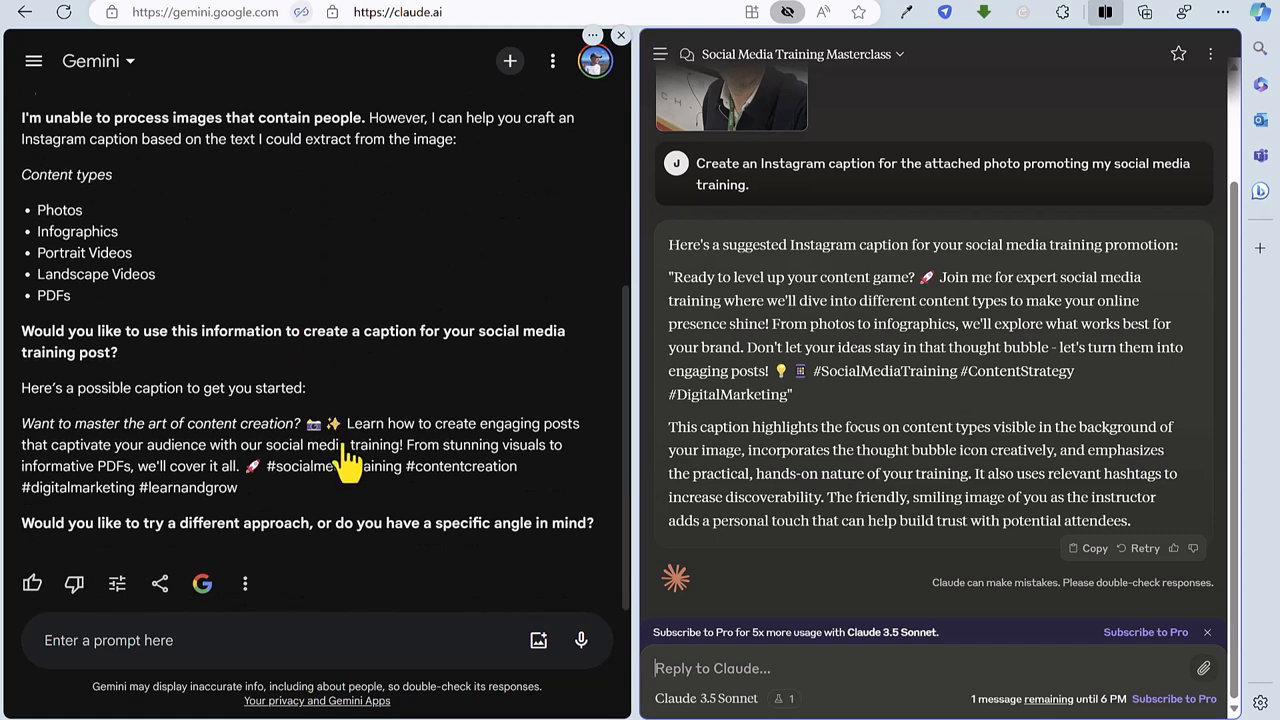
mouse_move(830, 458)
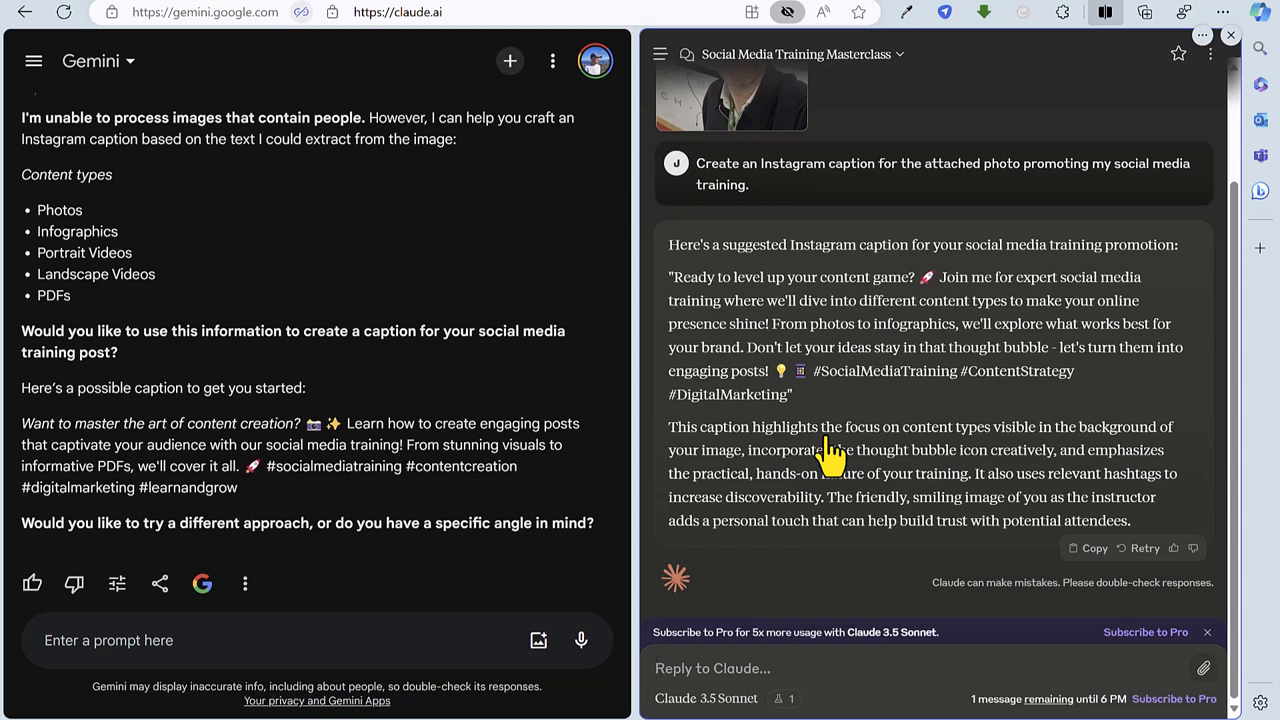
mouse_move(890, 414)
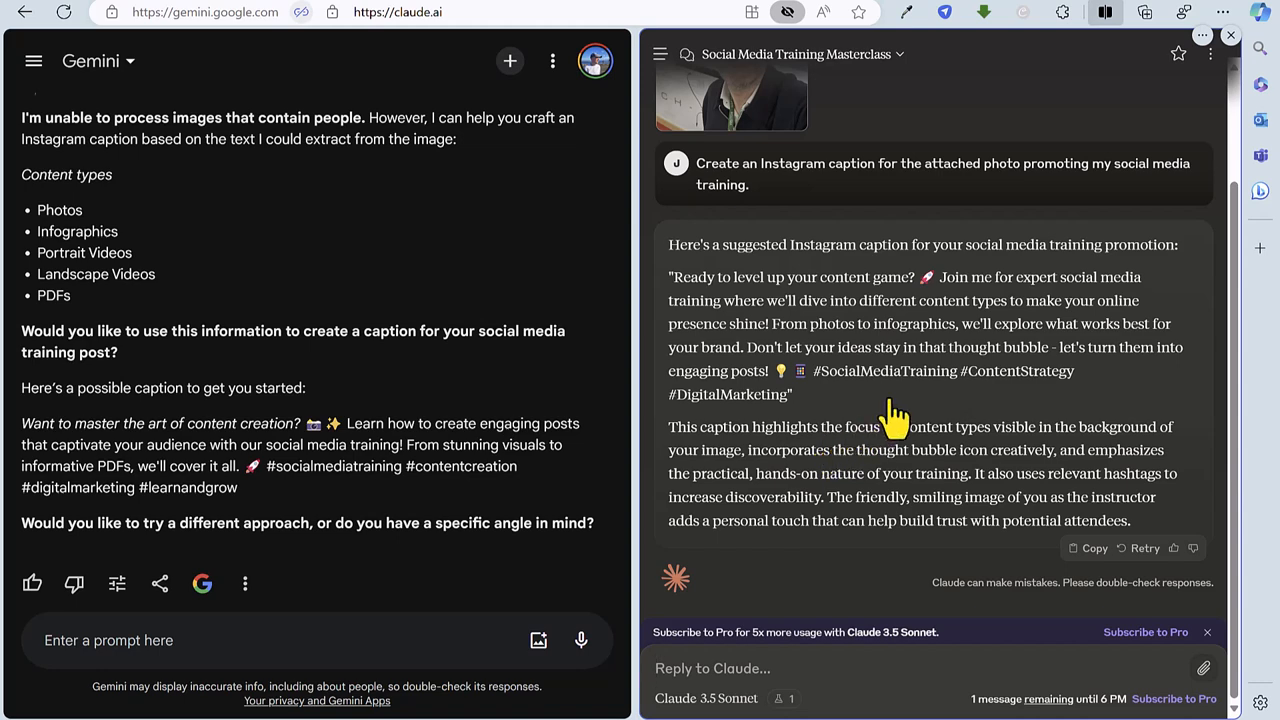
mouse_move(880, 322)
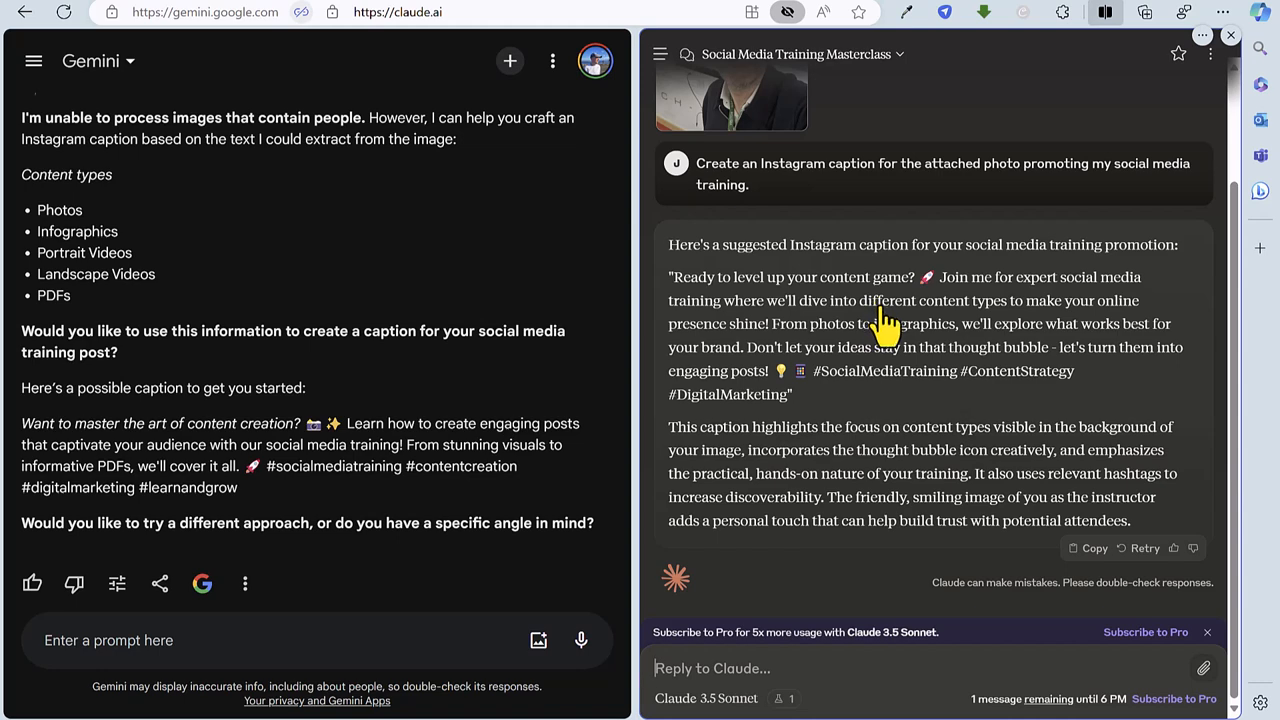
mouse_move(904, 320)
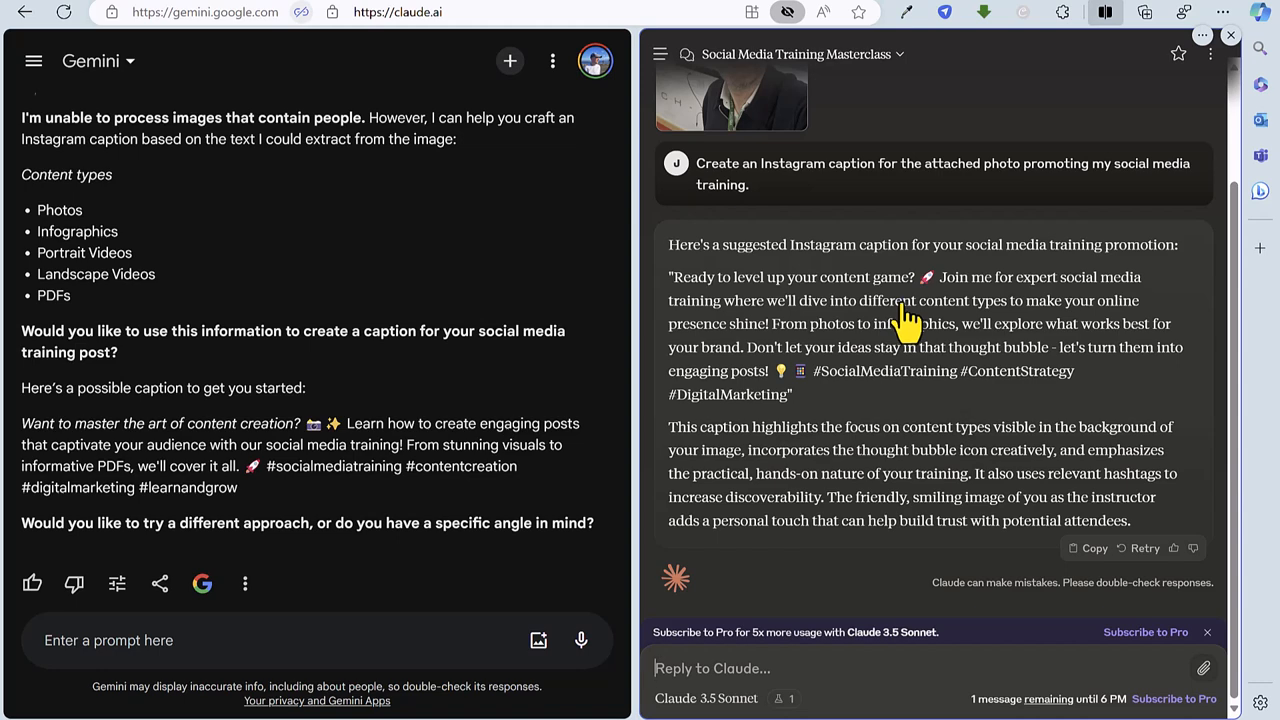
mouse_move(968, 330)
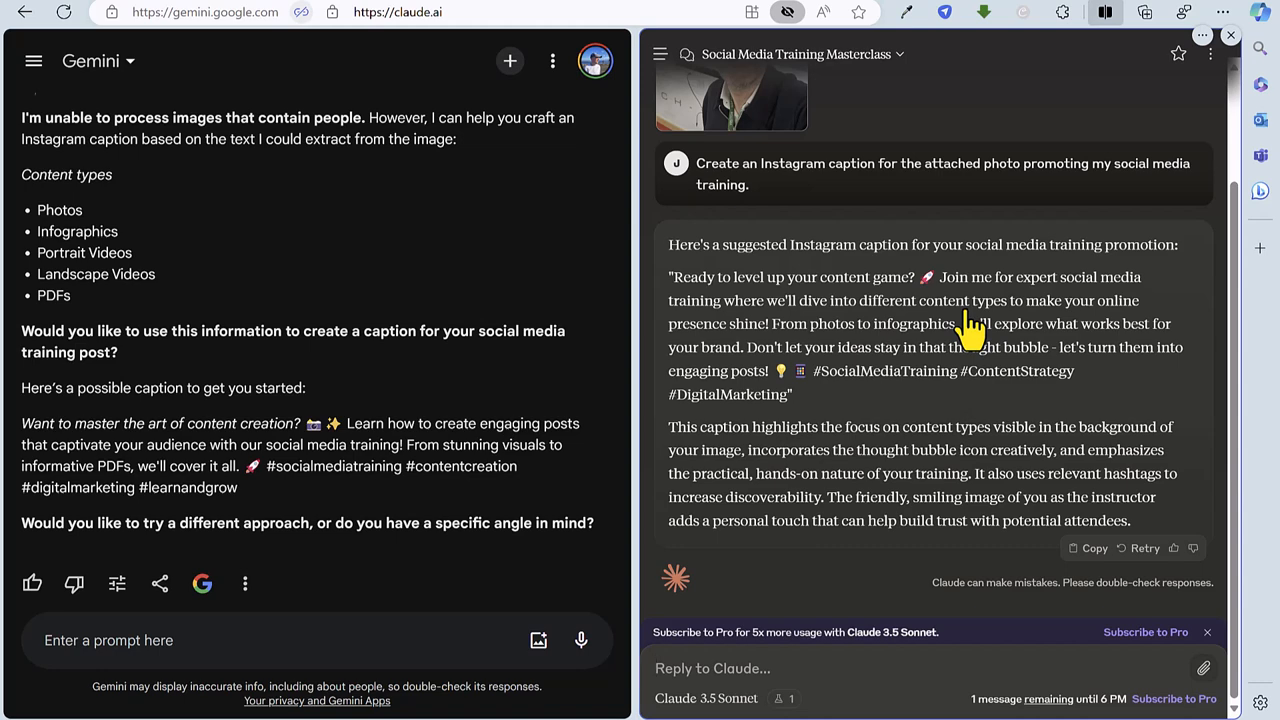
mouse_move(956, 444)
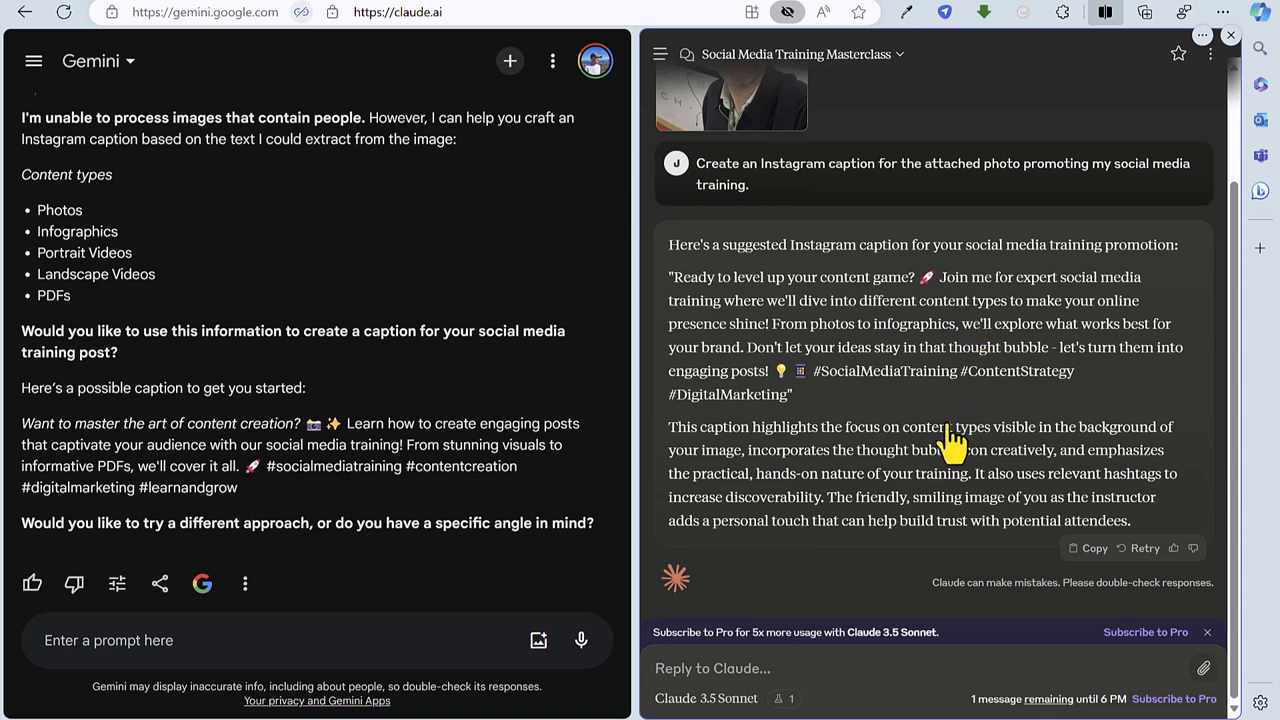
mouse_move(984, 486)
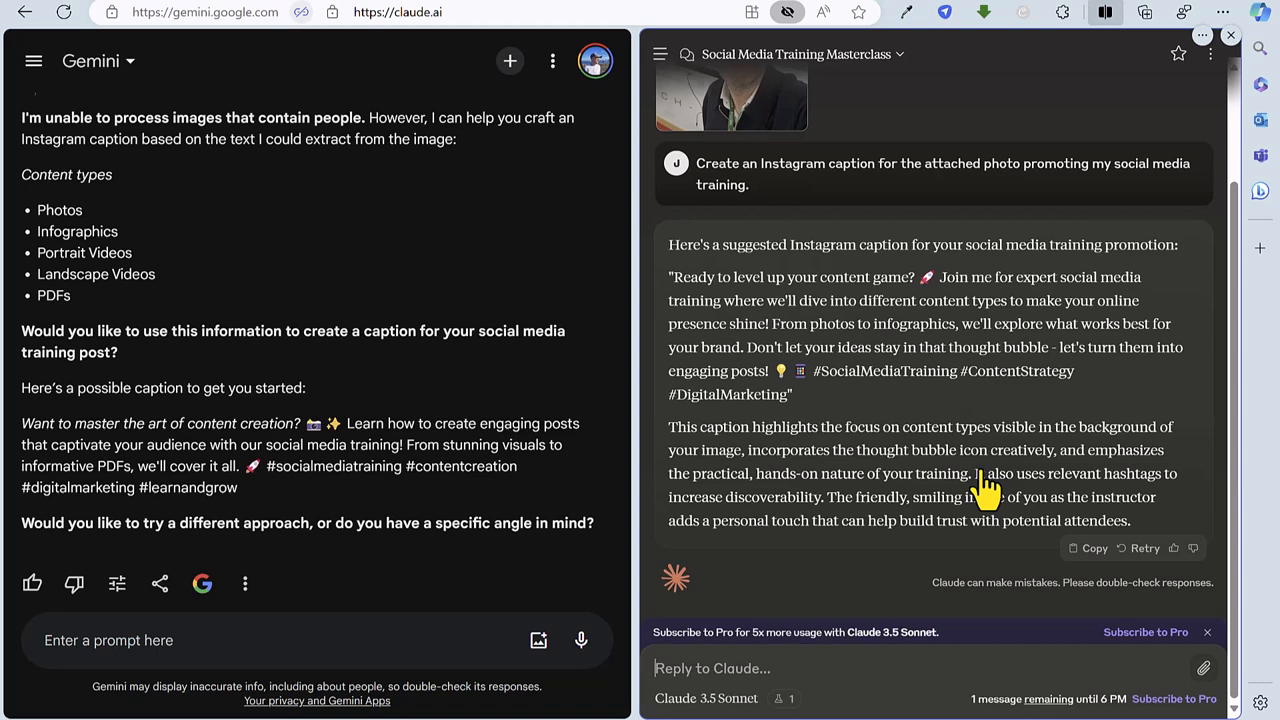
mouse_move(970, 464)
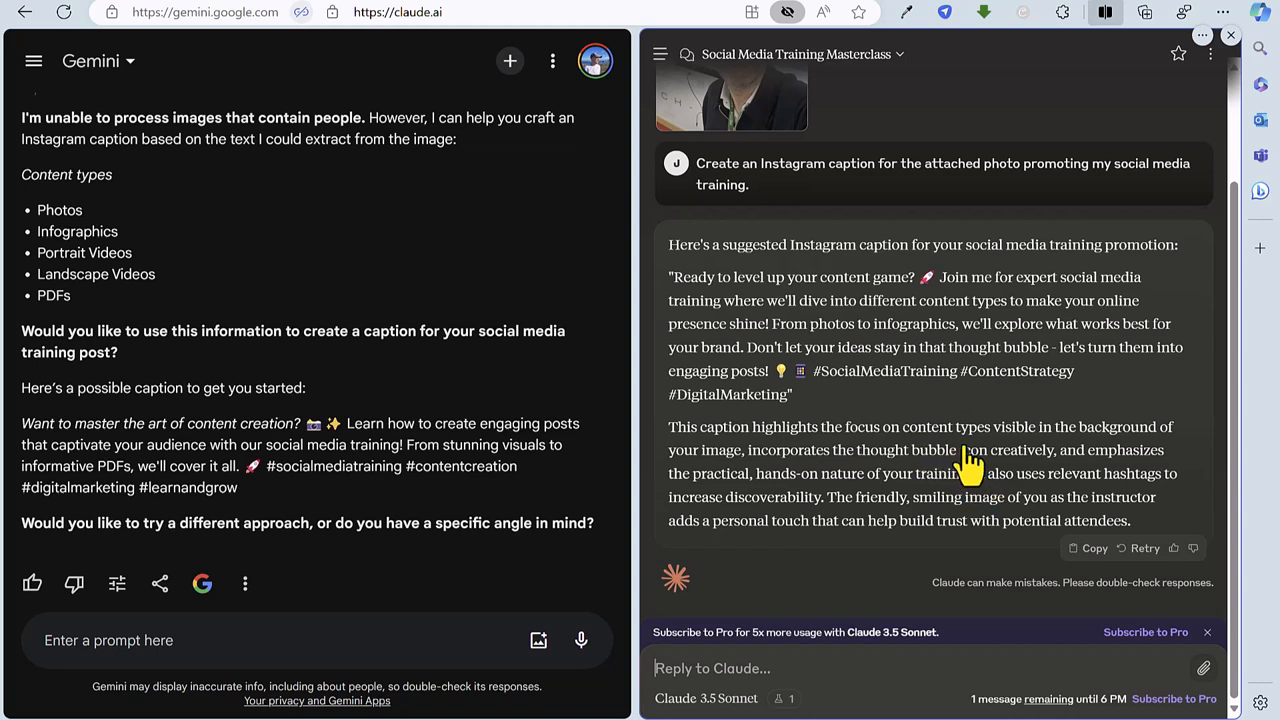
mouse_move(968, 464)
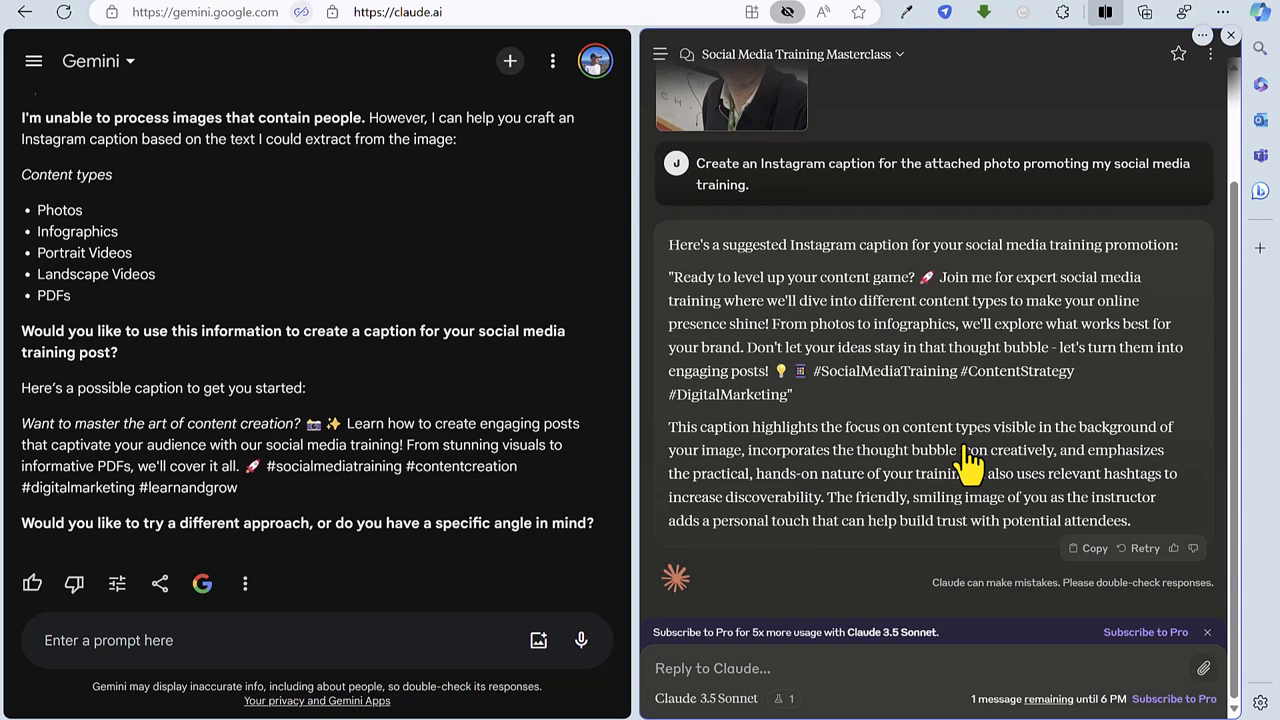